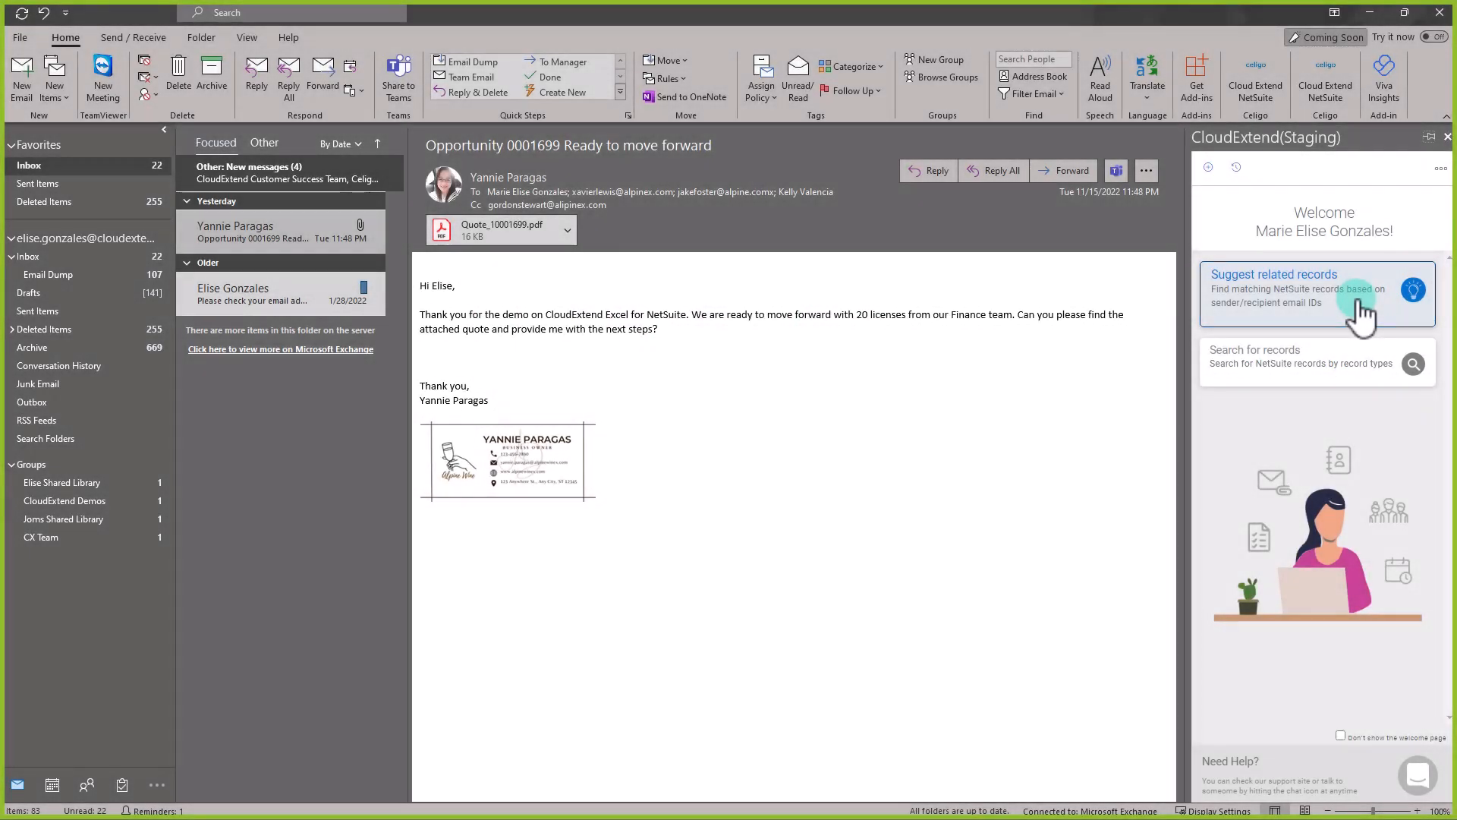
Step: Suggest related NetSuite records for the email, review Matching Records, and switch to Autopilot mode
{"action": "left_click", "coordinate": [1316, 289]}
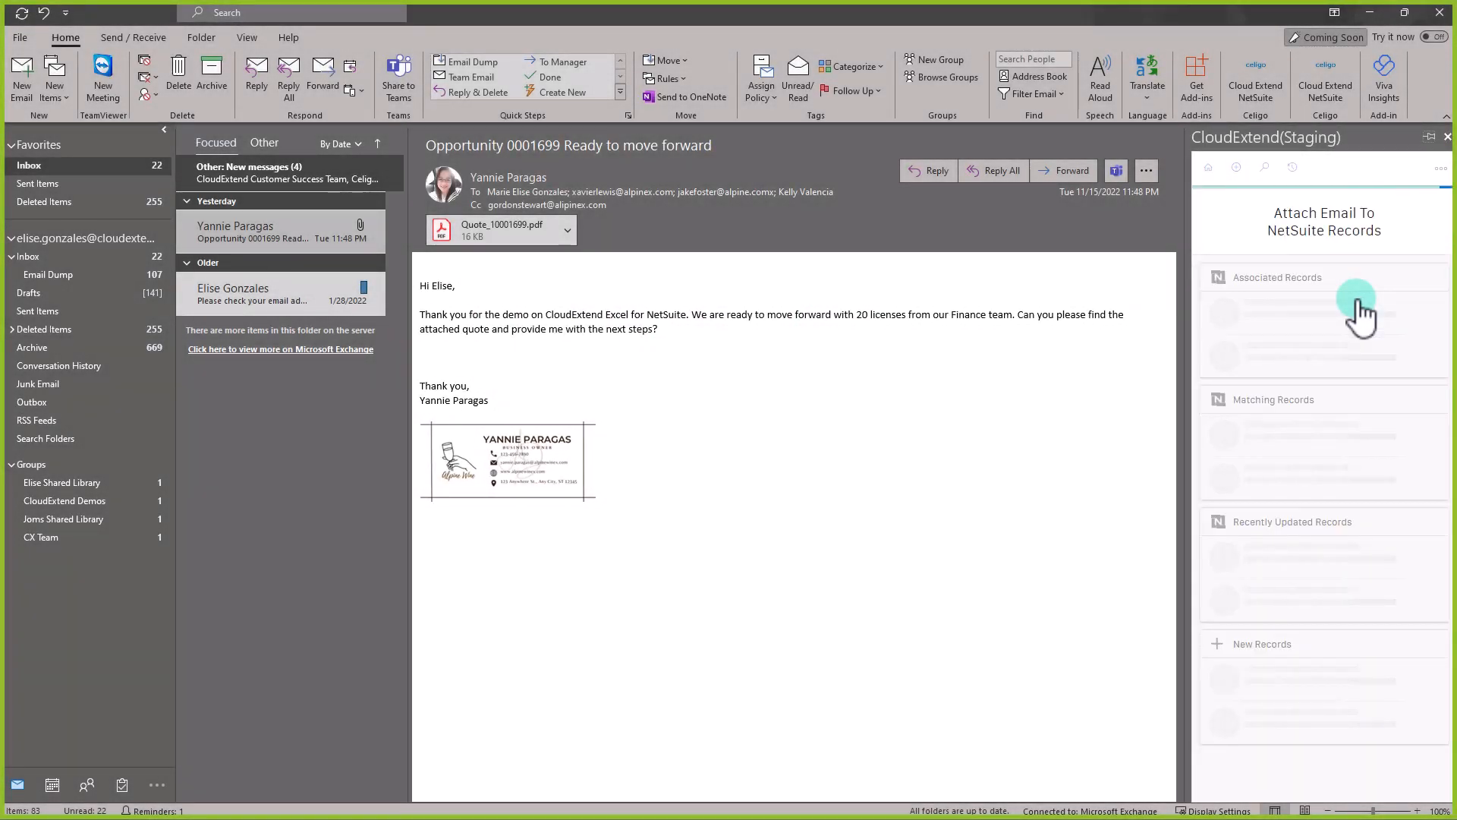
{"action": "left_click", "coordinate": [1358, 310]}
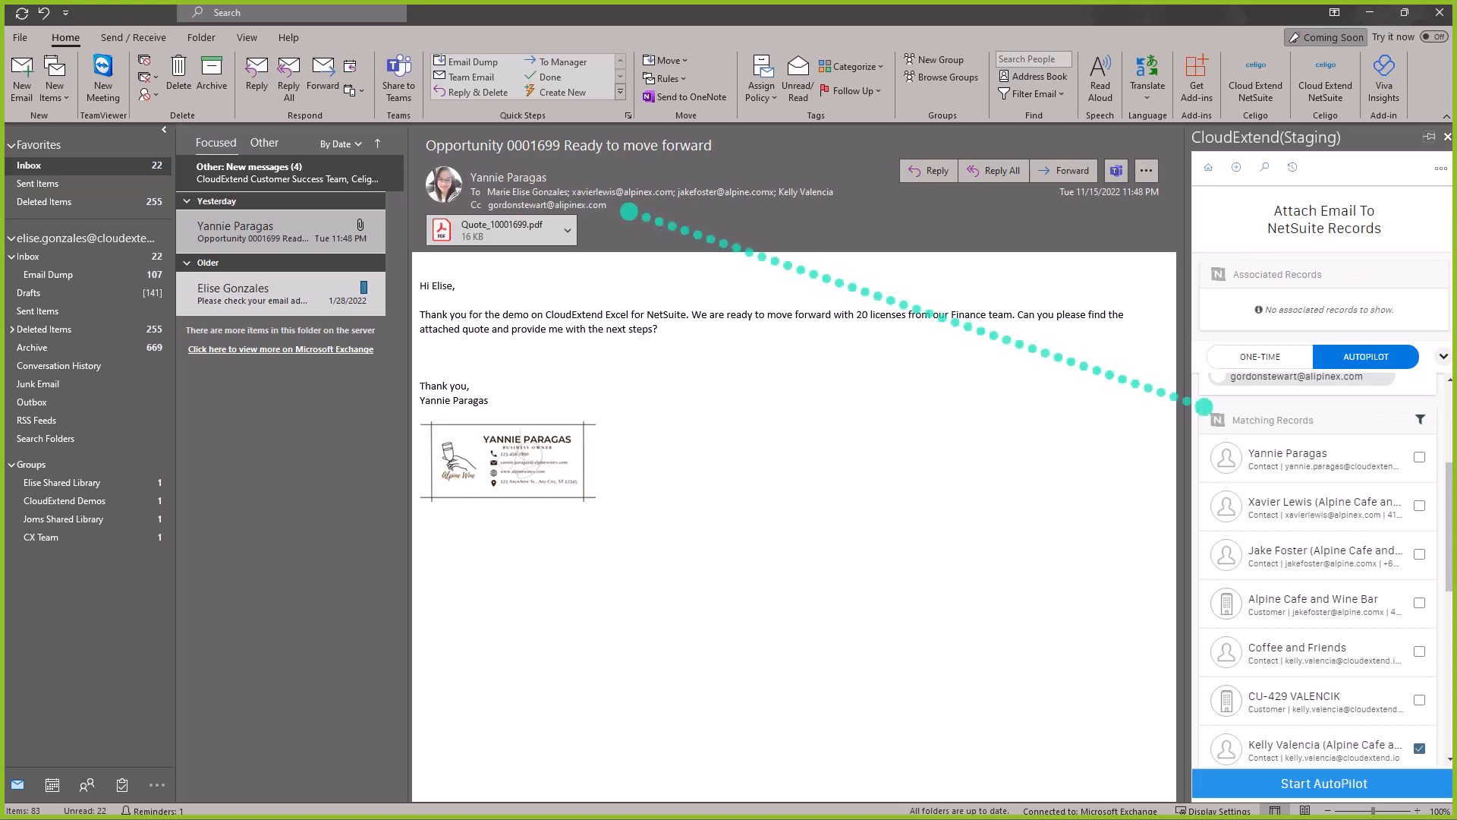
{"action": "scroll", "scroll_direction": "down", "scroll_amount": 3}
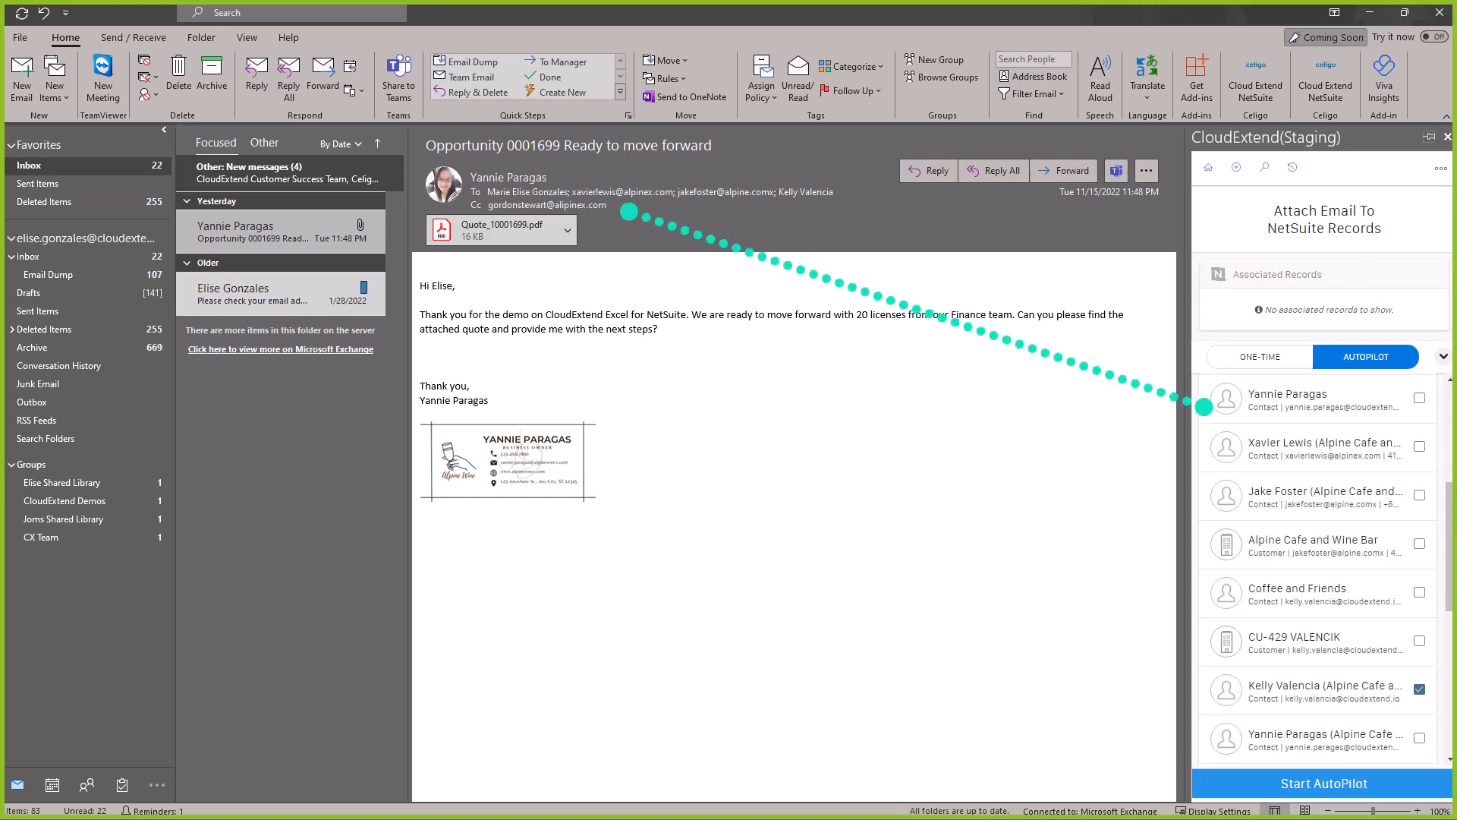
{"action": "scroll", "scroll_direction": "down", "scroll_amount": 3}
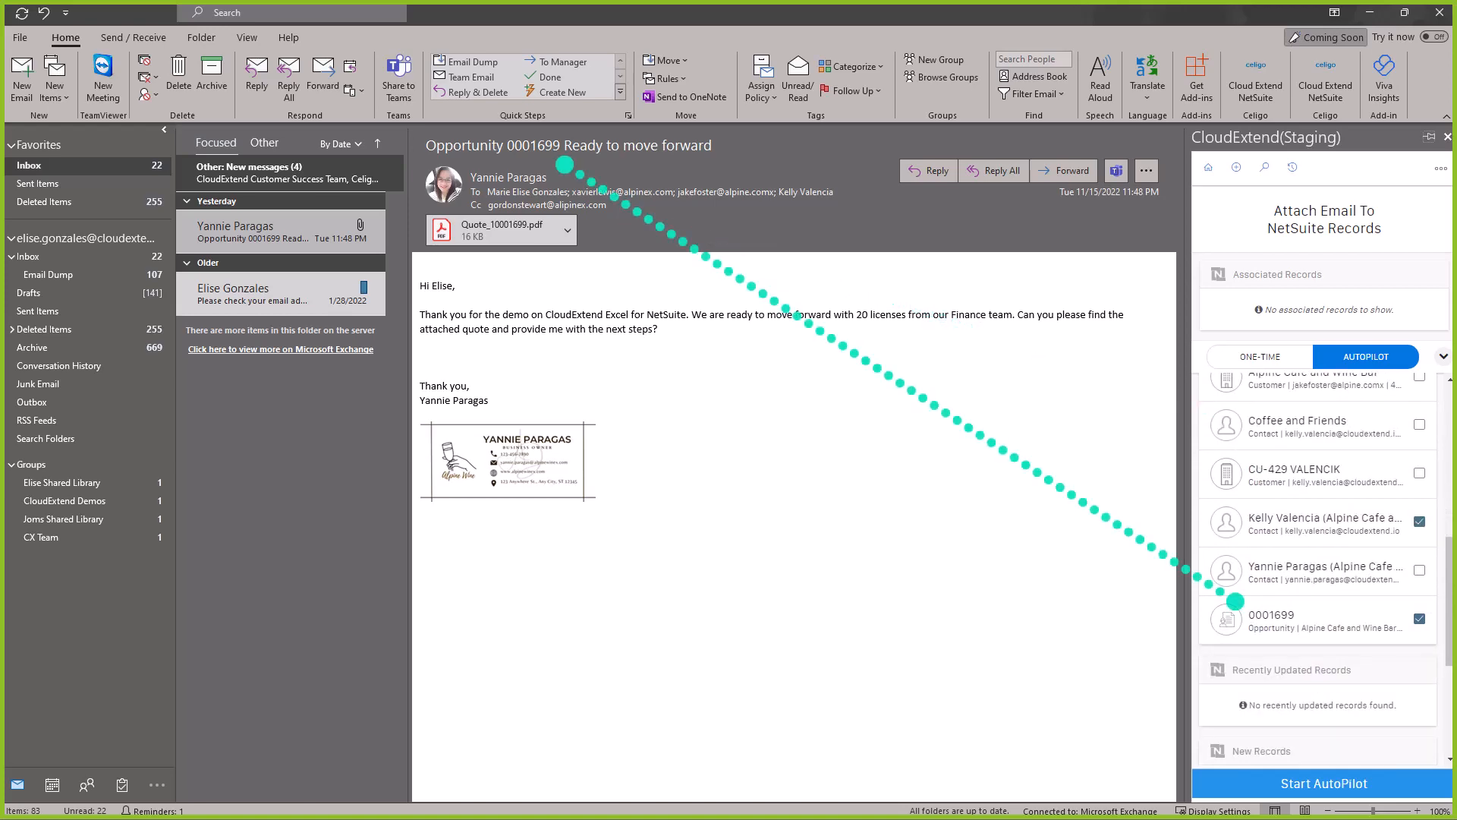
{"action": "left_click", "coordinate": [1363, 355]}
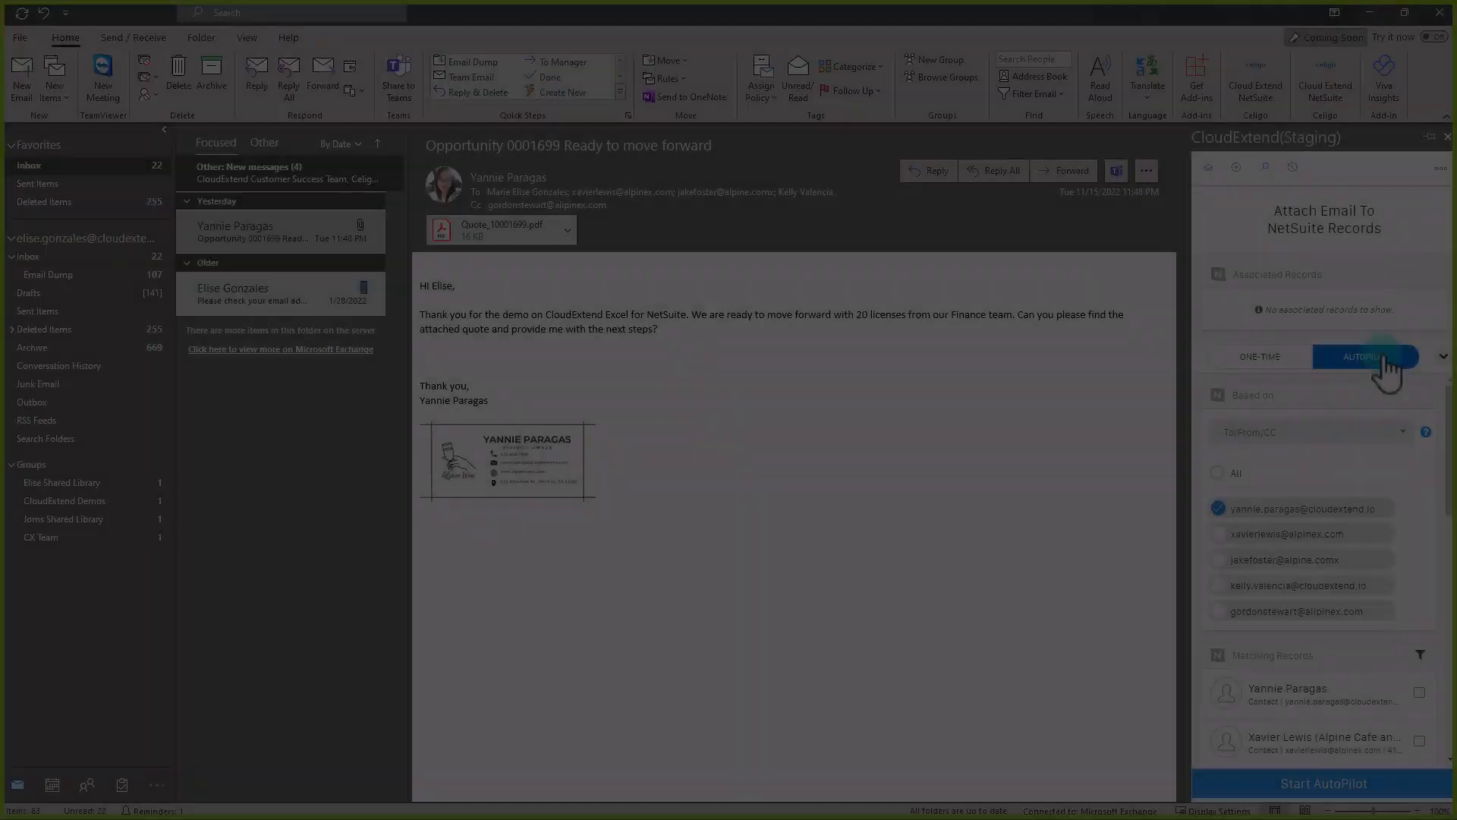
{"action": "left_click", "coordinate": [1360, 356]}
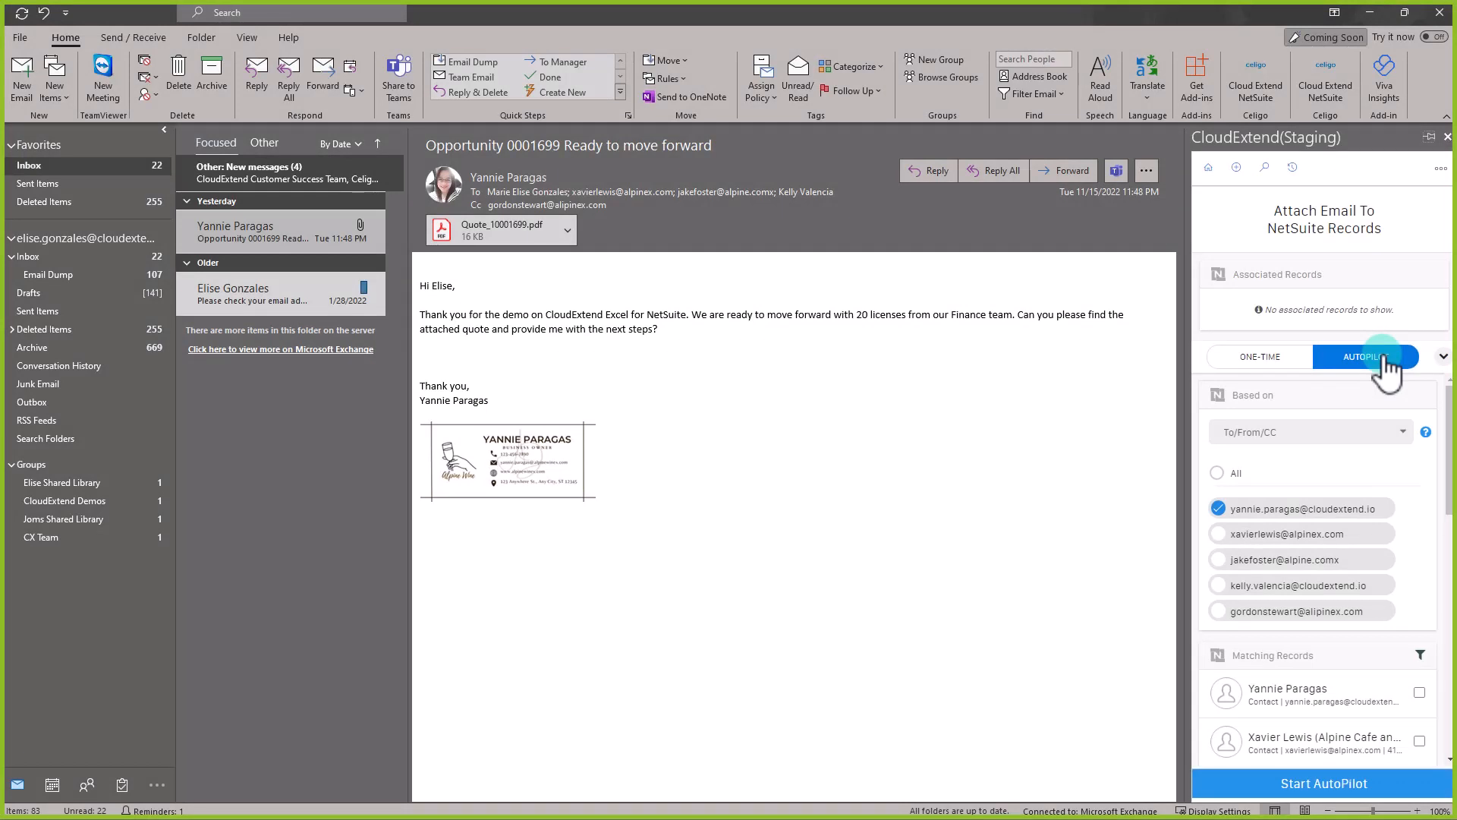
{"action": "mouse_move", "coordinate": [1334, 437]}
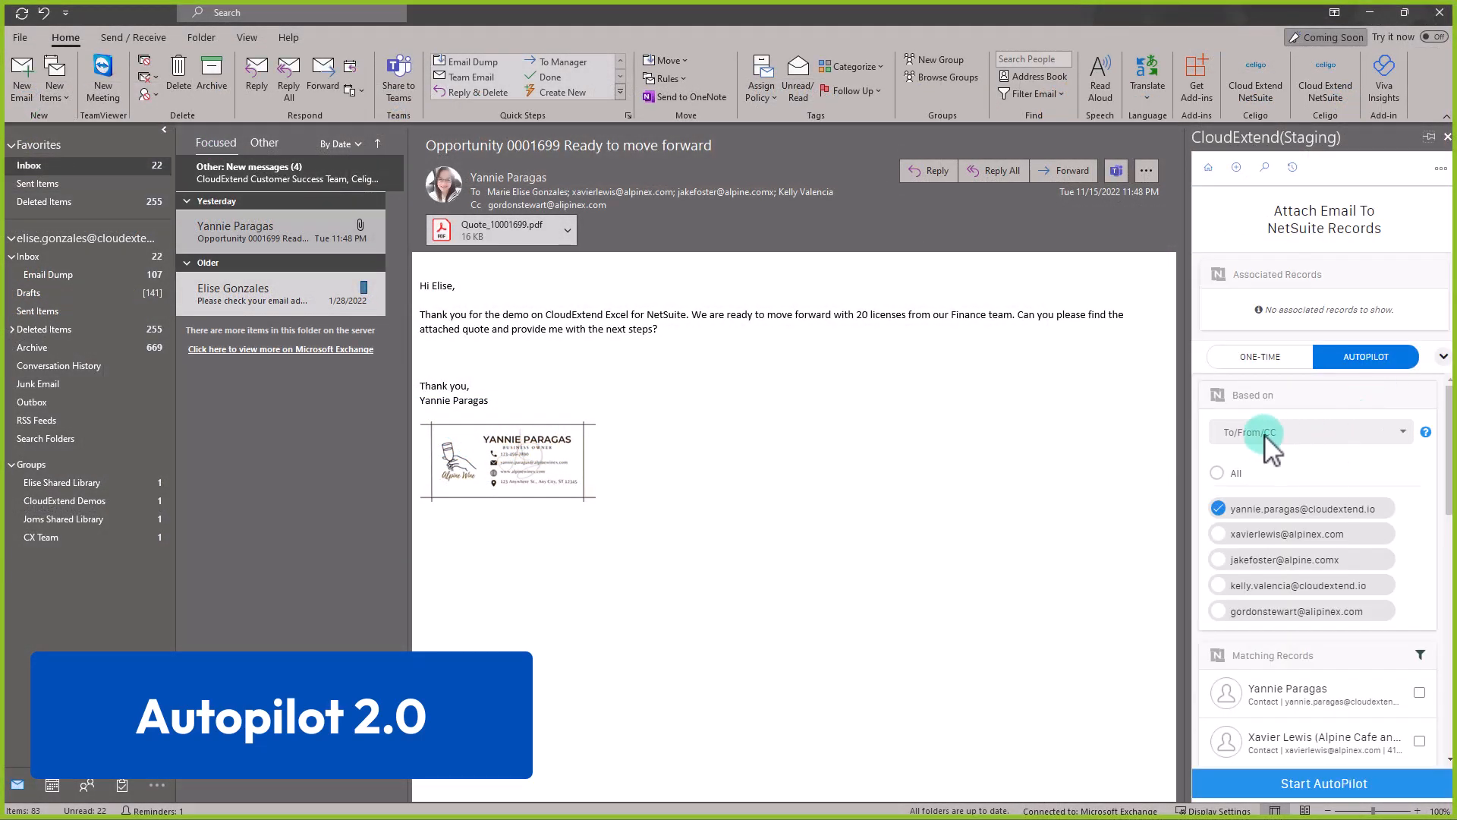
{"action": "mouse_move", "coordinate": [1328, 450]}
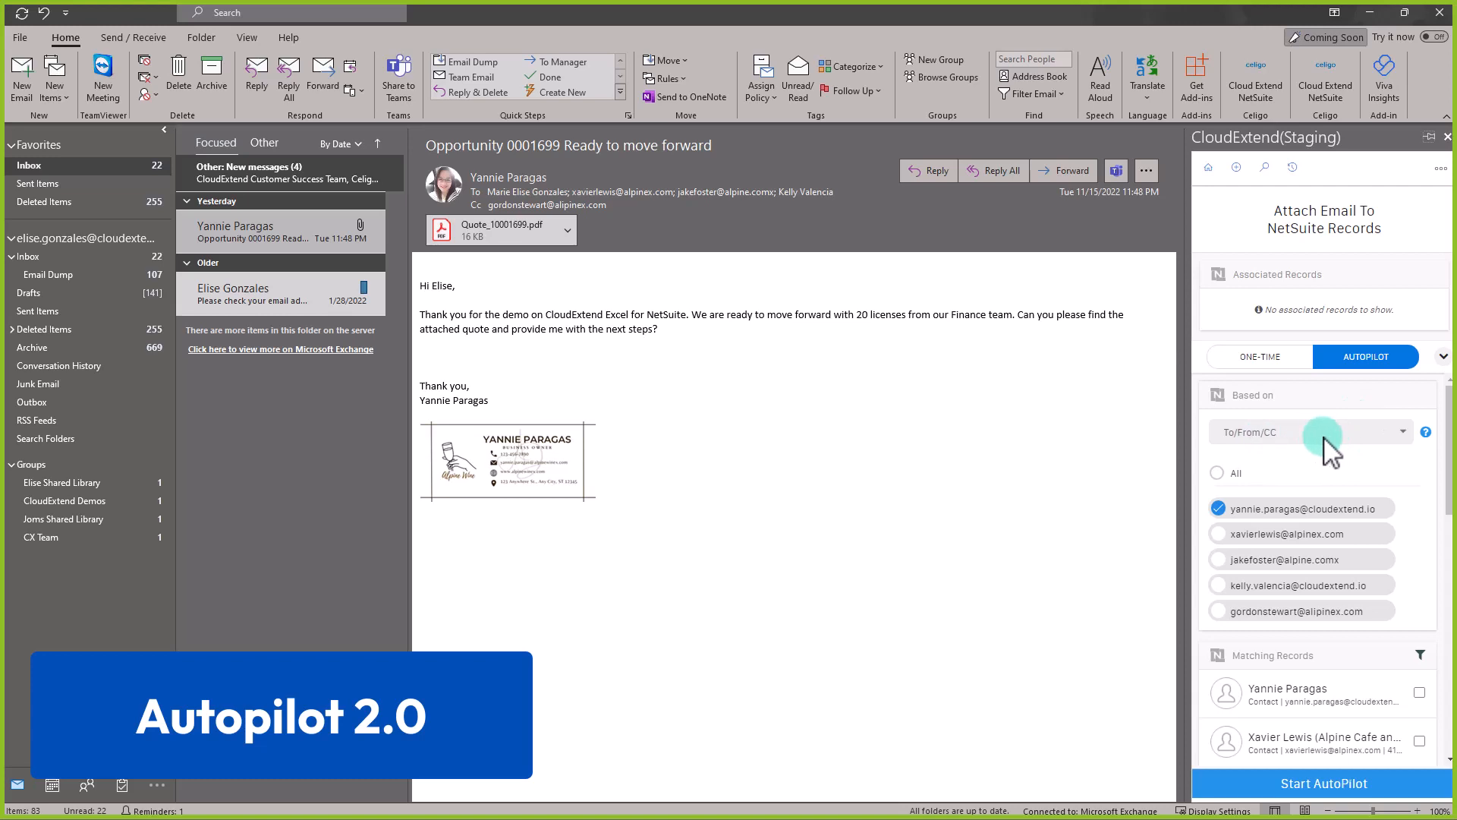
{"action": "left_click", "coordinate": [1308, 431]}
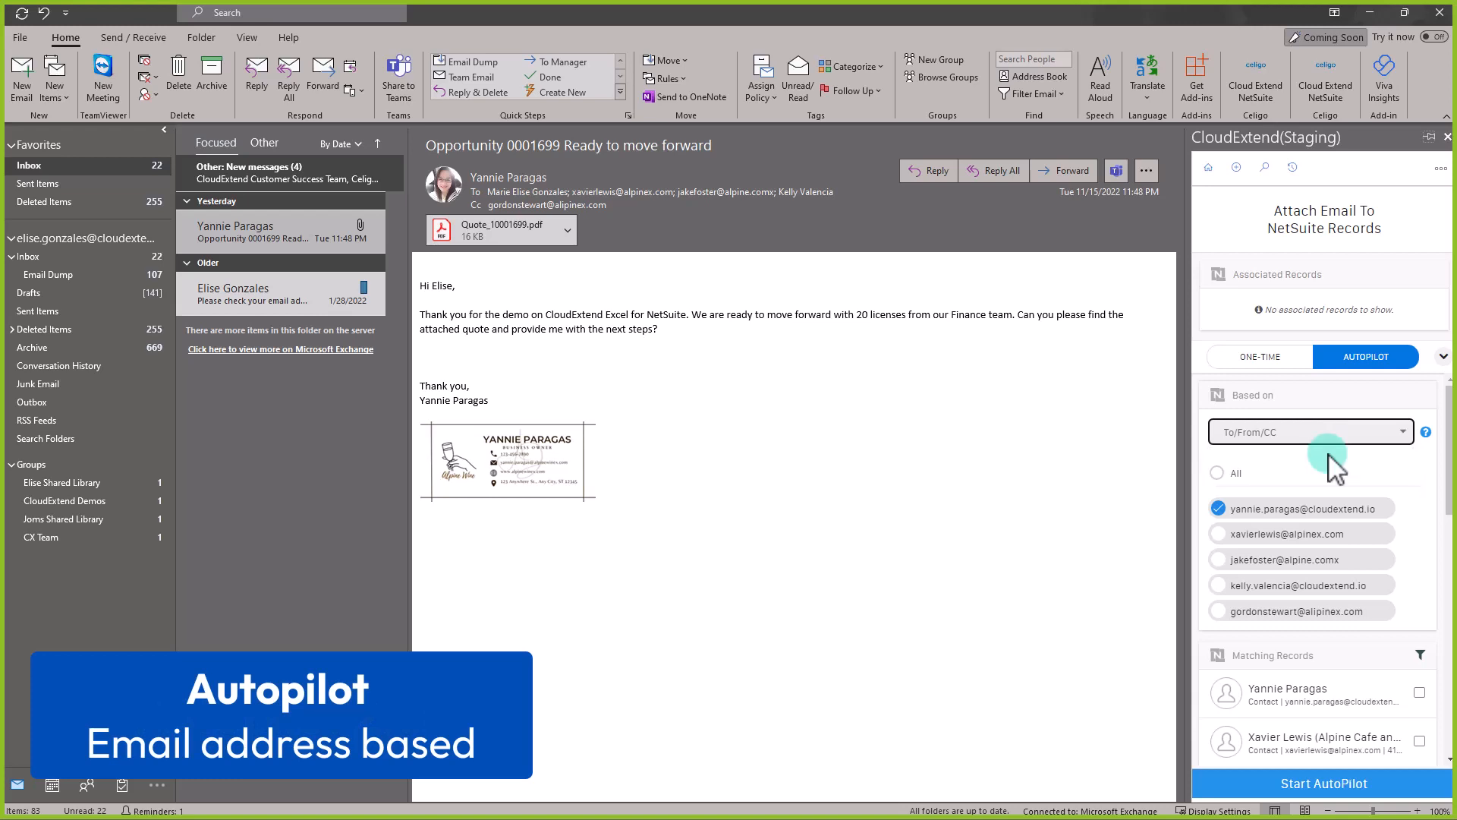
{"action": "mouse_move", "coordinate": [1364, 473]}
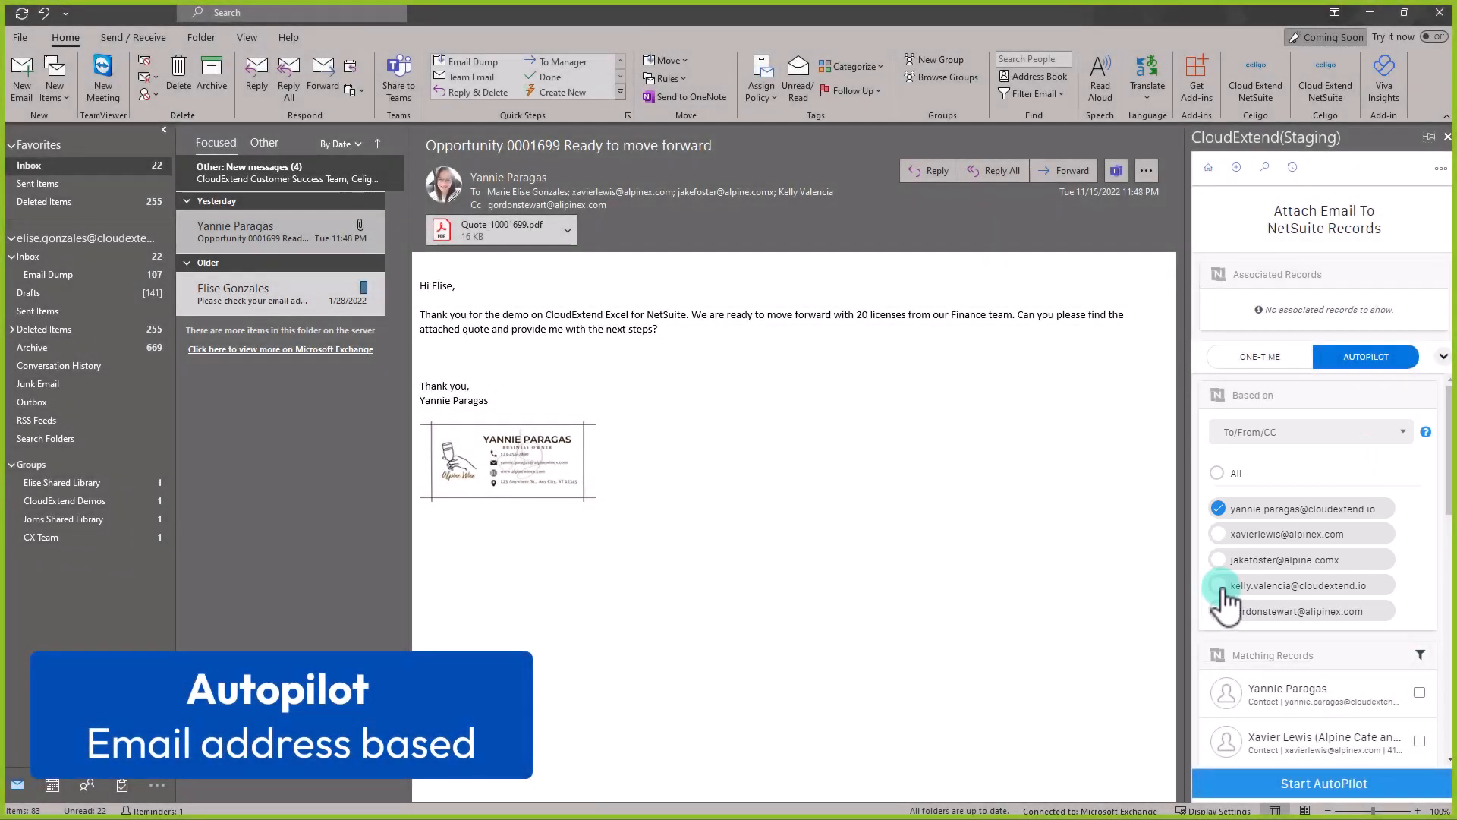
{"action": "left_click", "coordinate": [1216, 584]}
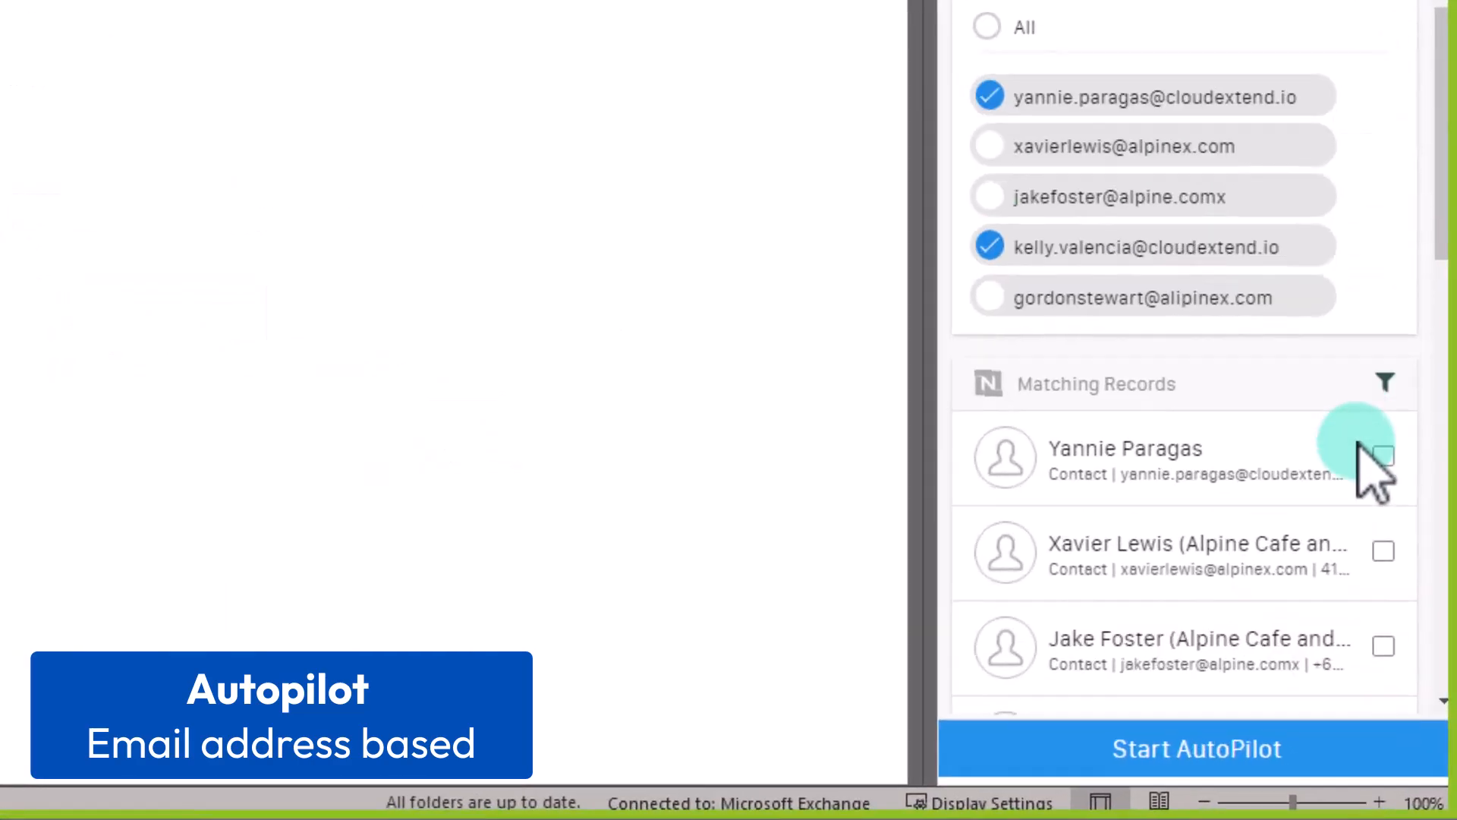
{"action": "scroll", "scroll_direction": "down", "scroll_amount": 3}
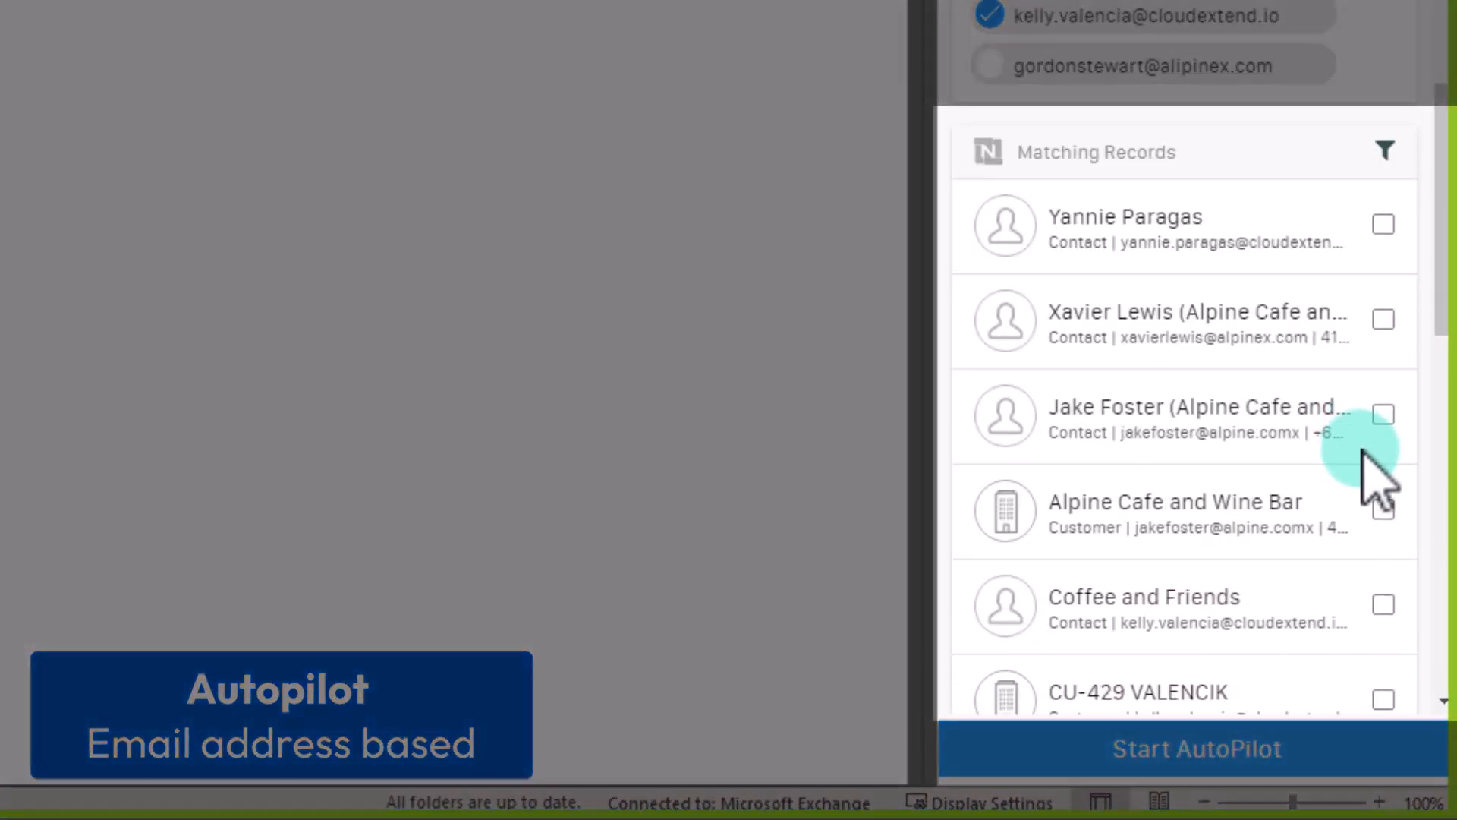
{"action": "scroll", "scroll_direction": "down", "scroll_amount": 3}
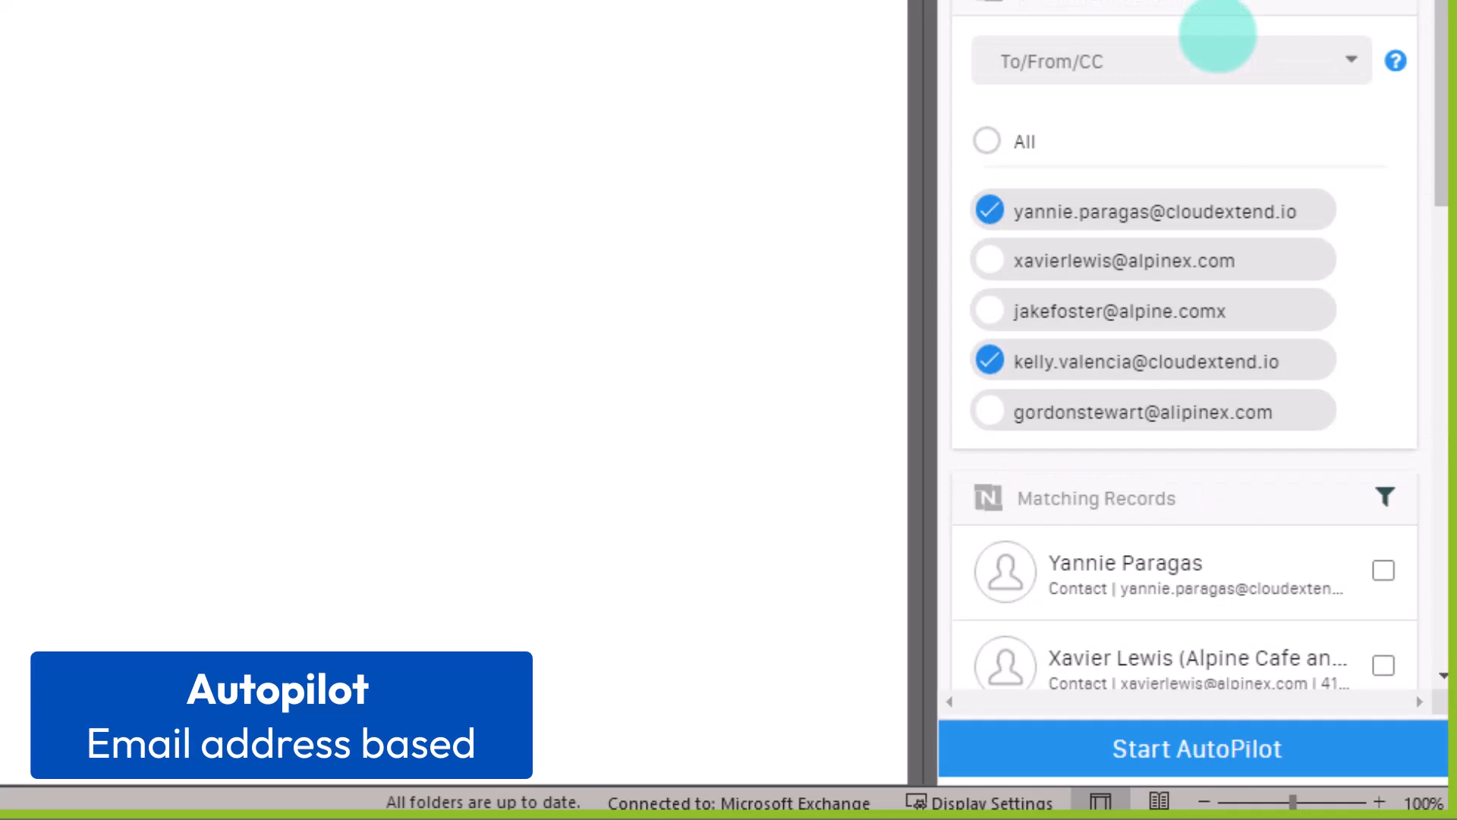
{"action": "mouse_move", "coordinate": [1217, 210]}
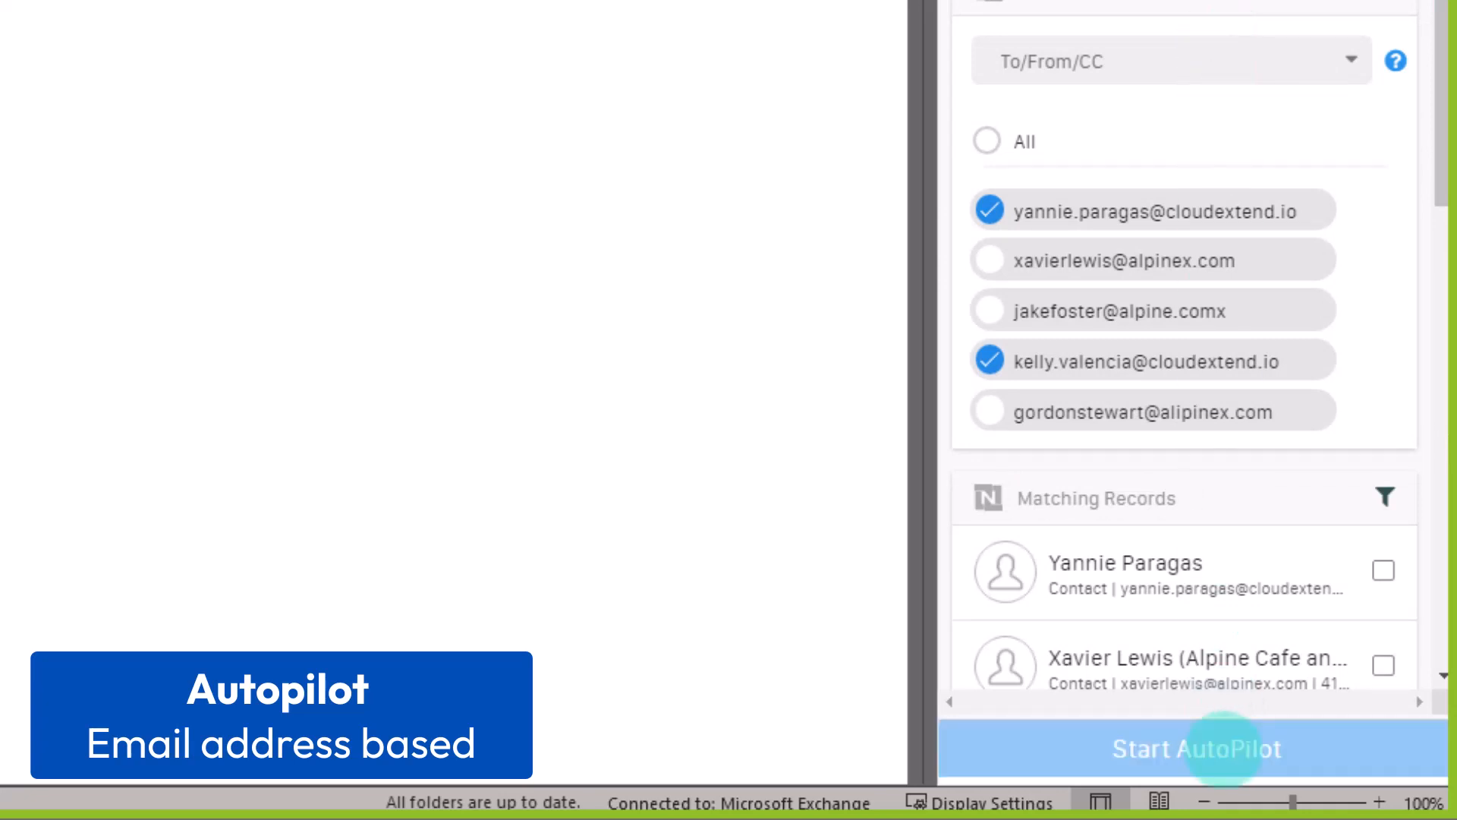
{"action": "left_click", "coordinate": [1196, 749]}
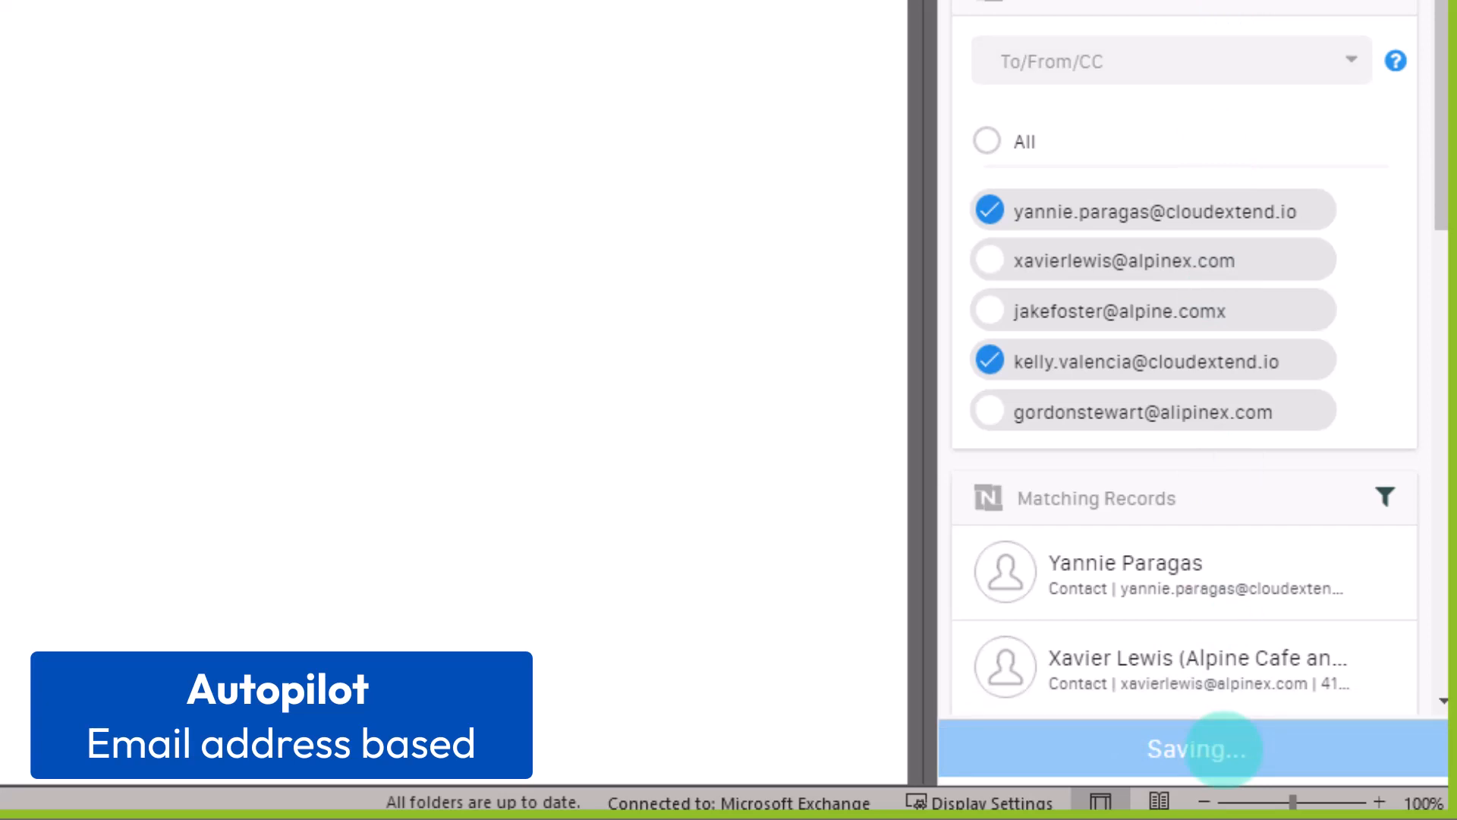
{"action": "left_click", "coordinate": [1200, 748]}
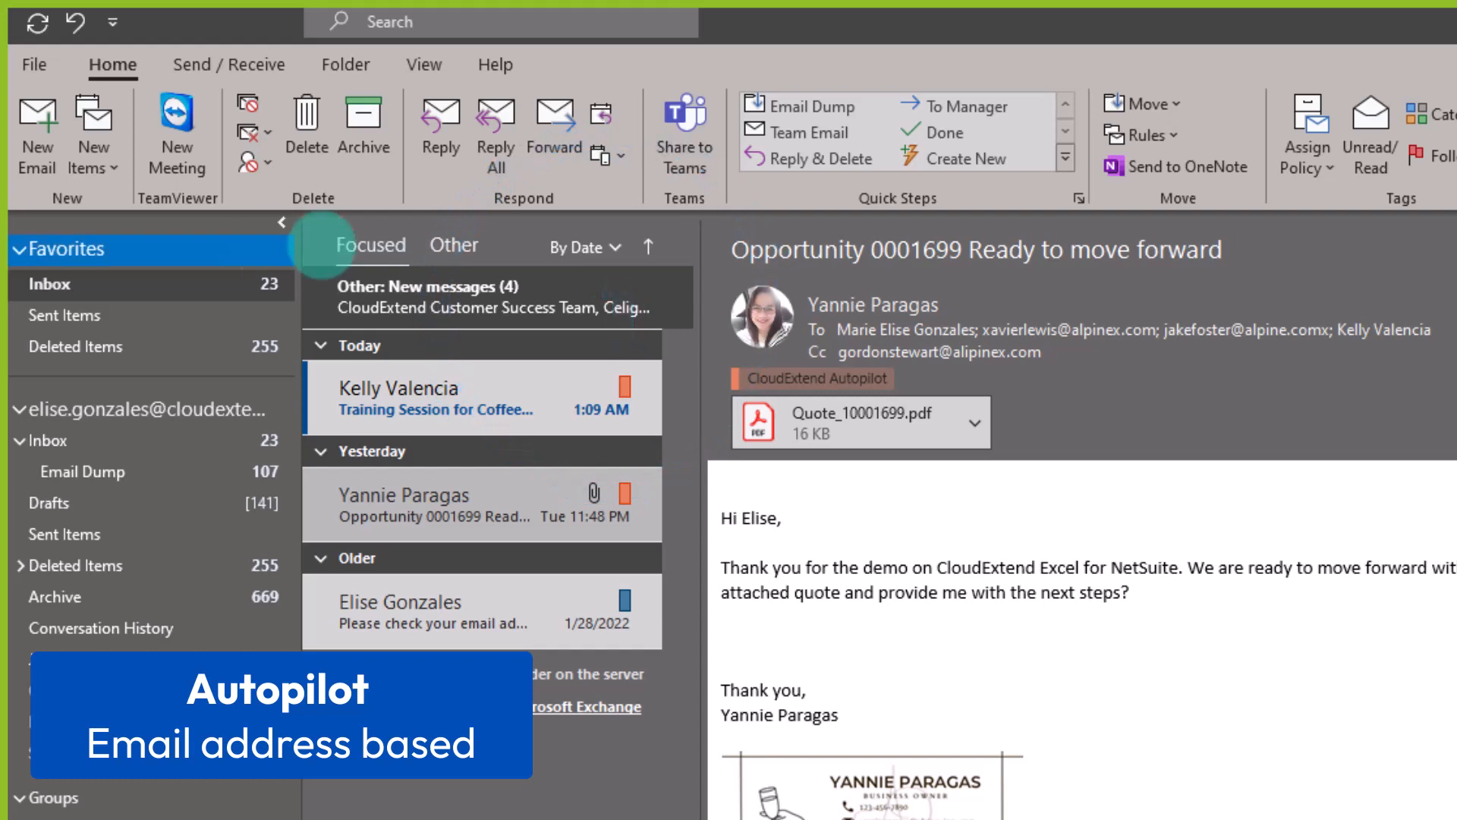
Step: Select the CloudExtend Outlook for NetSuite - 0001714 email in the inbox
{"action": "left_click", "coordinate": [465, 395]}
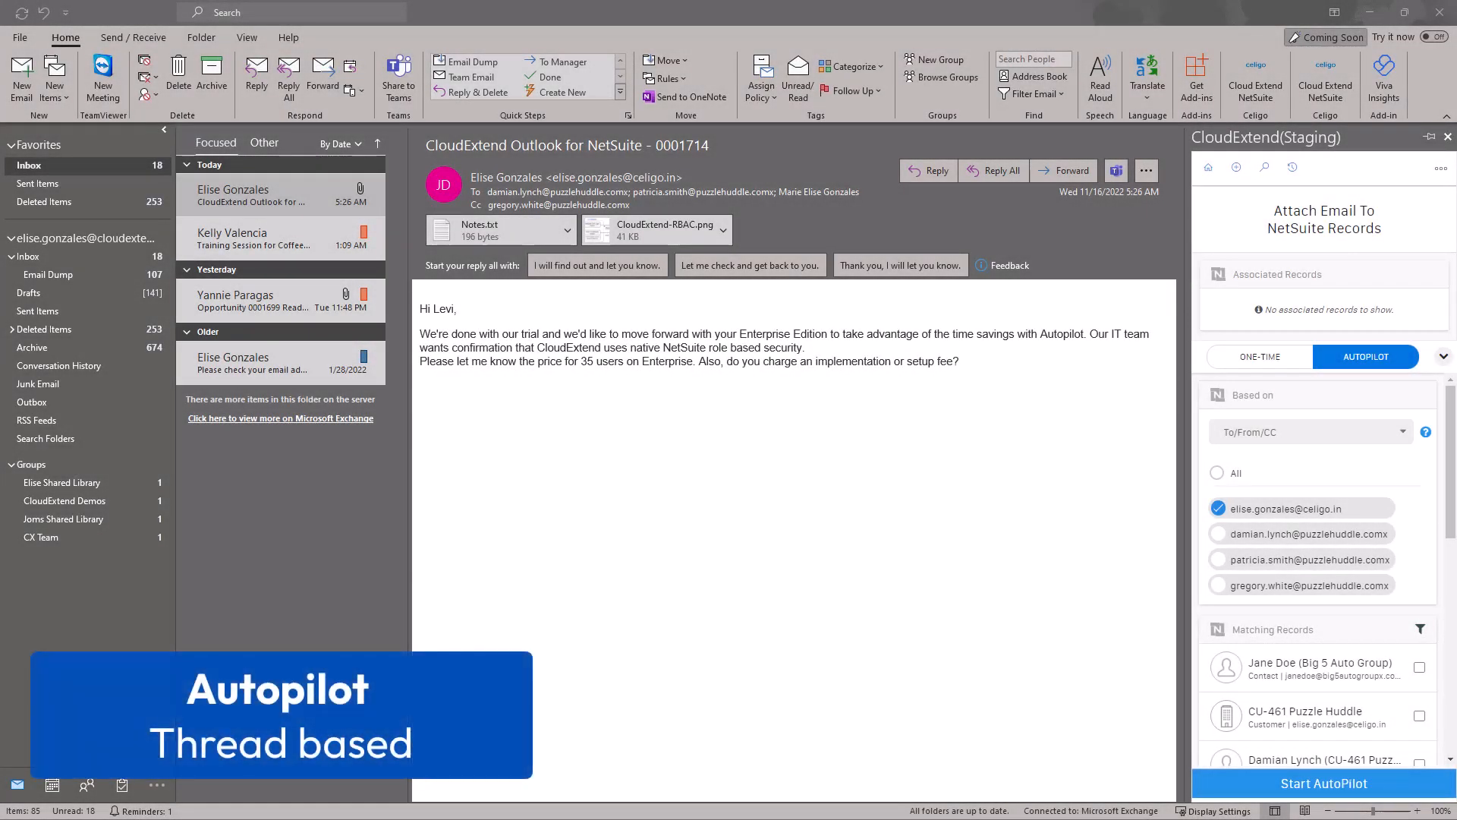
{"action": "left_click", "coordinate": [1305, 431]}
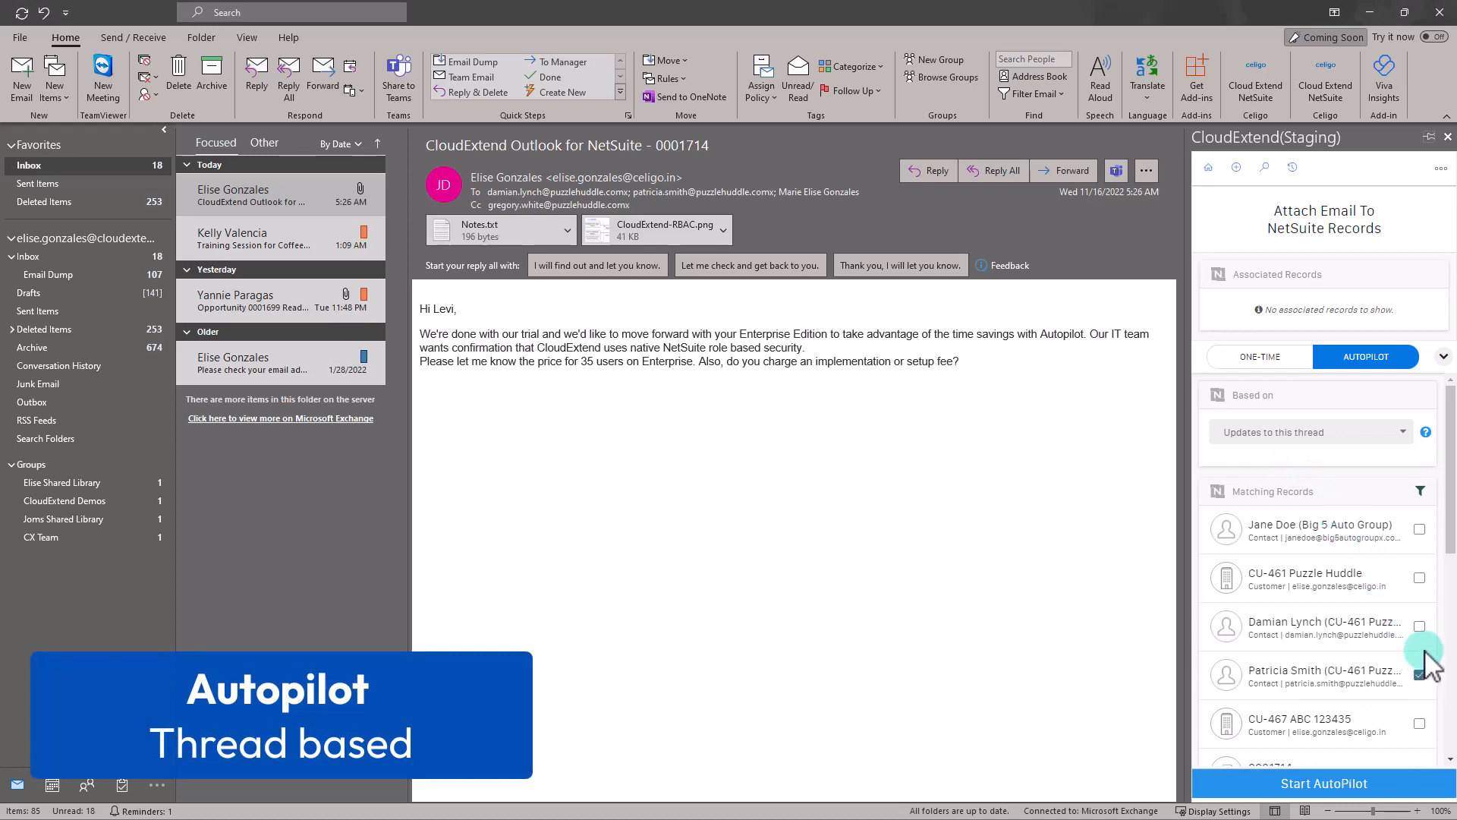
{"action": "left_click", "coordinate": [1419, 626]}
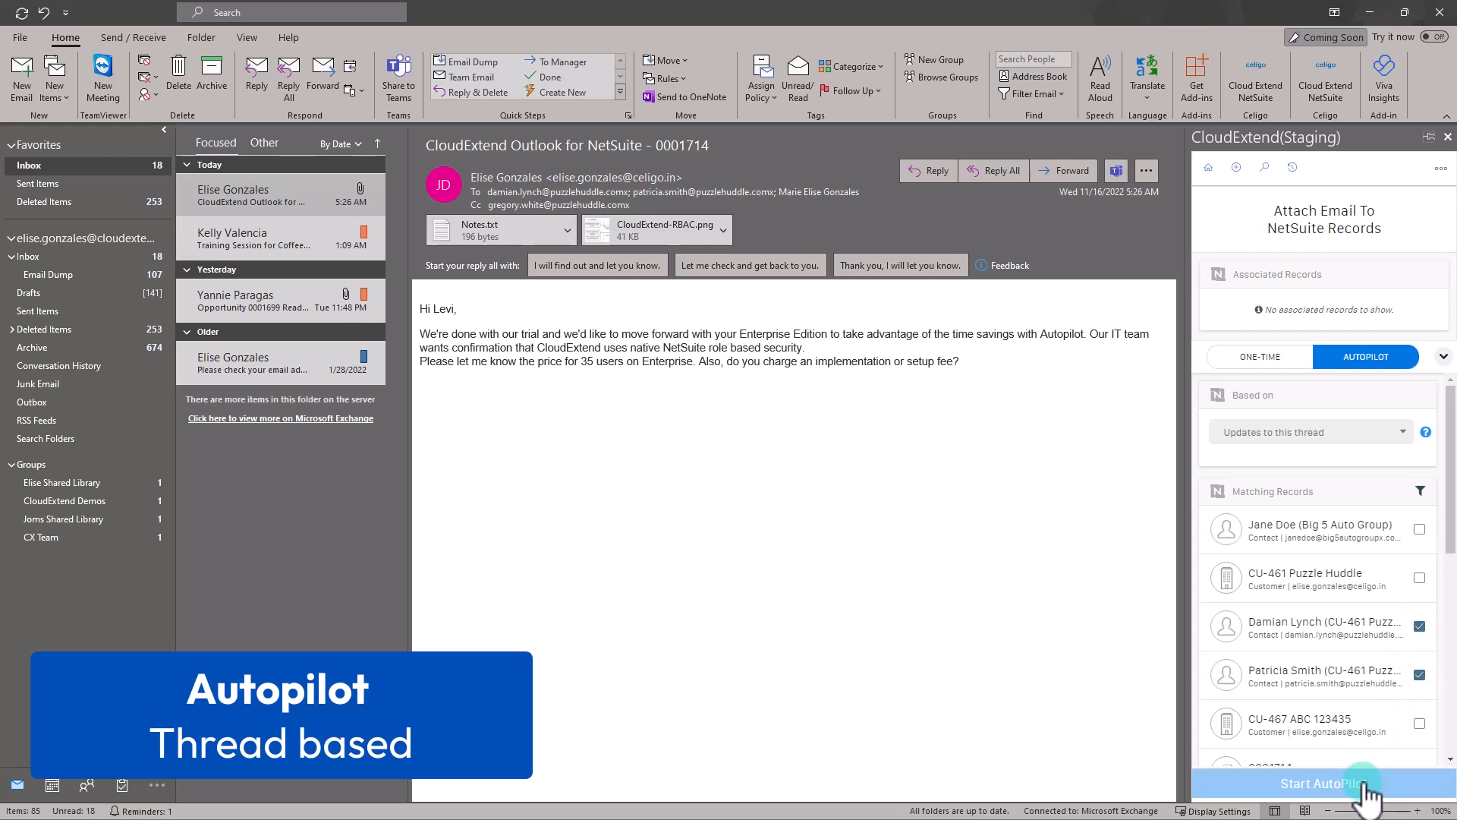
{"action": "left_click", "coordinate": [1335, 782]}
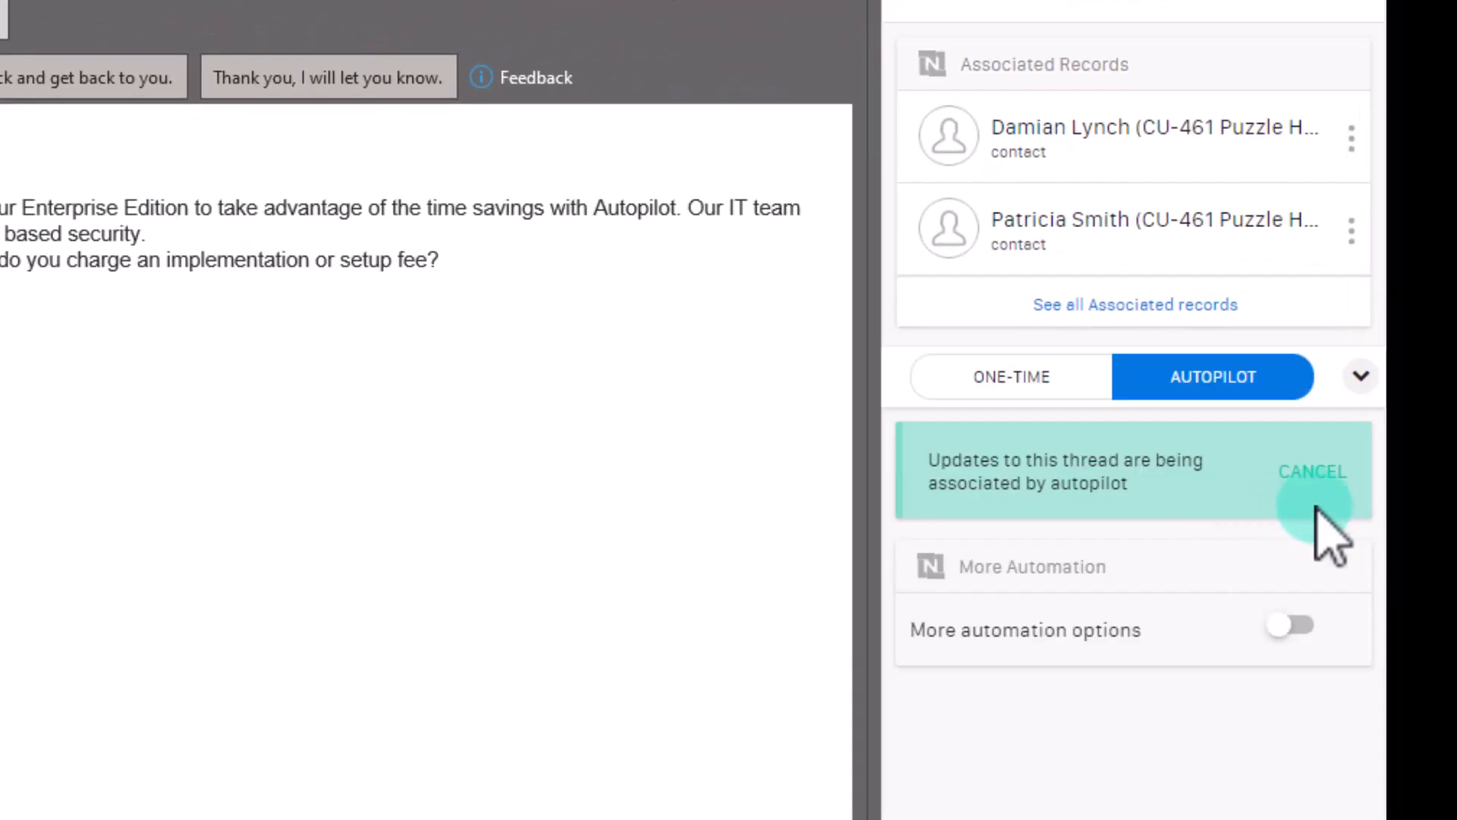
{"action": "mouse_move", "coordinate": [1319, 501]}
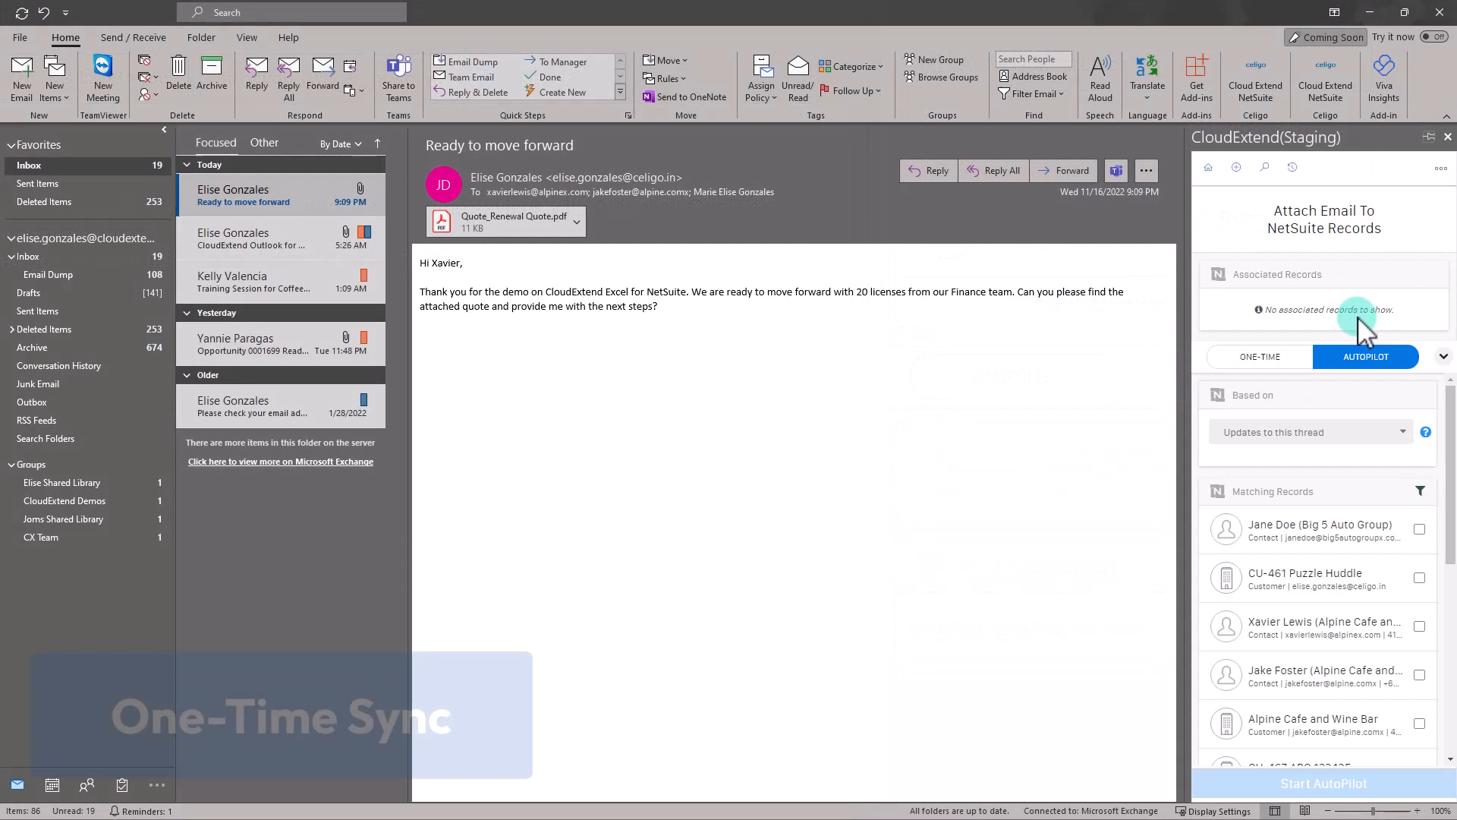
Step: Switch to one-time sync, keep Quote_Renewal Quote.pdf ticked, and associate the email with NetSuite
{"action": "left_click", "coordinate": [1259, 356]}
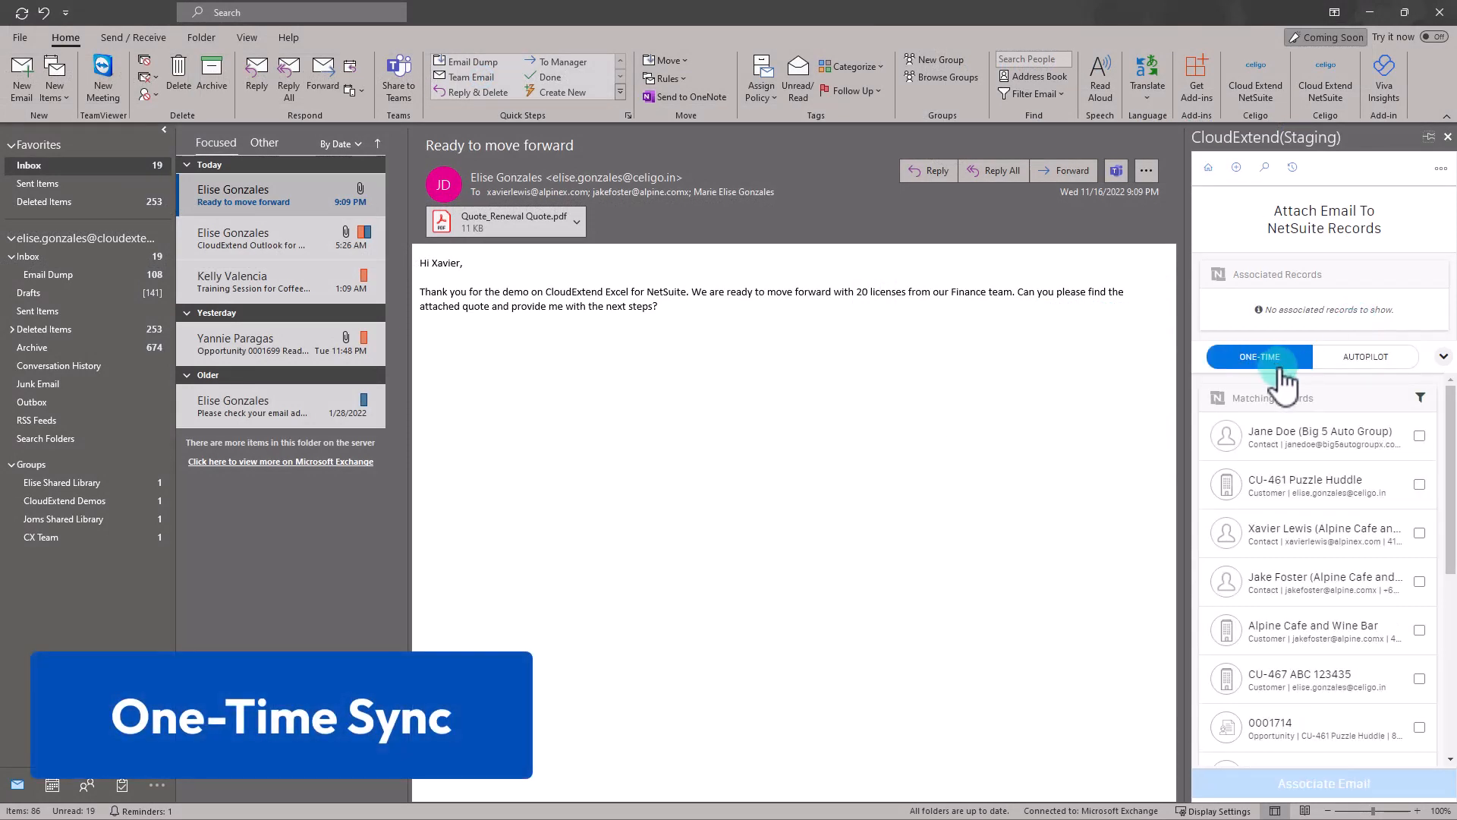
{"action": "left_click", "coordinate": [1418, 533]}
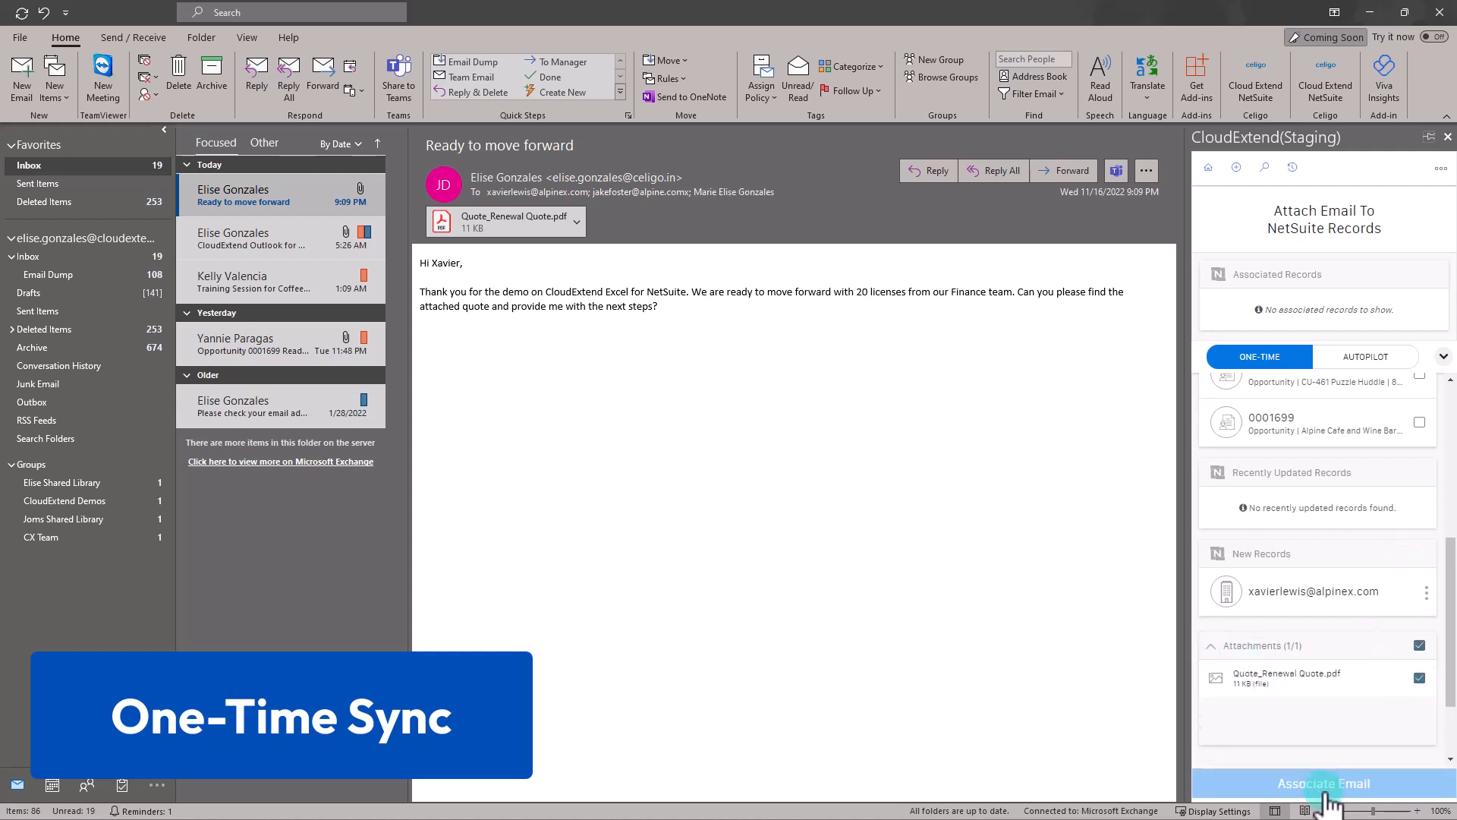
{"action": "left_click", "coordinate": [1324, 783]}
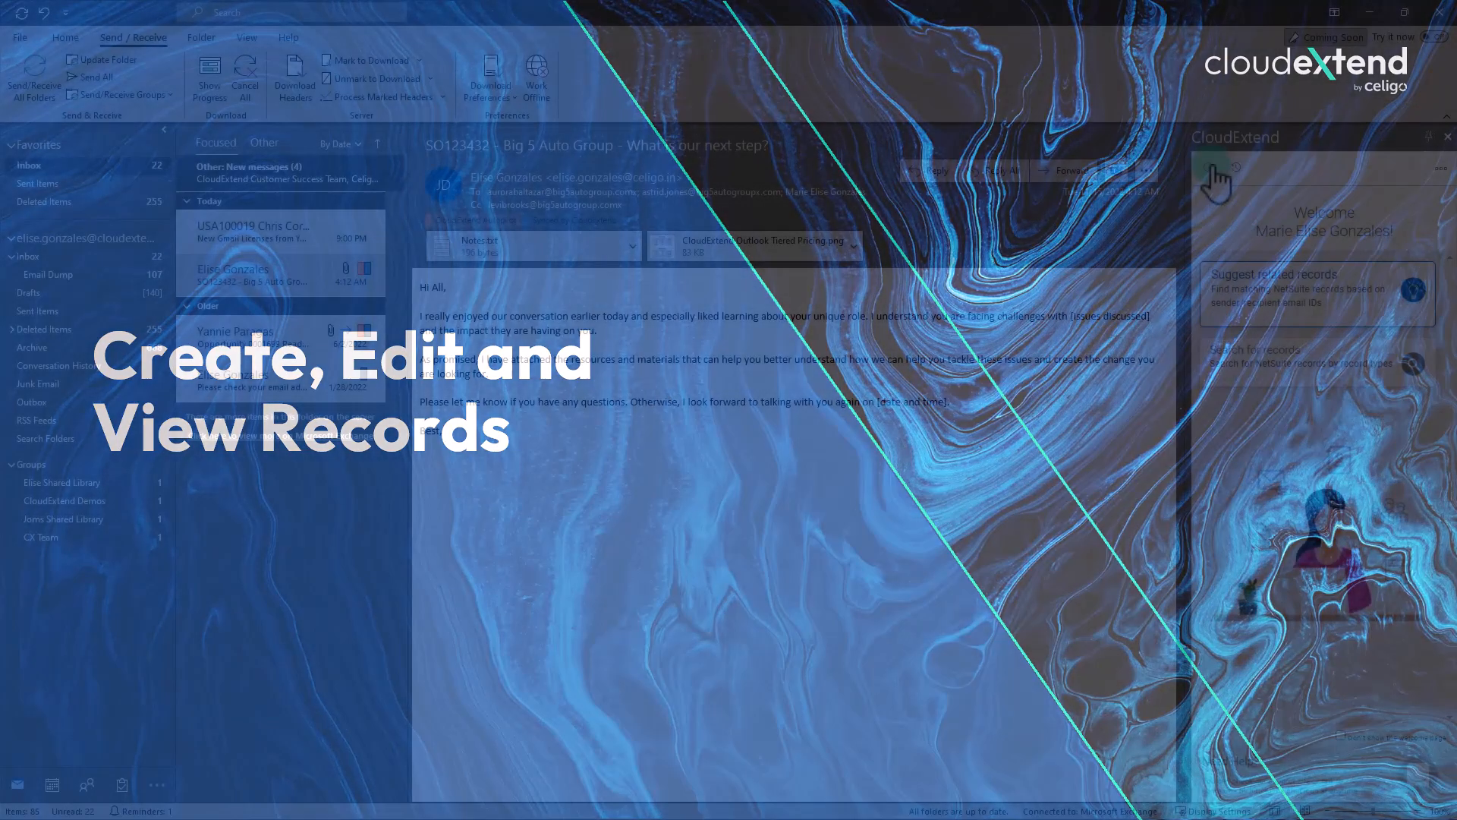
{"action": "left_click", "coordinate": [944, 343]}
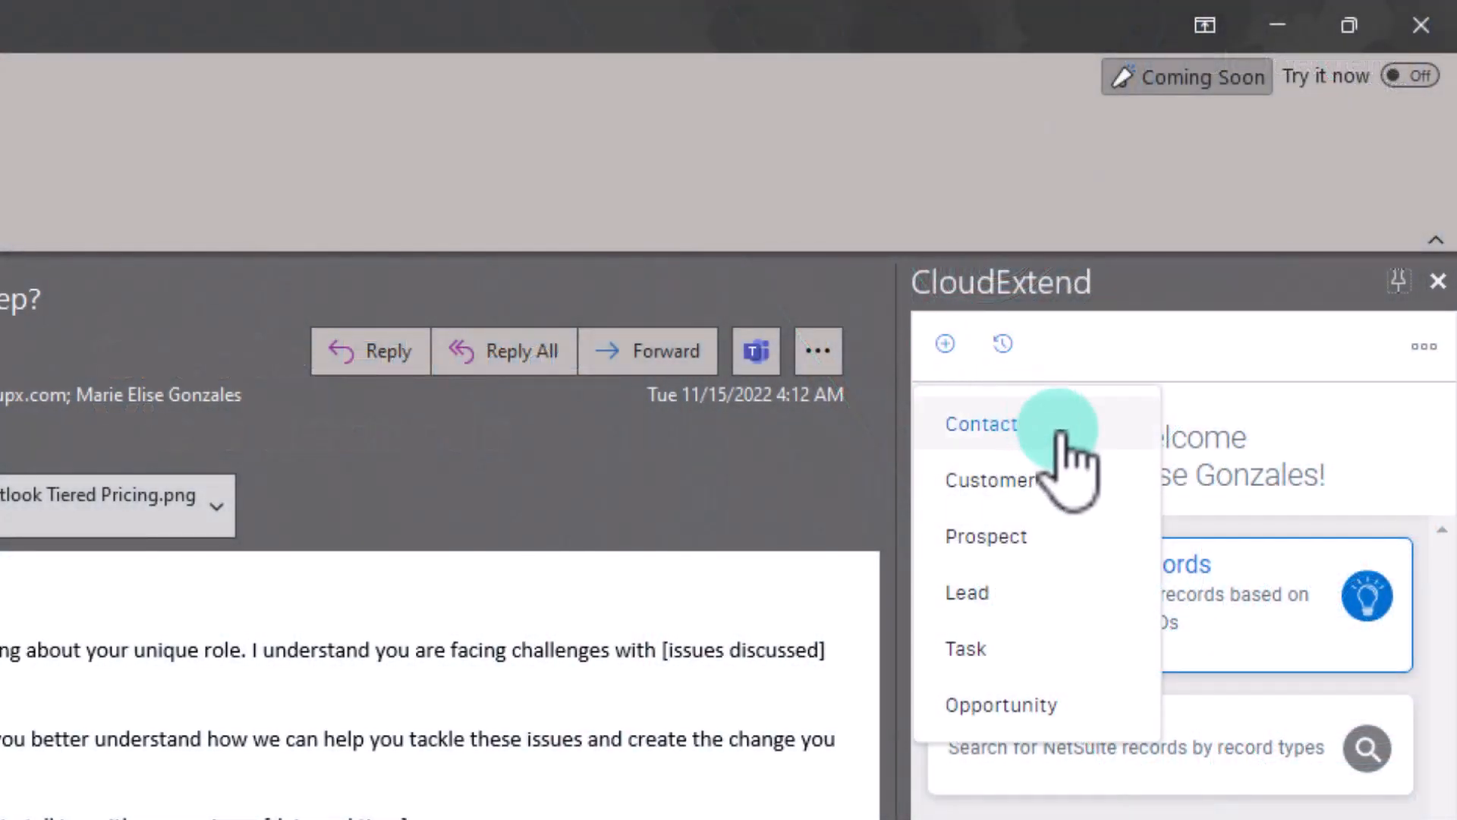
{"action": "left_click", "coordinate": [979, 423]}
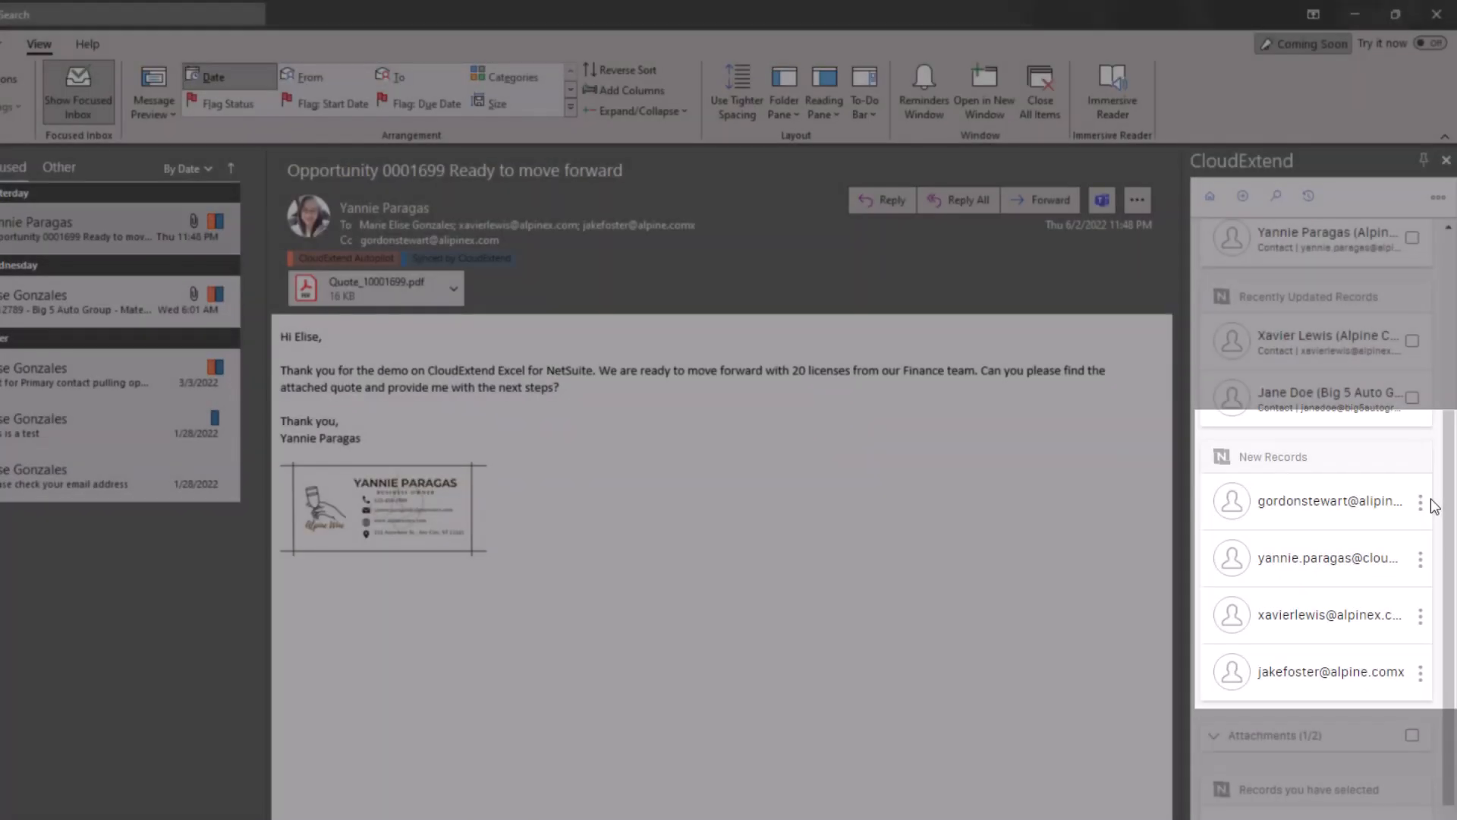
{"action": "left_click", "coordinate": [1420, 501]}
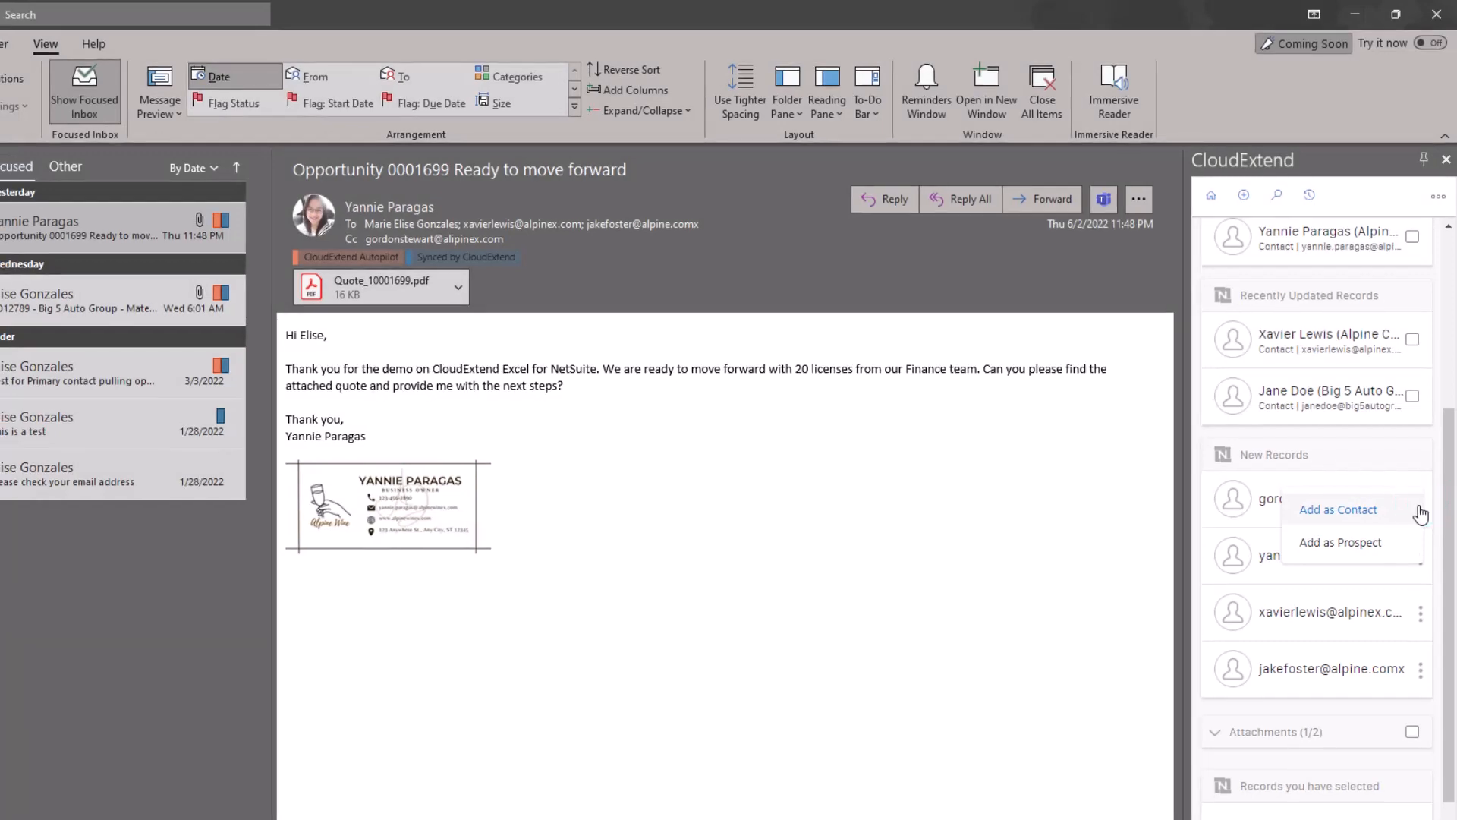
{"action": "left_click", "coordinate": [1336, 509]}
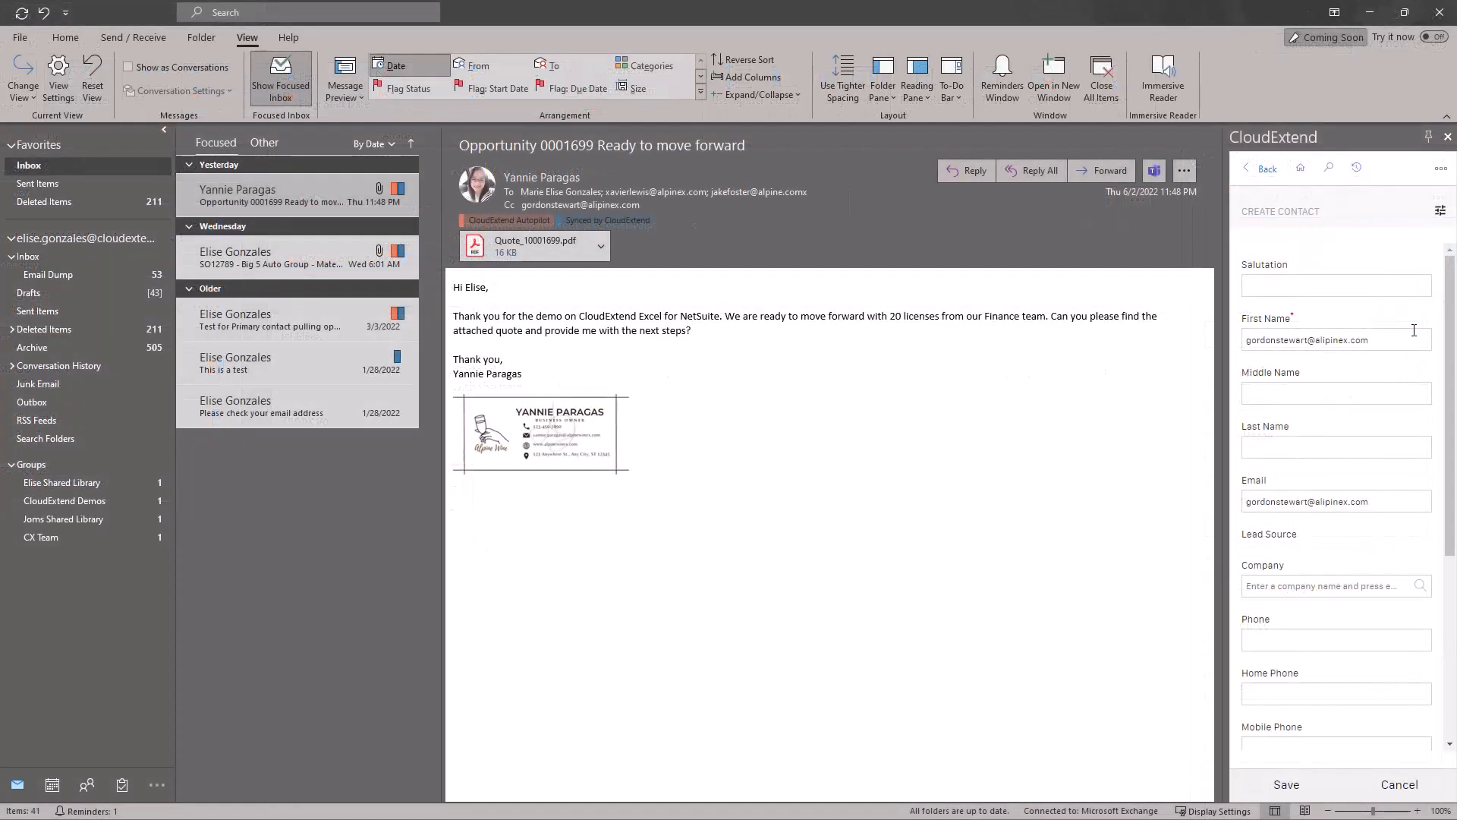
{"action": "mouse_move", "coordinate": [1441, 211]}
{"action": "type", "text": "CFO"}
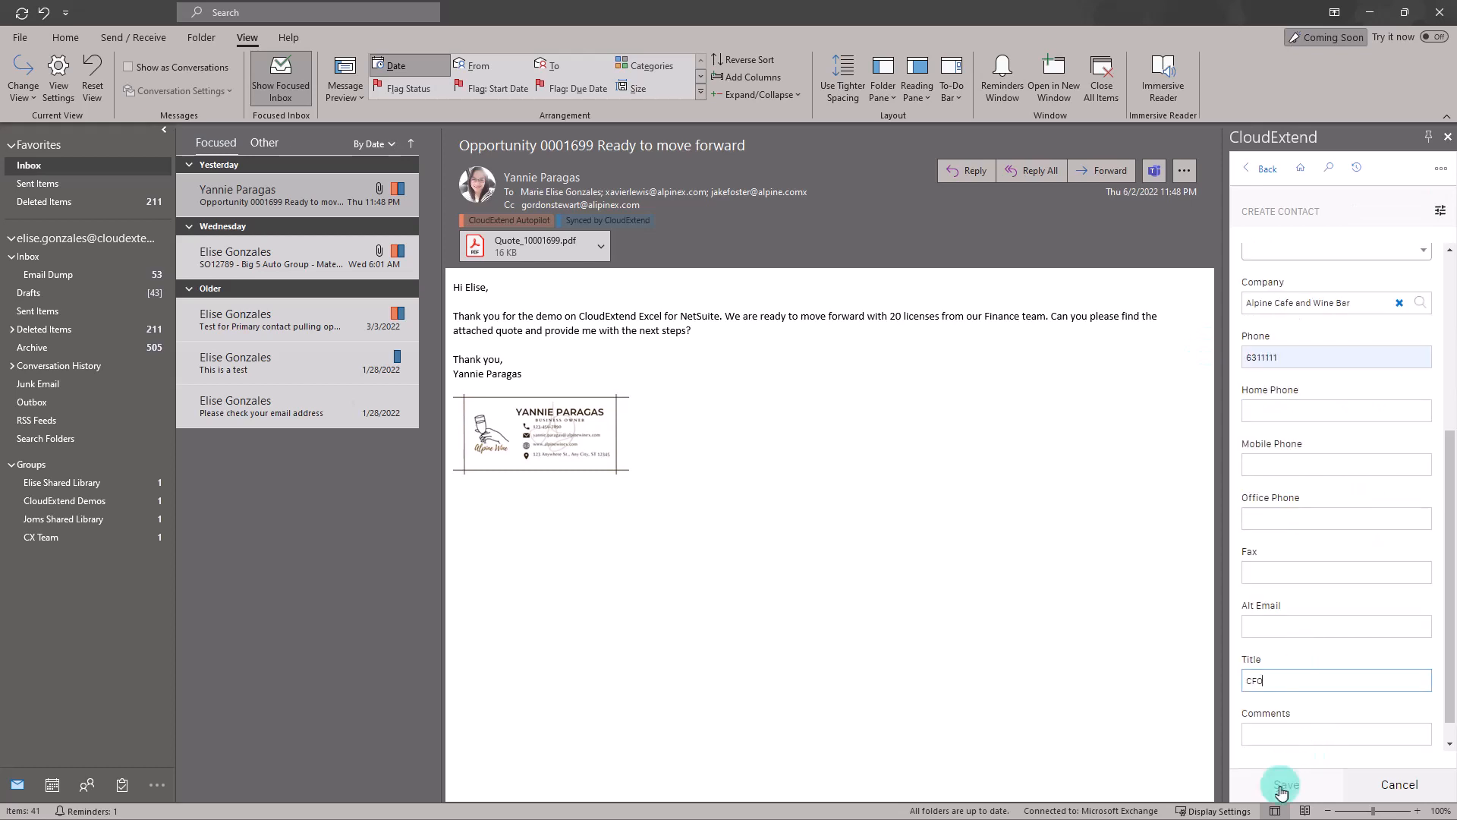
Step: Save the new contact with company Alpine Cafe and Wine Bar, phone 6311111 and title CFO
{"action": "left_click", "coordinate": [1280, 783]}
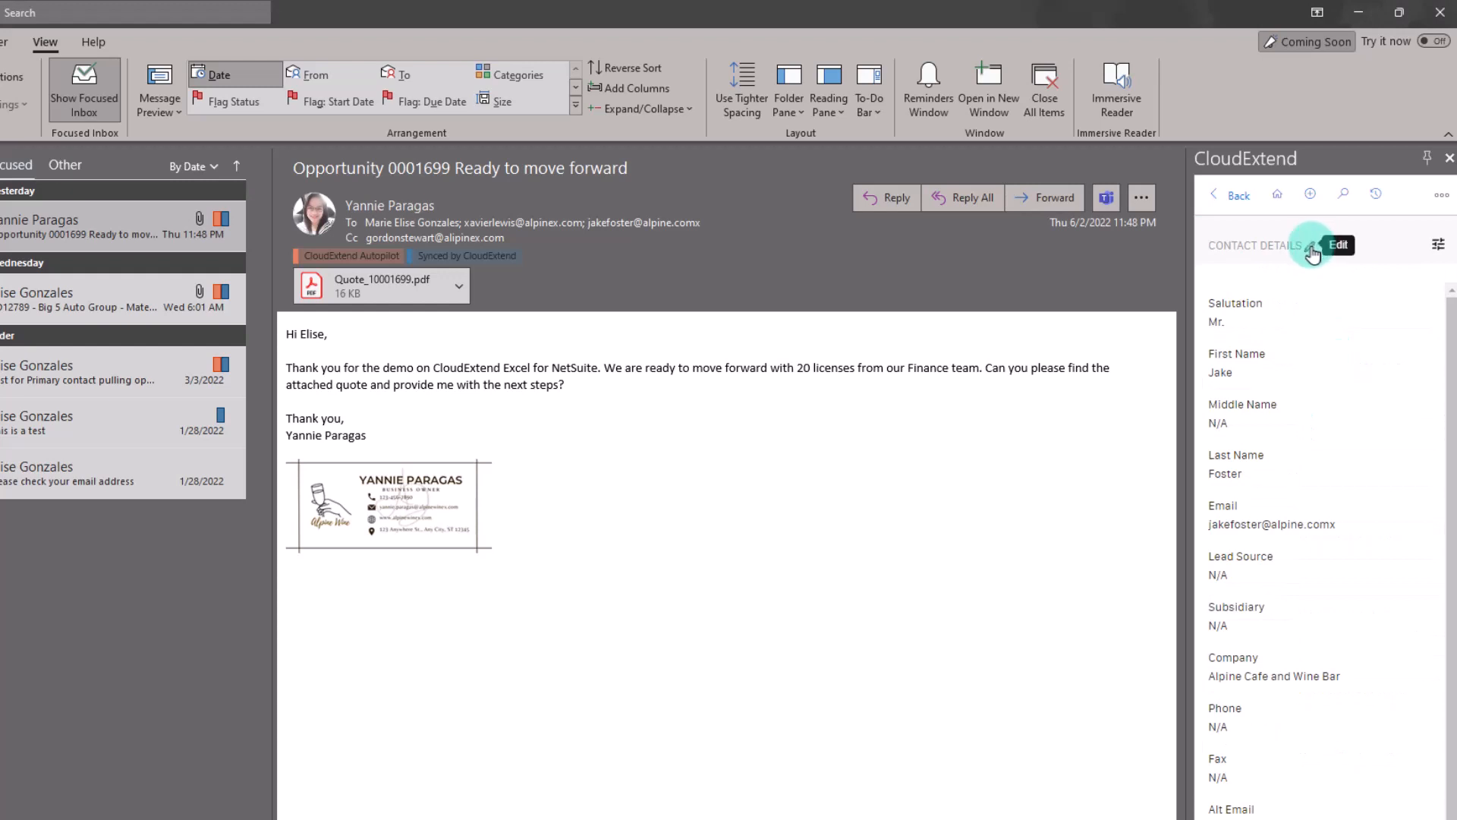
{"action": "left_click", "coordinate": [1335, 244]}
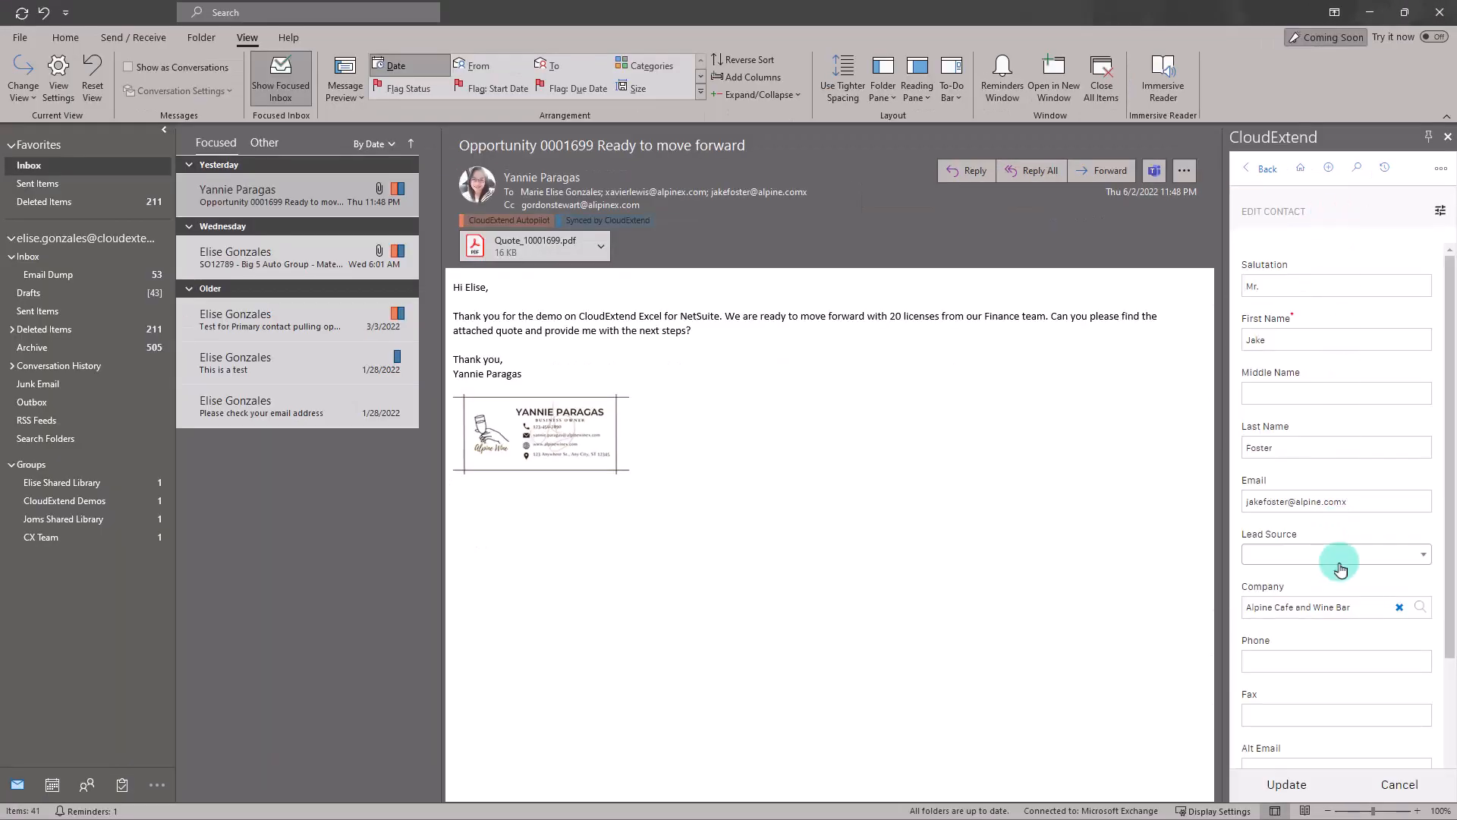
{"action": "scroll", "scroll_direction": "down", "scroll_amount": 3}
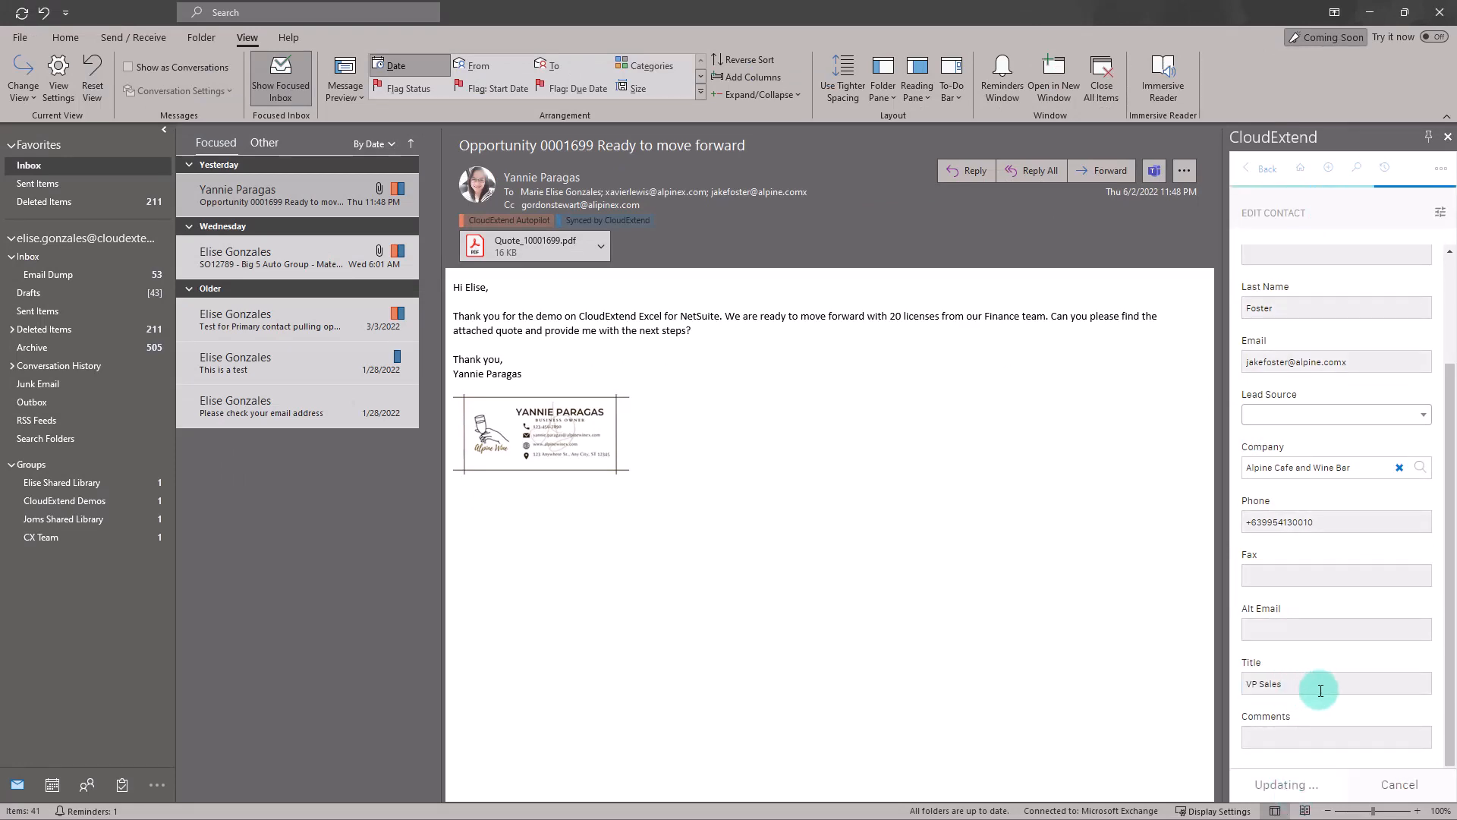
{"action": "left_click", "coordinate": [1284, 784]}
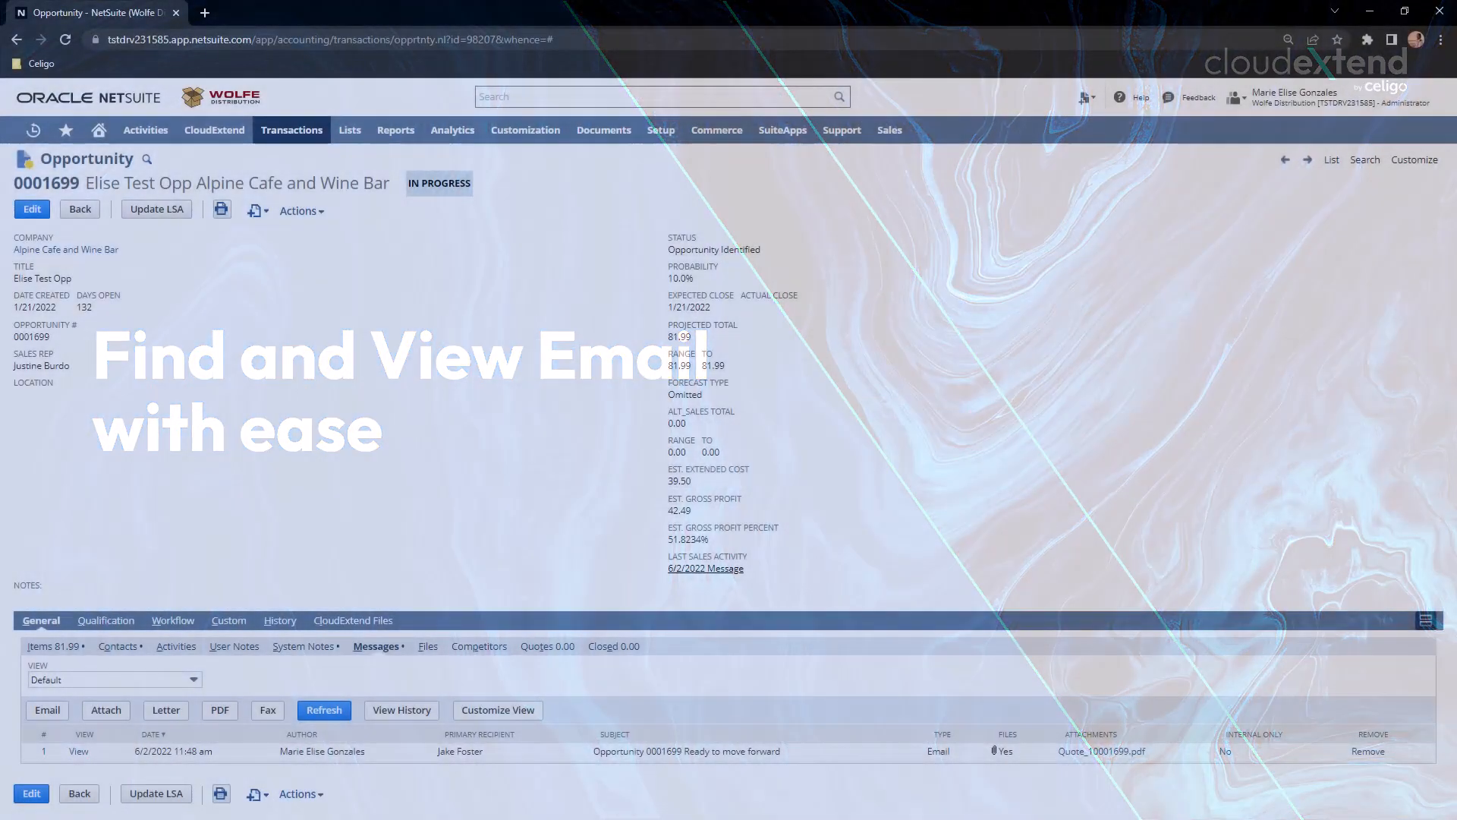
Step: View the synced 'Ready to move forward' email and the message history on Opportunity 0001699
{"action": "left_click", "coordinate": [79, 750]}
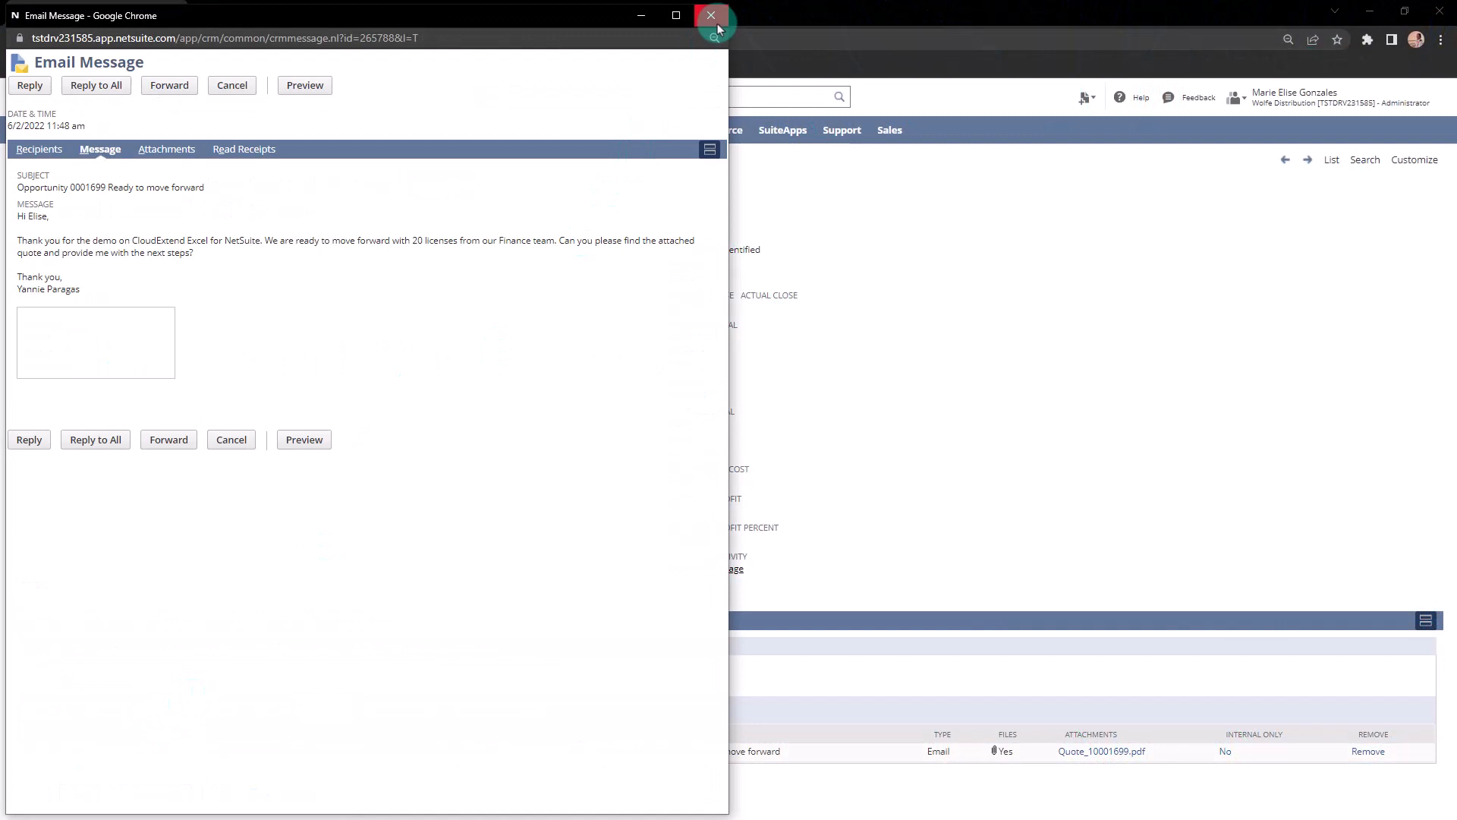
{"action": "left_click", "coordinate": [711, 16]}
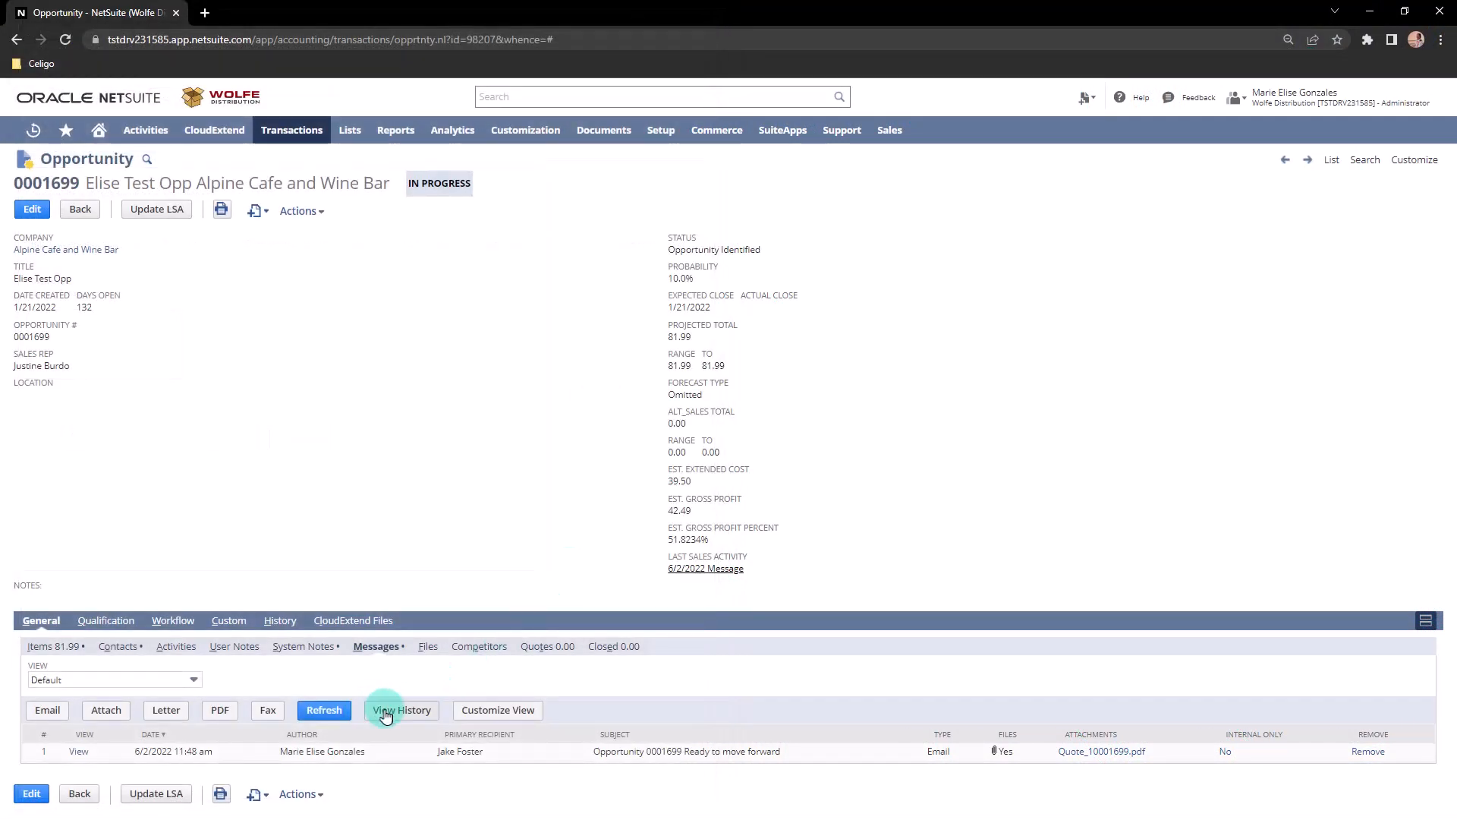
{"action": "left_click", "coordinate": [402, 710]}
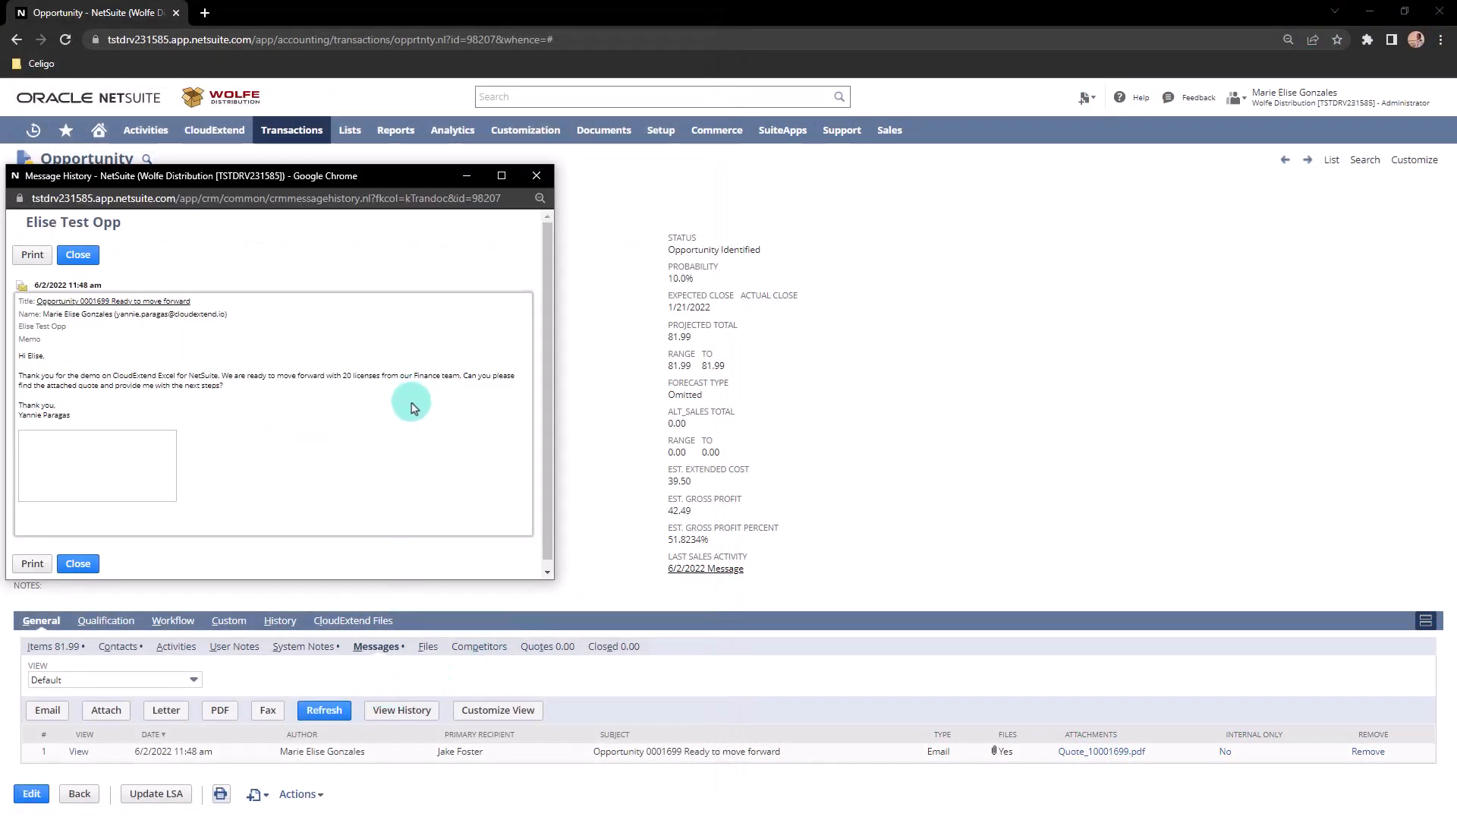
{"action": "mouse_move", "coordinate": [537, 176]}
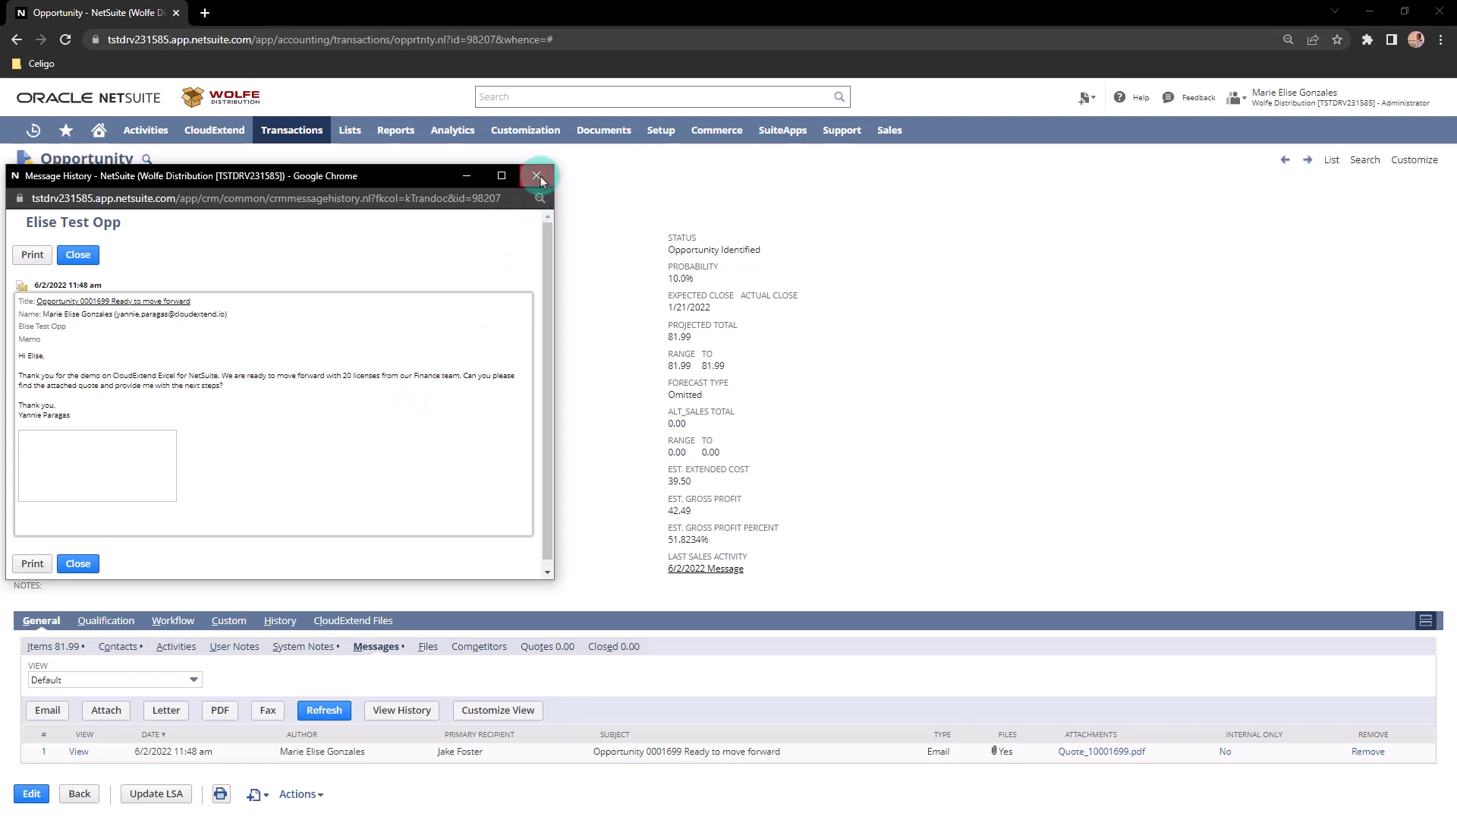
{"action": "left_click", "coordinate": [538, 175]}
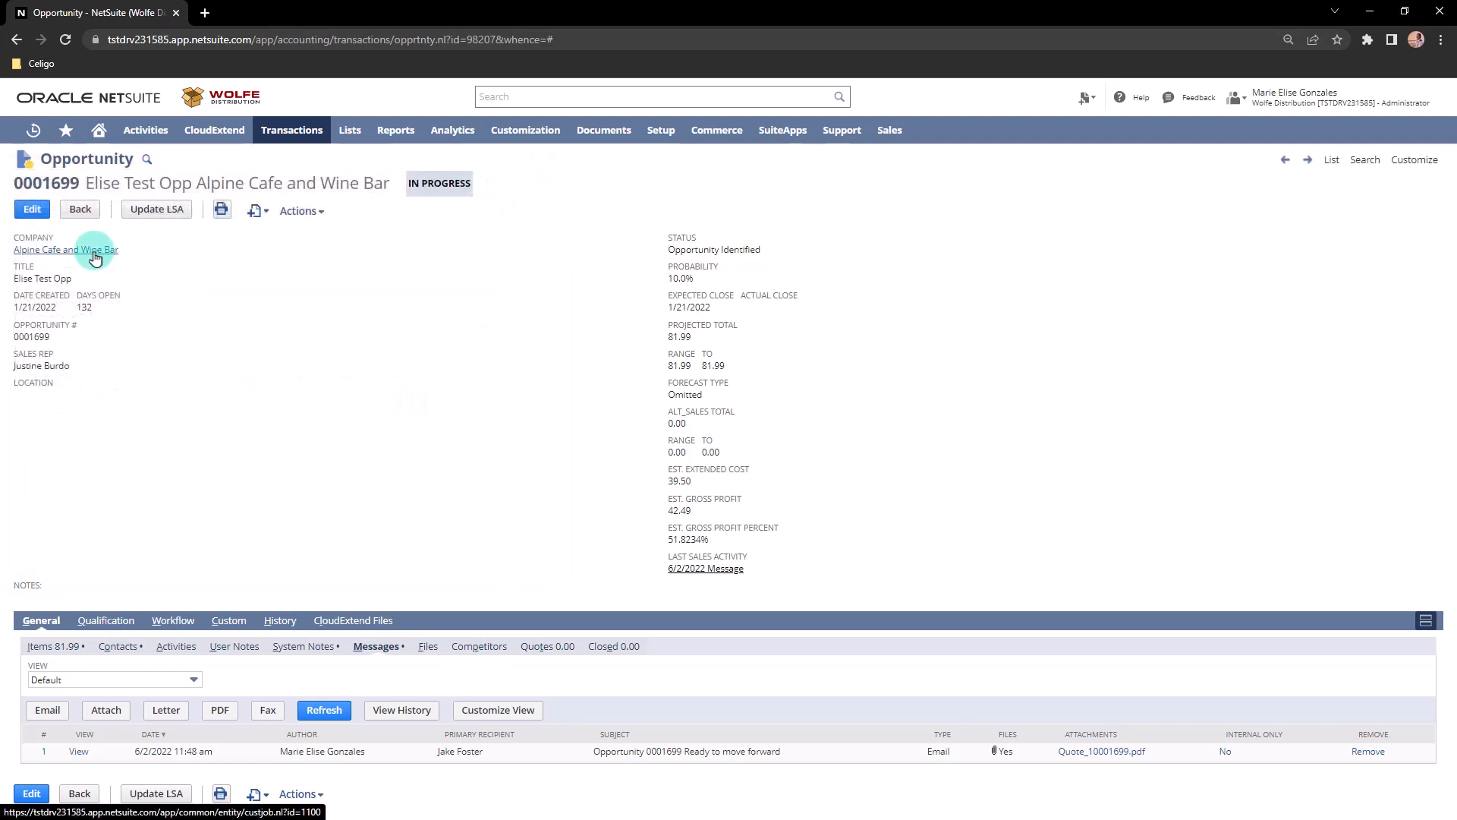
Step: Go to the Alpine Cafe and Wine Bar customer dashboard and review its Timeline of messages
{"action": "left_click", "coordinate": [65, 249]}
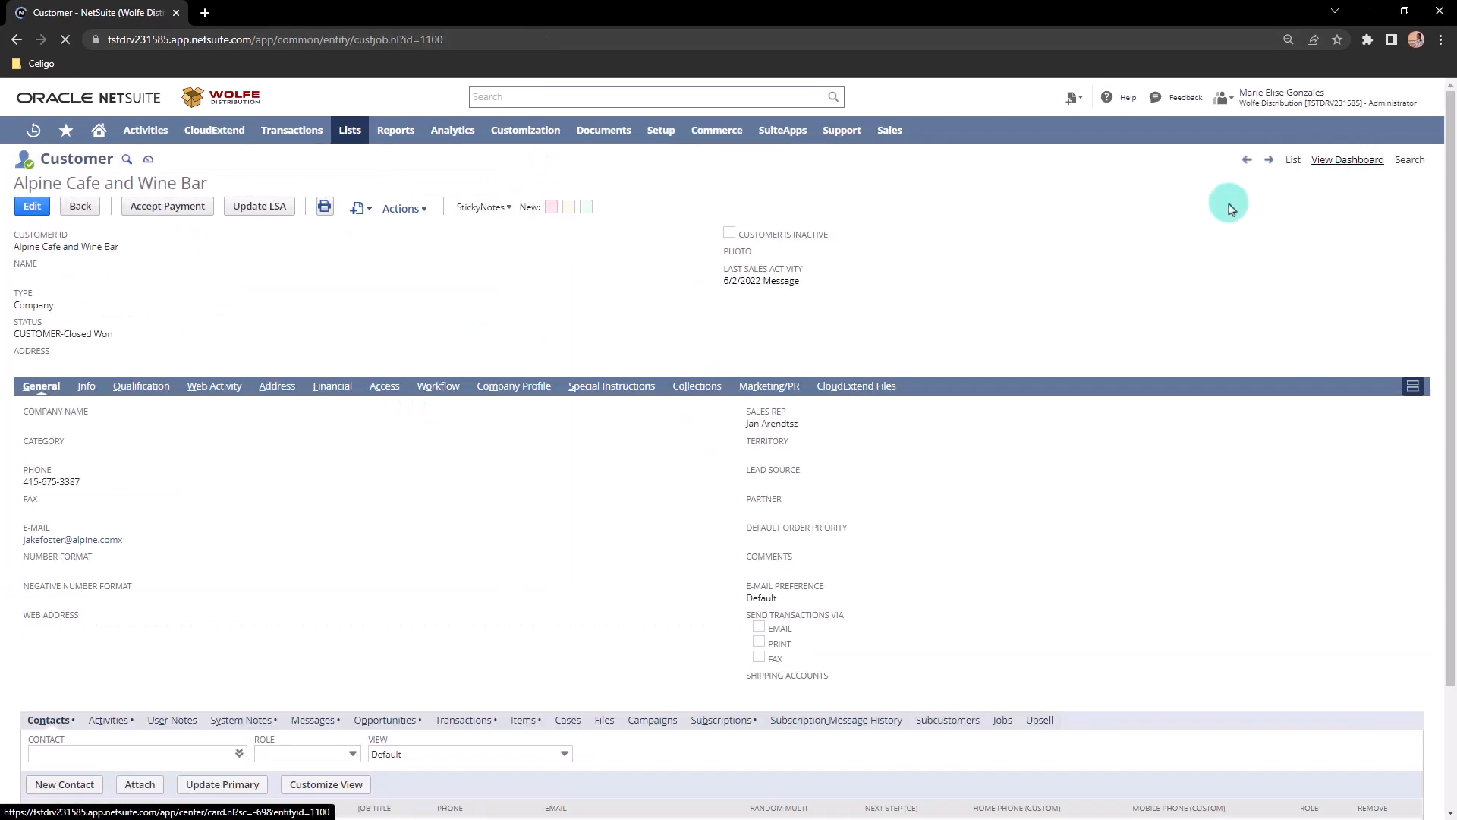
{"action": "left_click", "coordinate": [1346, 159]}
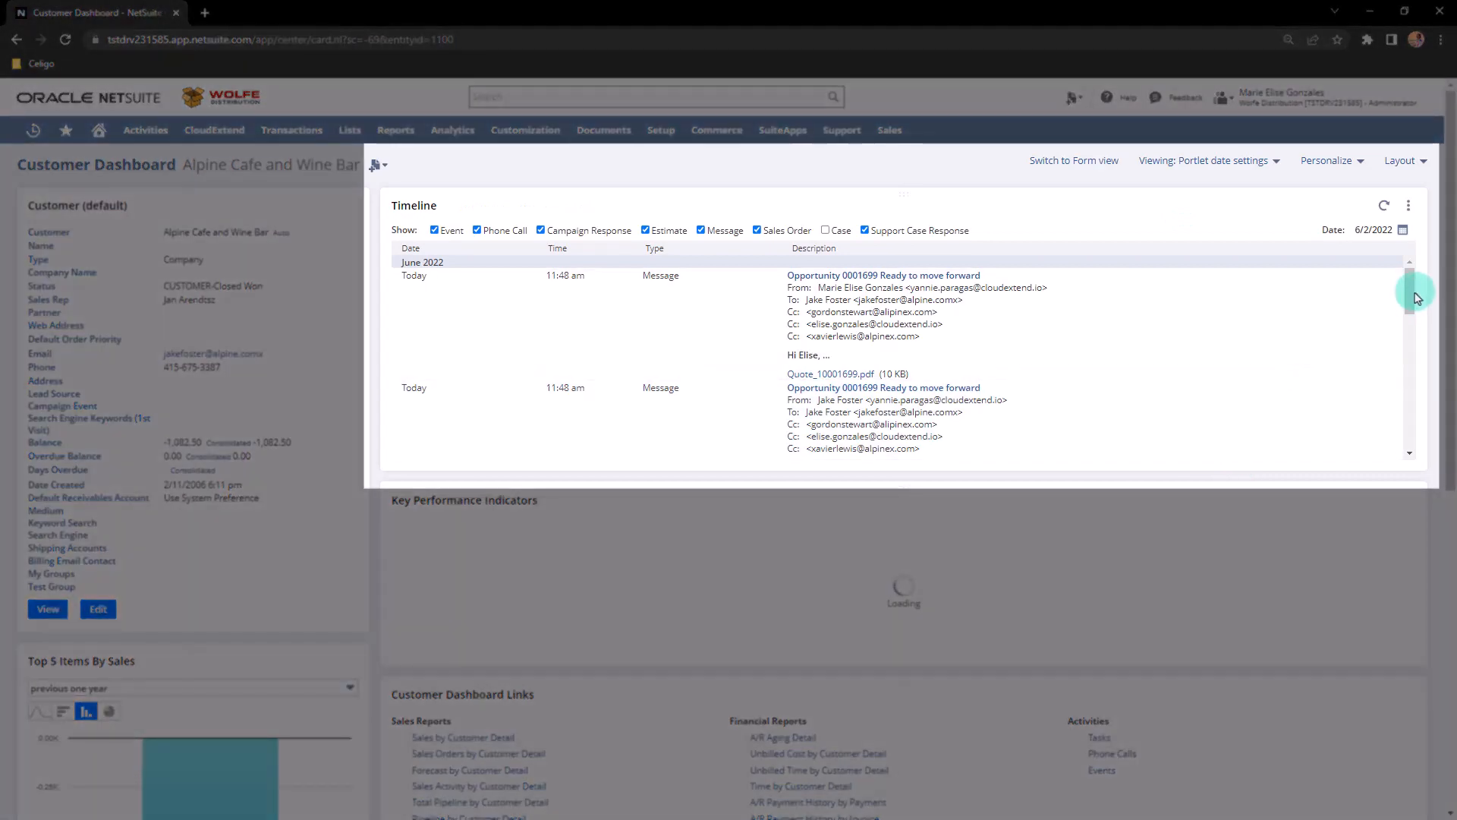
{"action": "scroll", "scroll_direction": "down", "scroll_amount": 3}
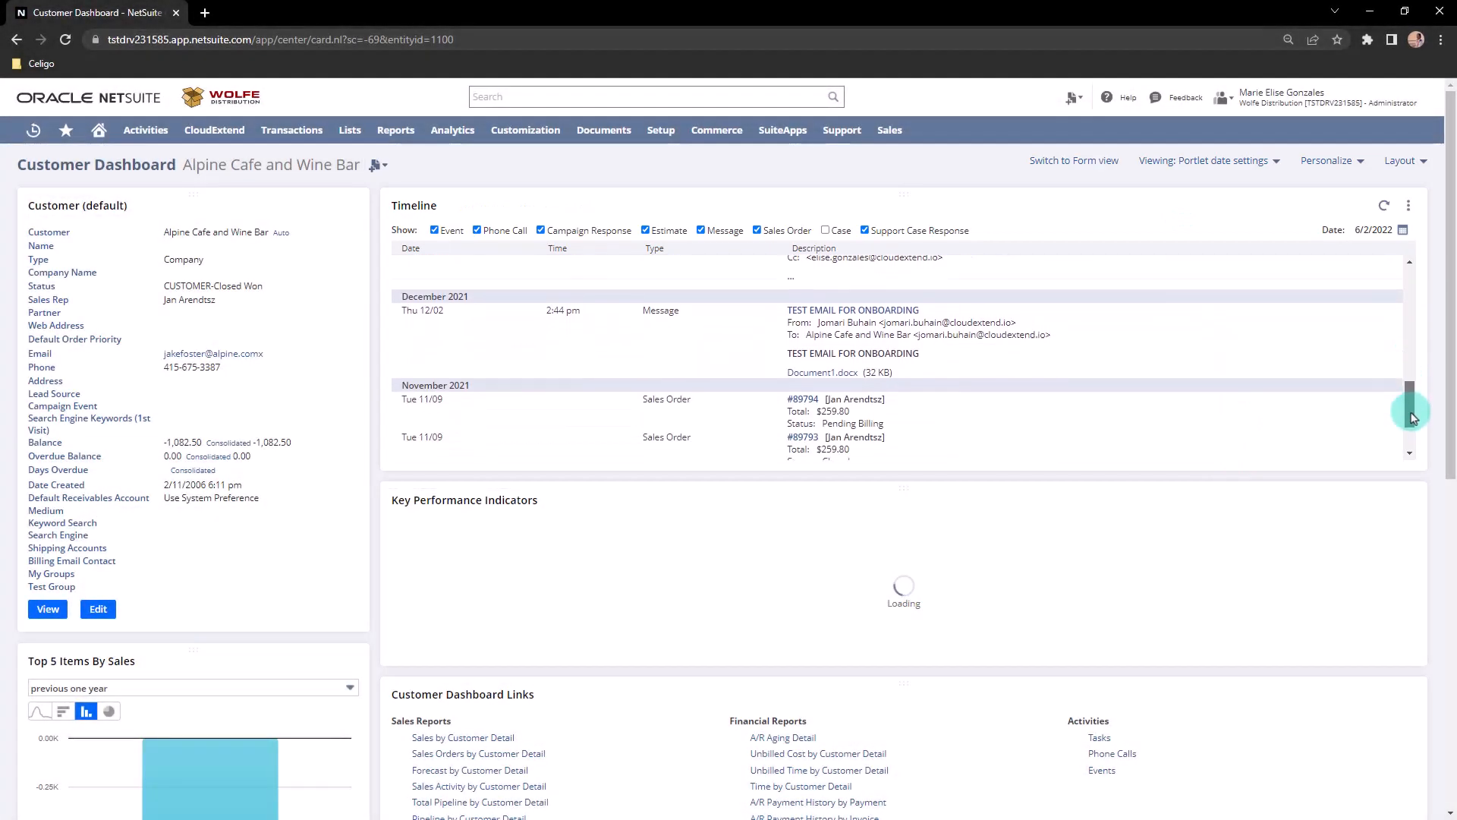
{"action": "scroll", "scroll_direction": "down", "scroll_amount": 3}
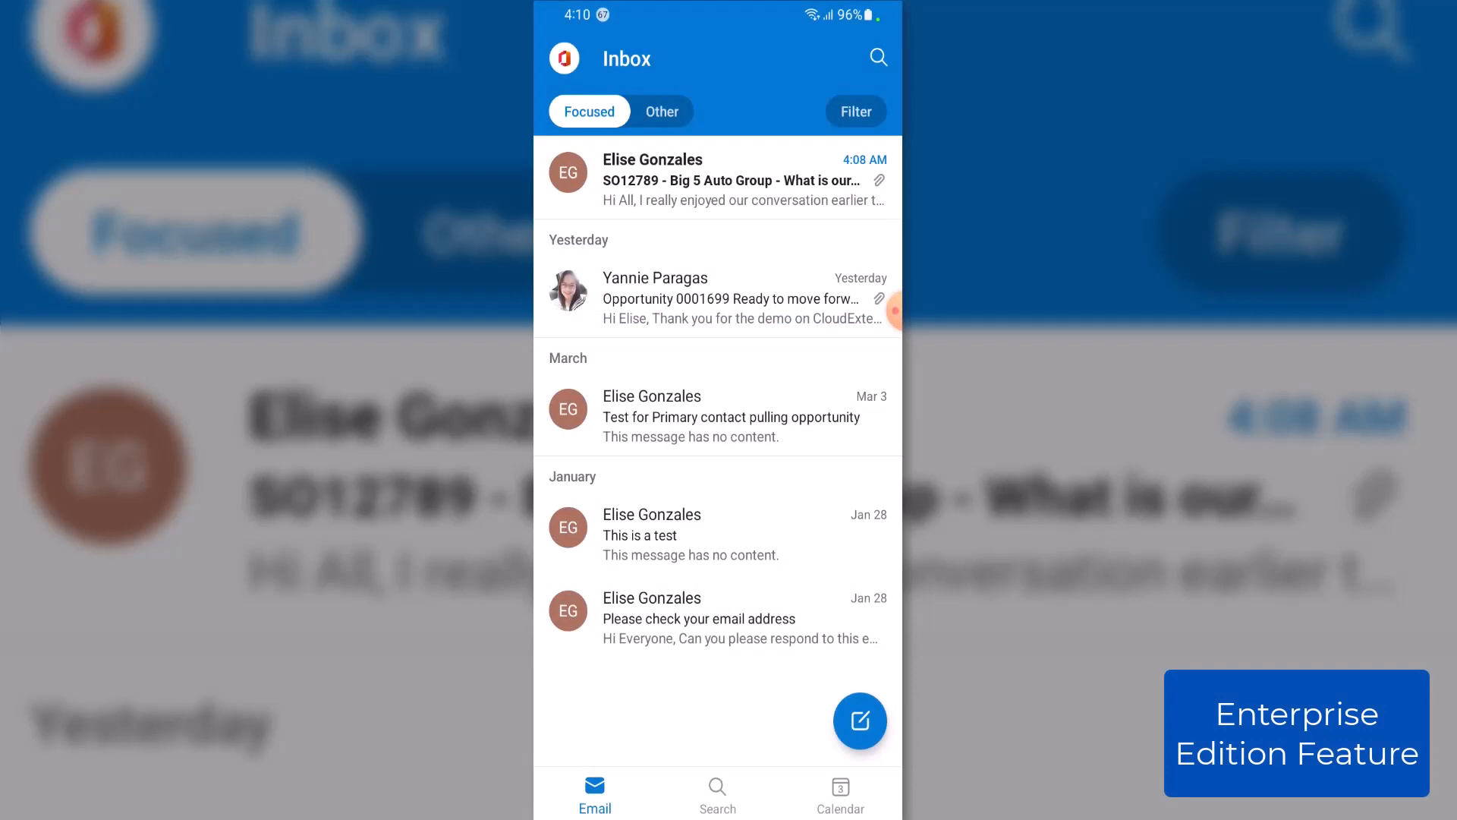
Step: From the SO12789 Big 5 Auto Group email, launch CloudExtend to list its matching NetSuite records
{"action": "left_click", "coordinate": [730, 179]}
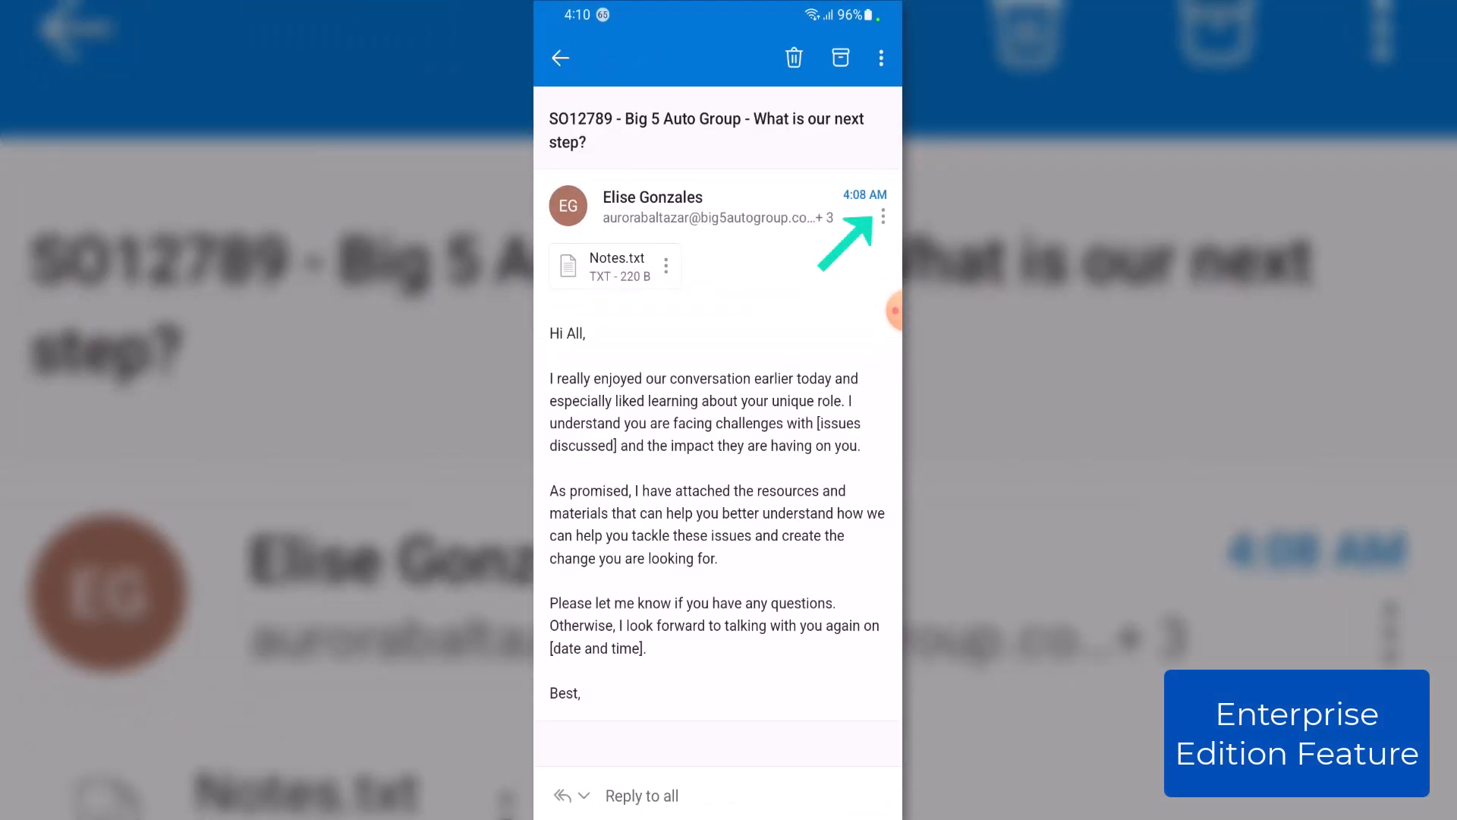
{"action": "left_click", "coordinate": [881, 217]}
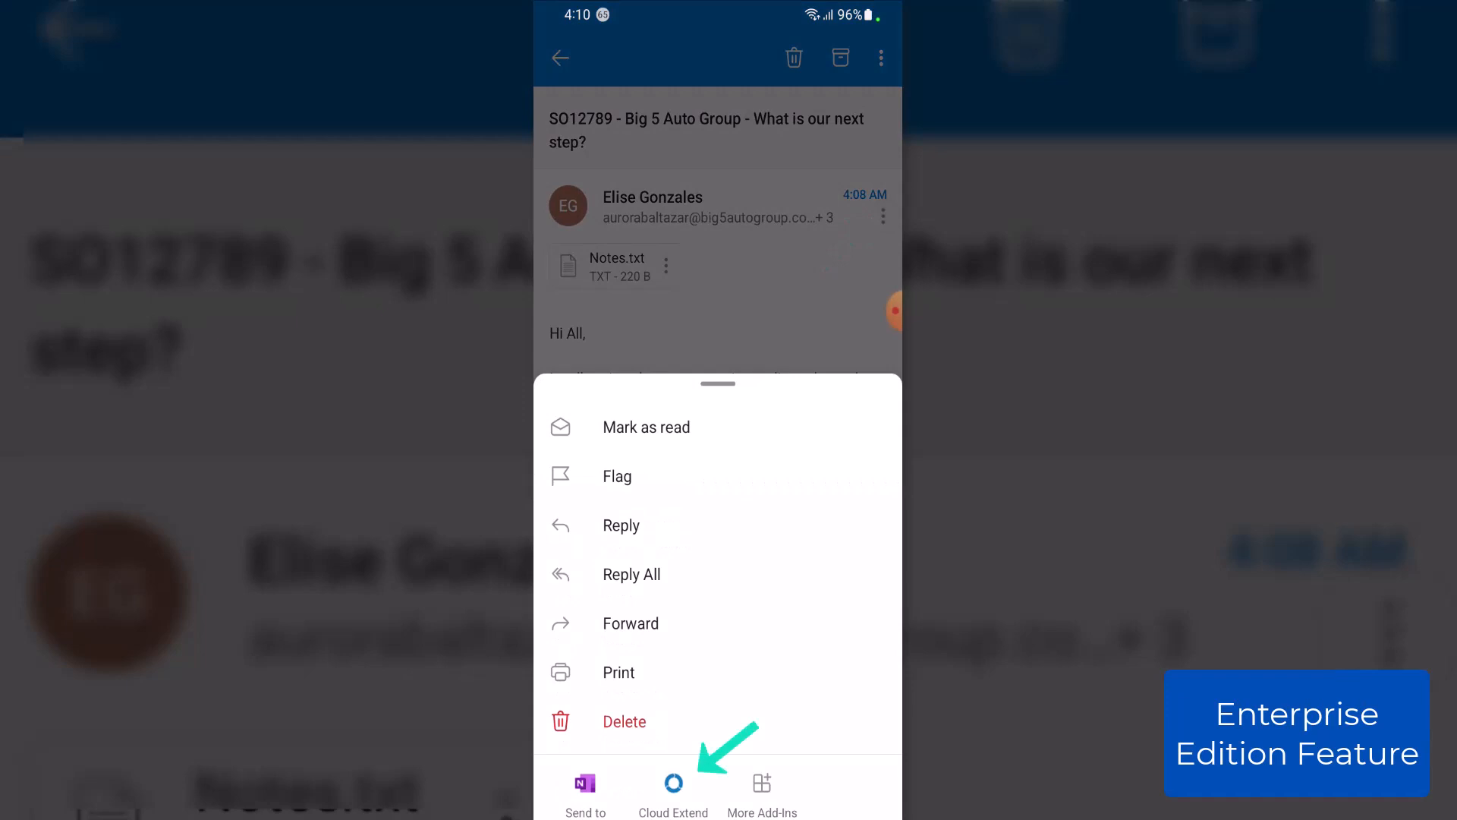
{"action": "left_click", "coordinate": [672, 787]}
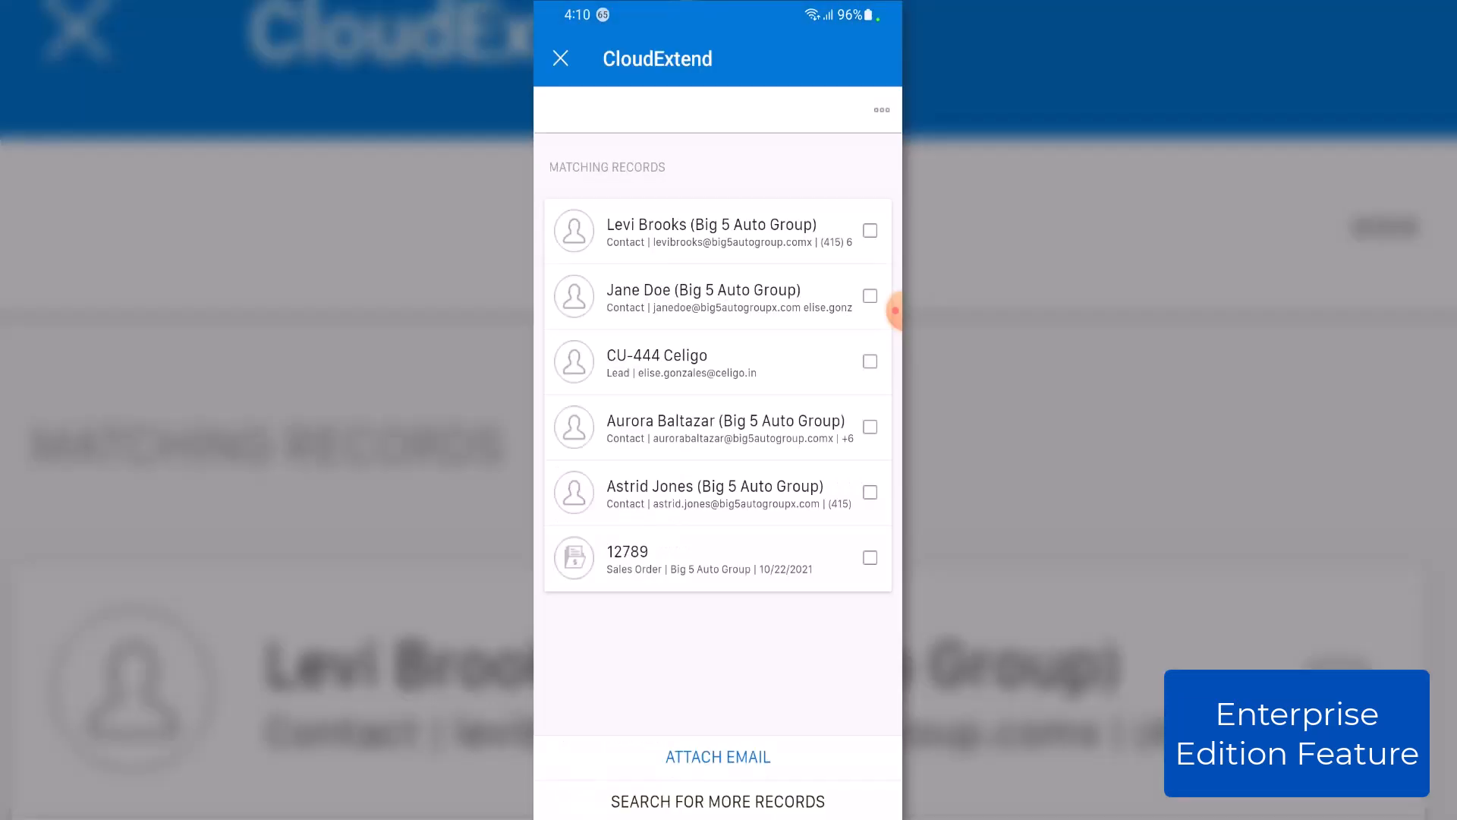
{"action": "left_click", "coordinate": [717, 499]}
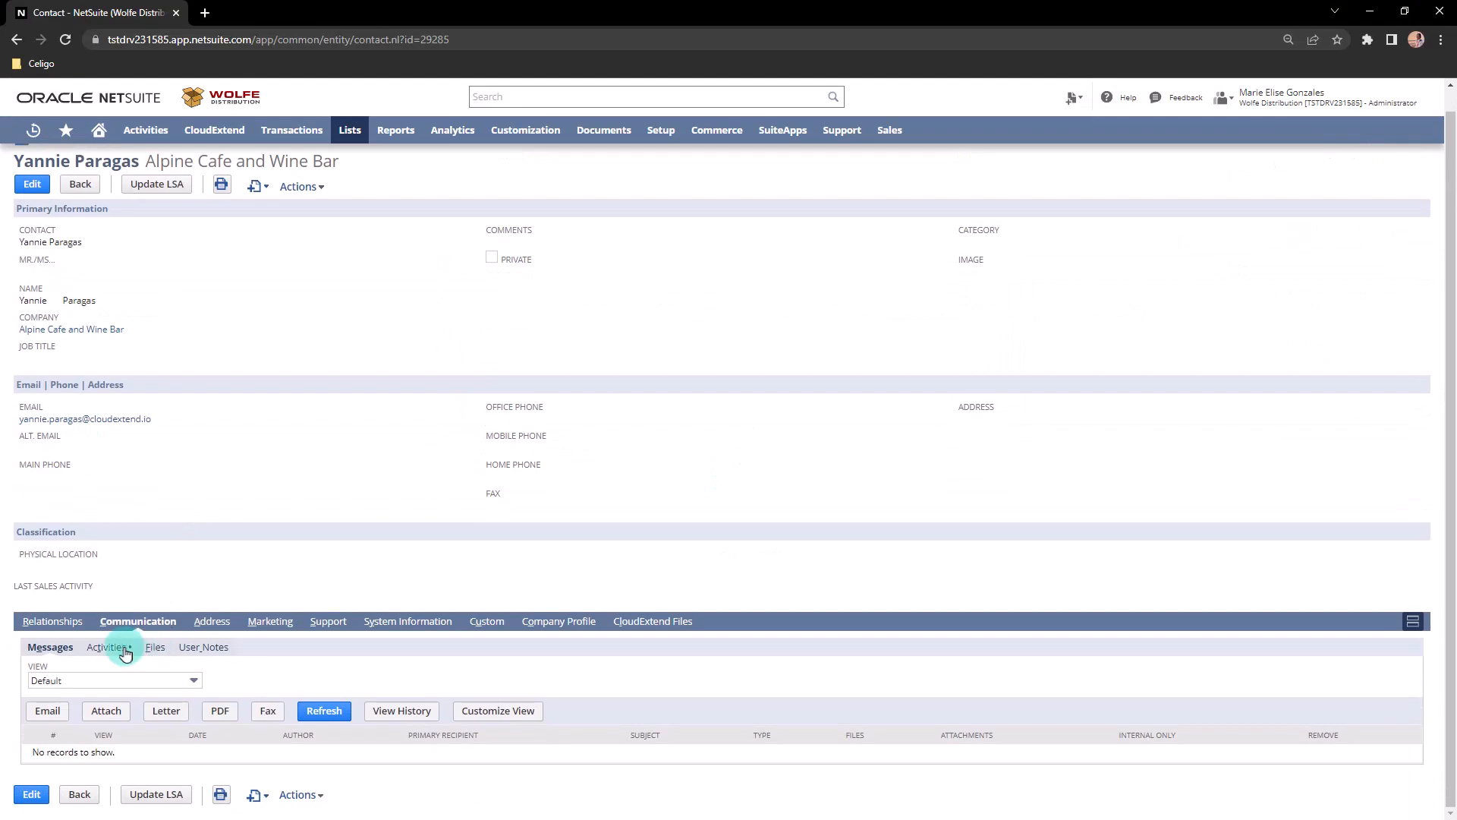
Step: Show The Coffee Corner customer's activity records and CloudExtend Files section in NetSuite
{"action": "left_click", "coordinate": [105, 646]}
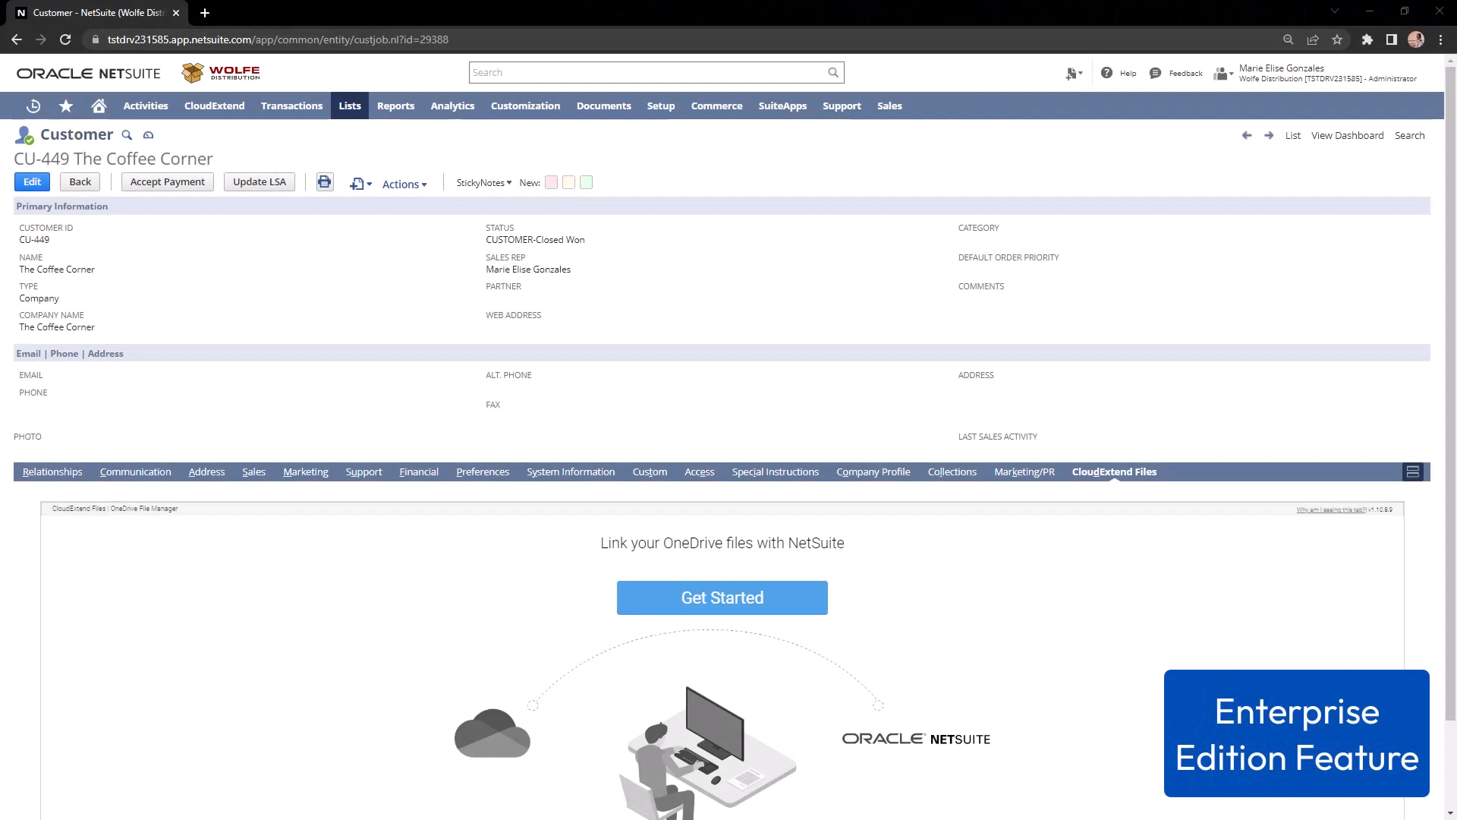
Step: Link OneDrive and attach CloudExtend Outlook Tiered Pricing.png to The Coffee Corner customer
{"action": "left_click", "coordinate": [720, 597]}
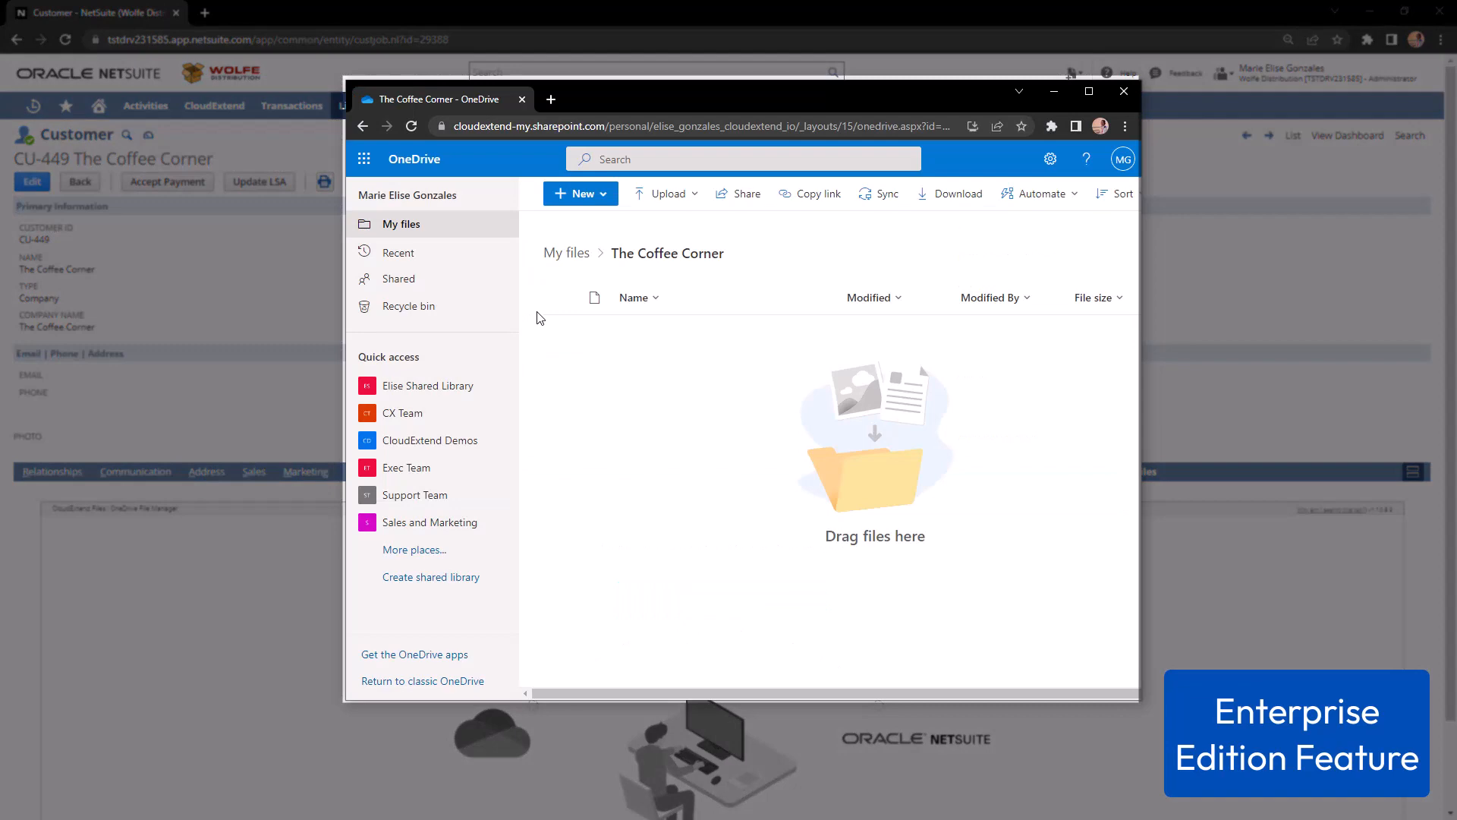
{"action": "left_click", "coordinate": [1123, 91]}
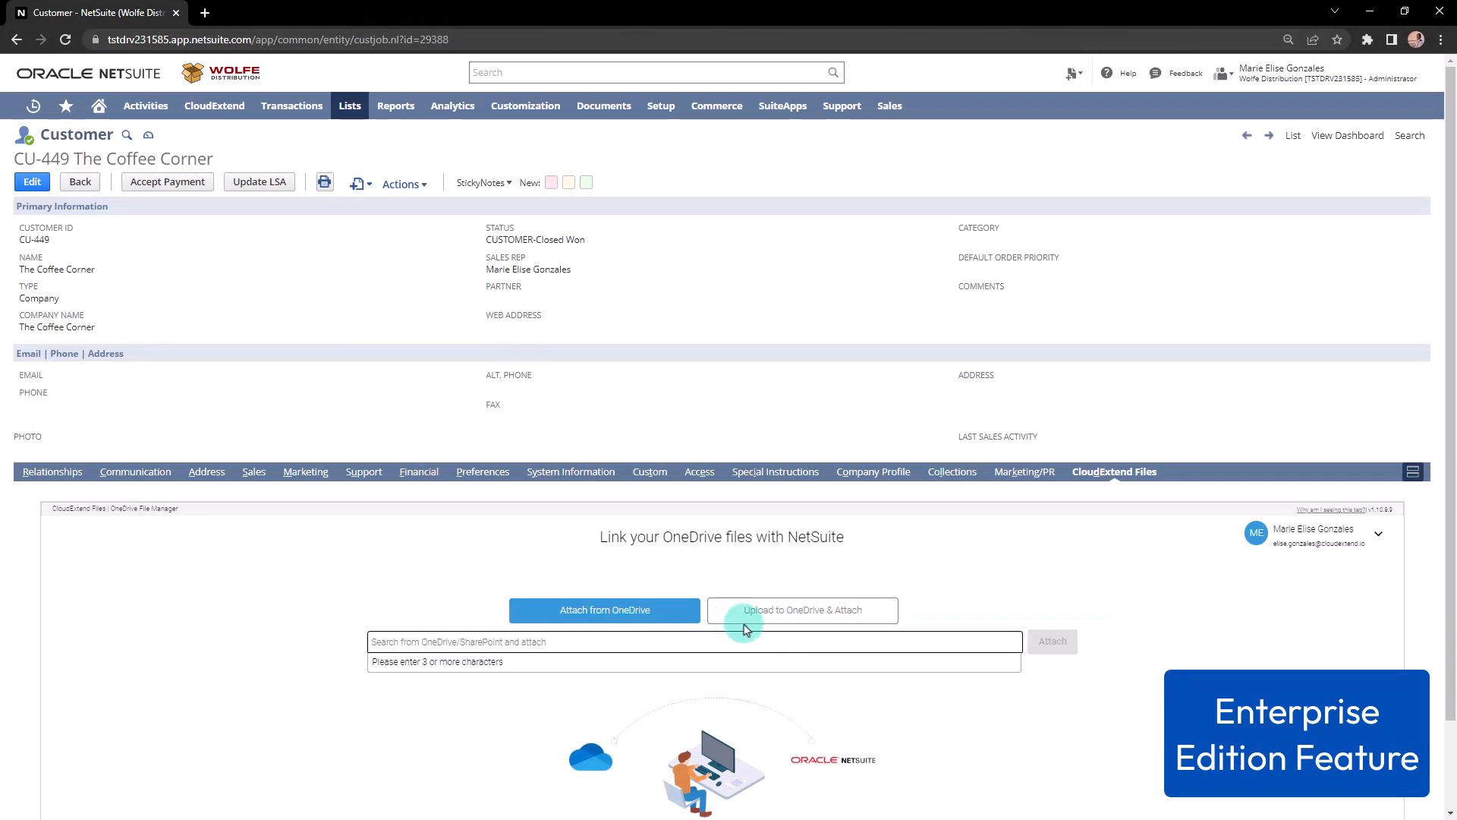
{"action": "left_click", "coordinate": [802, 609]}
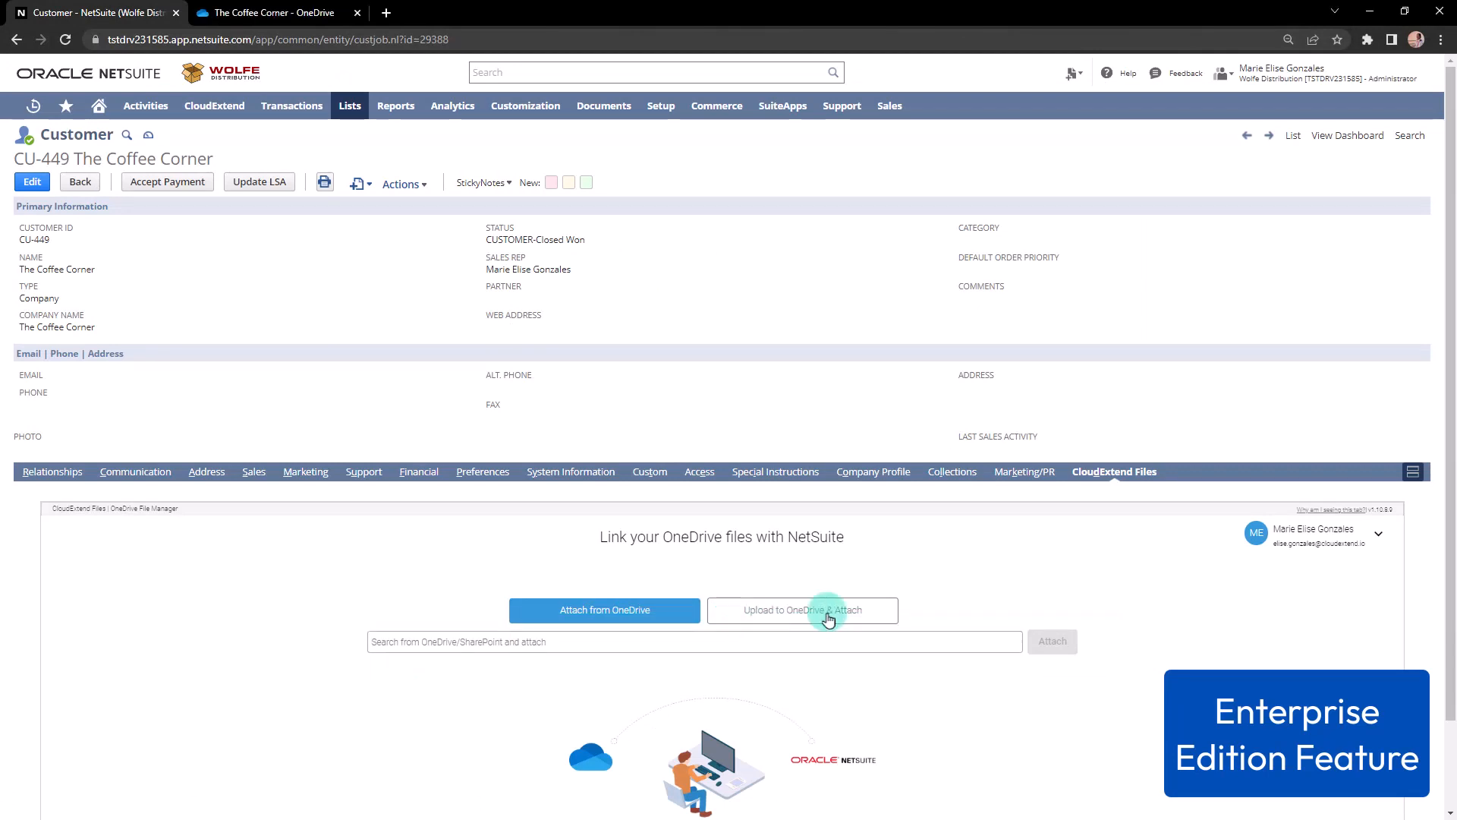
{"action": "left_click", "coordinate": [801, 610]}
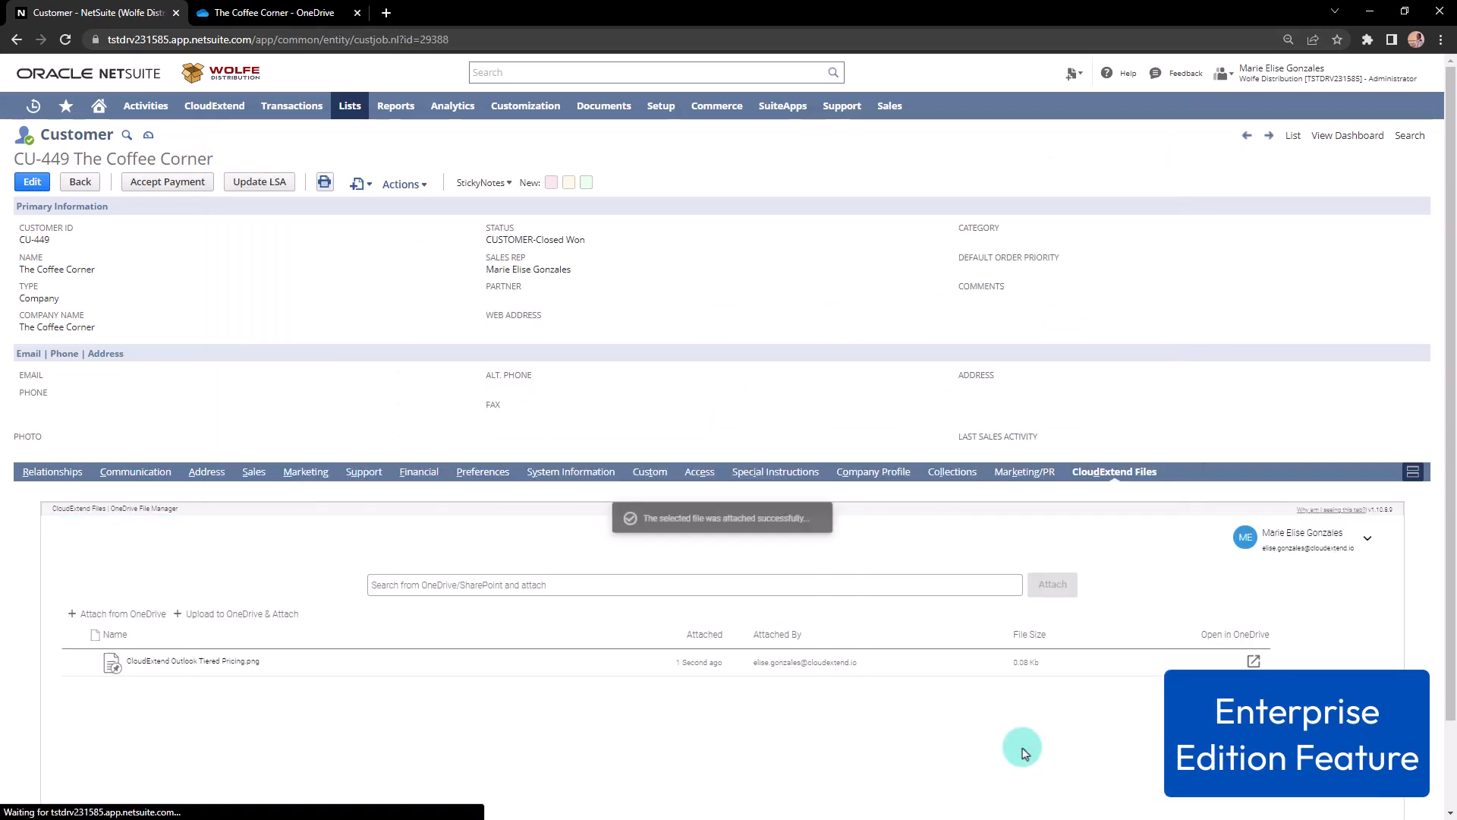
Step: Attach the existing OneDrive folder The Coffee Corner to the customer and expand its contents
{"action": "left_click", "coordinate": [122, 613]}
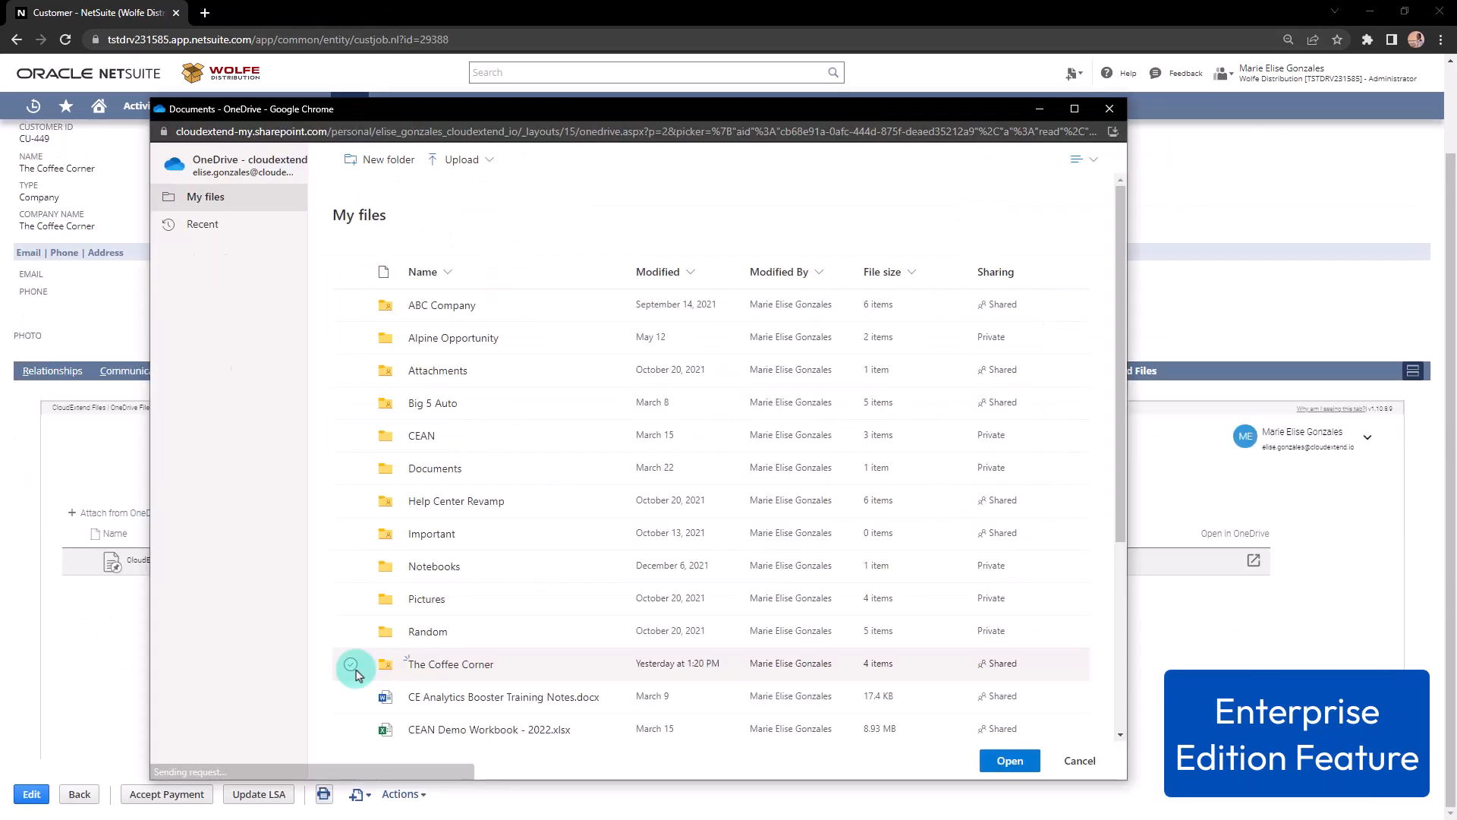
{"action": "left_click", "coordinate": [350, 663]}
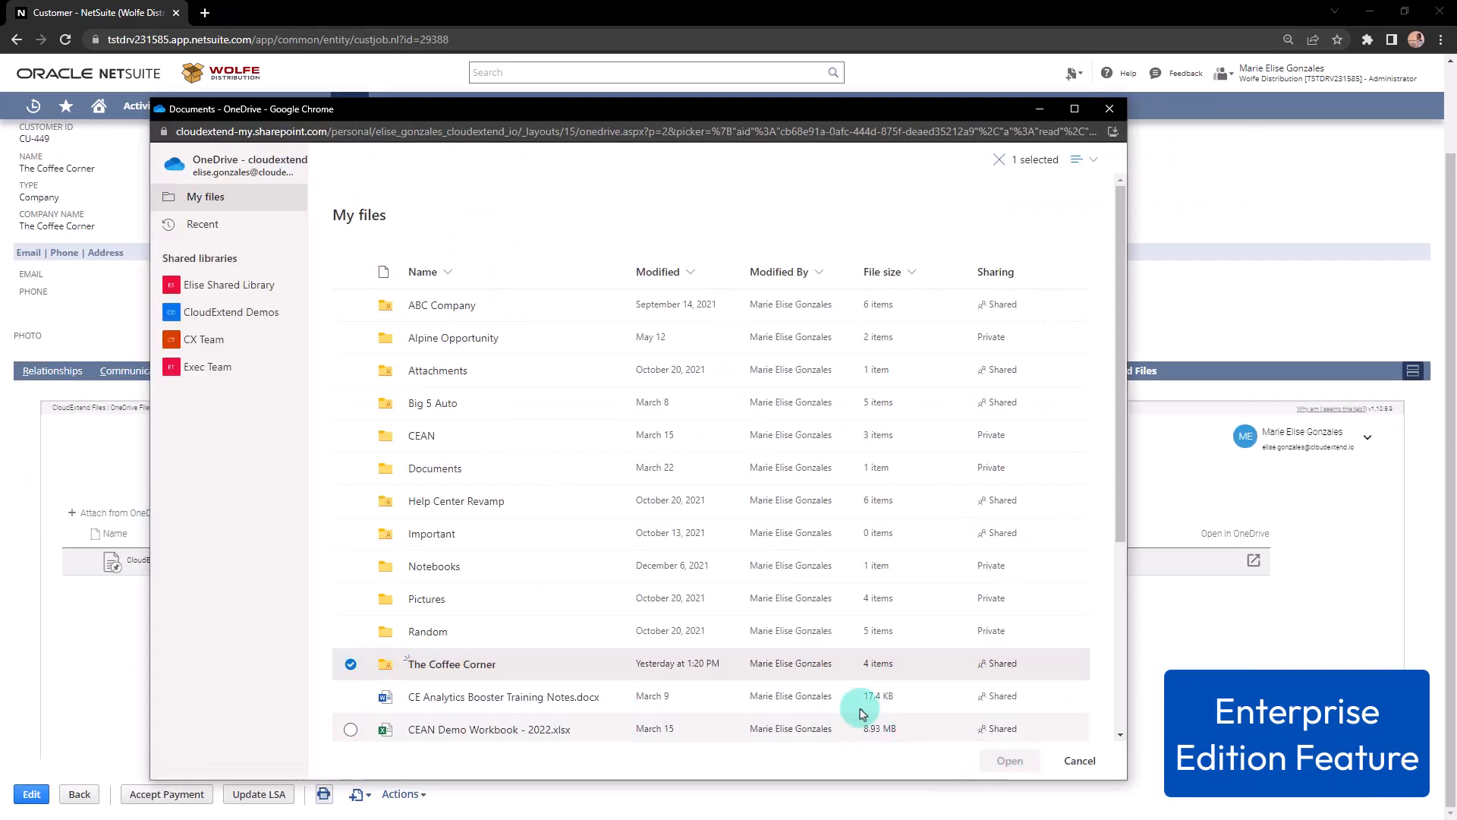
{"action": "left_click", "coordinate": [1009, 761]}
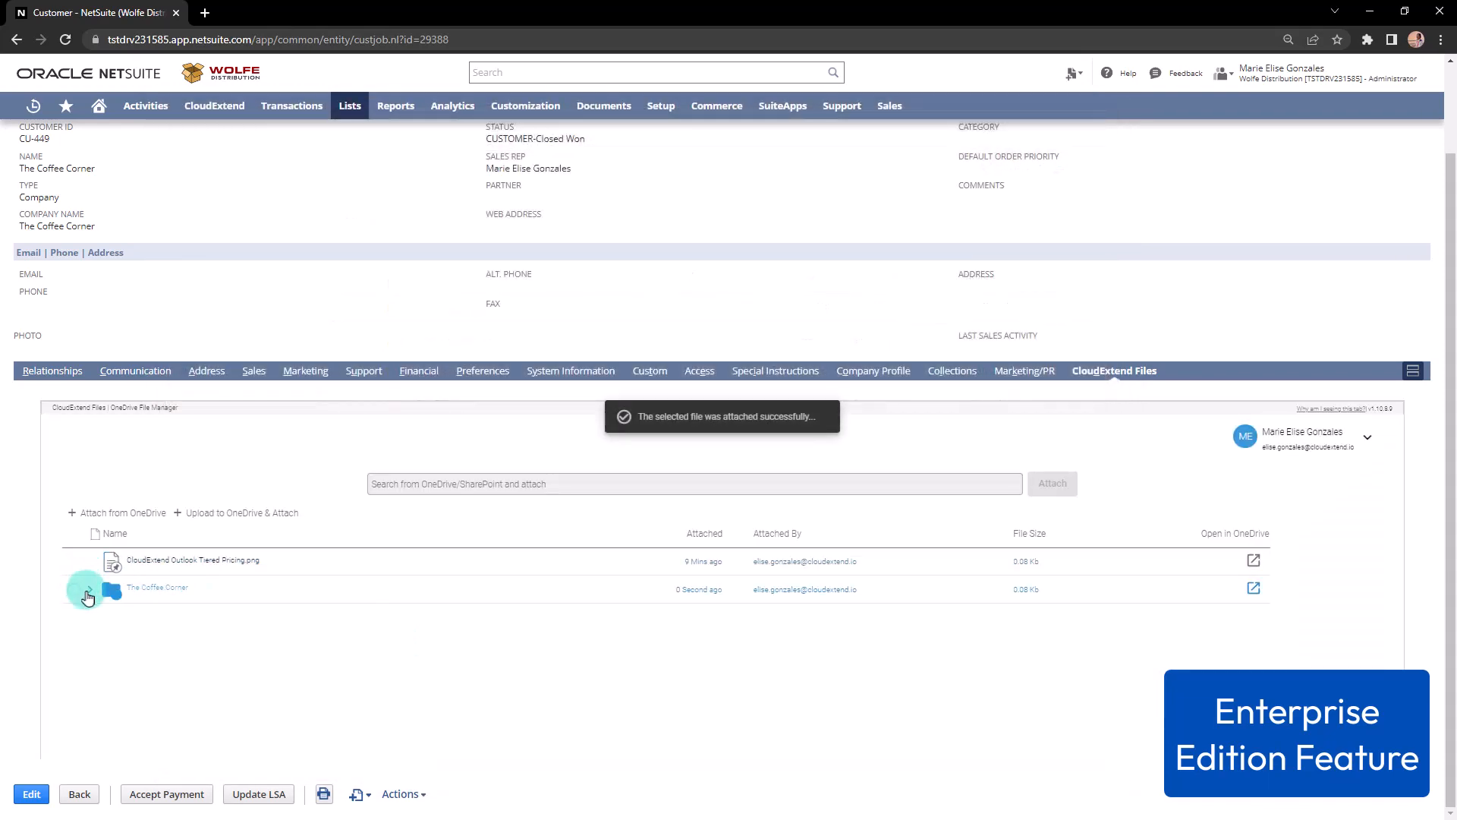
{"action": "left_click", "coordinate": [87, 595]}
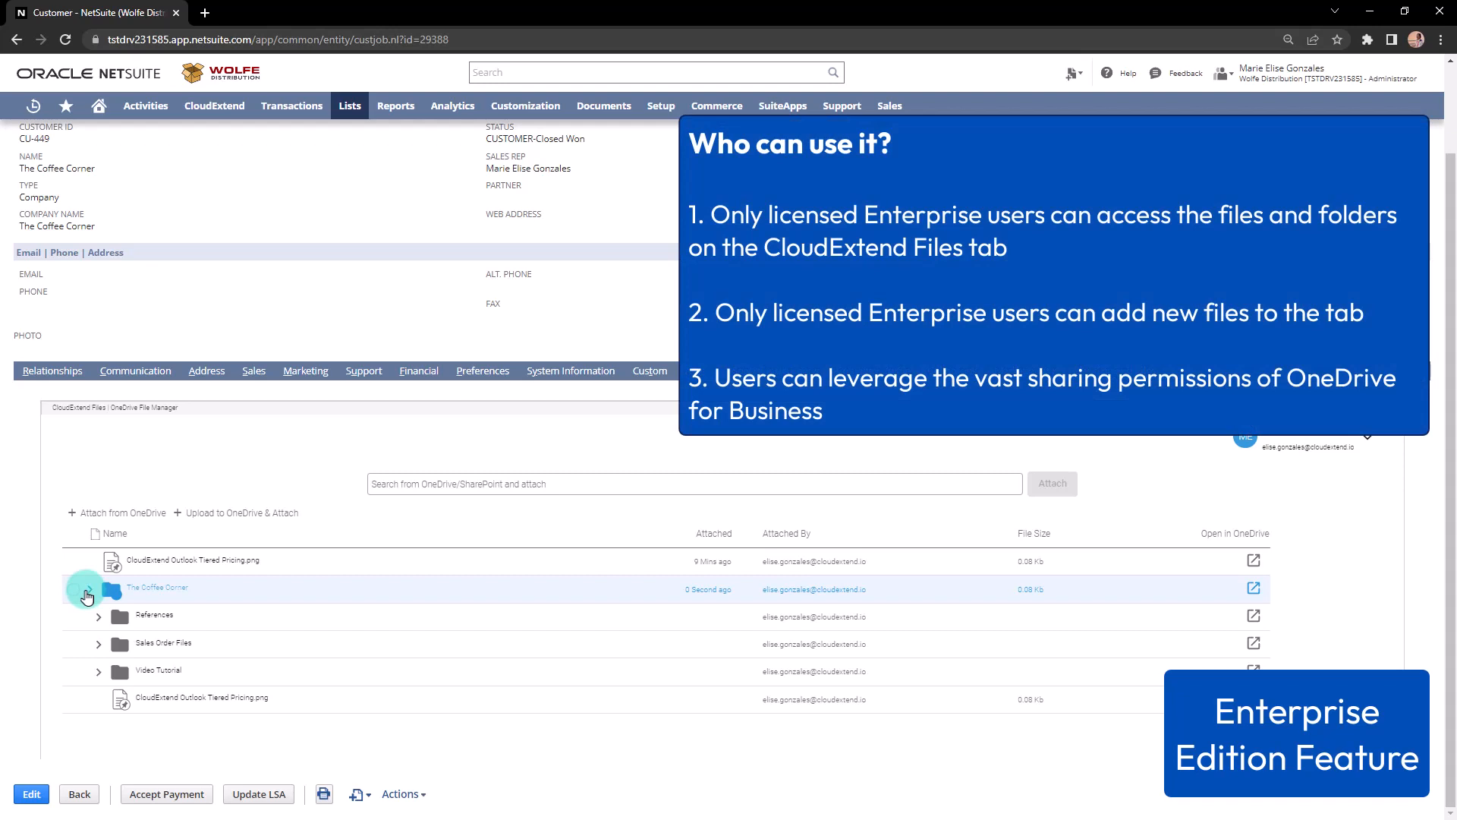
{"action": "left_click", "coordinate": [86, 596]}
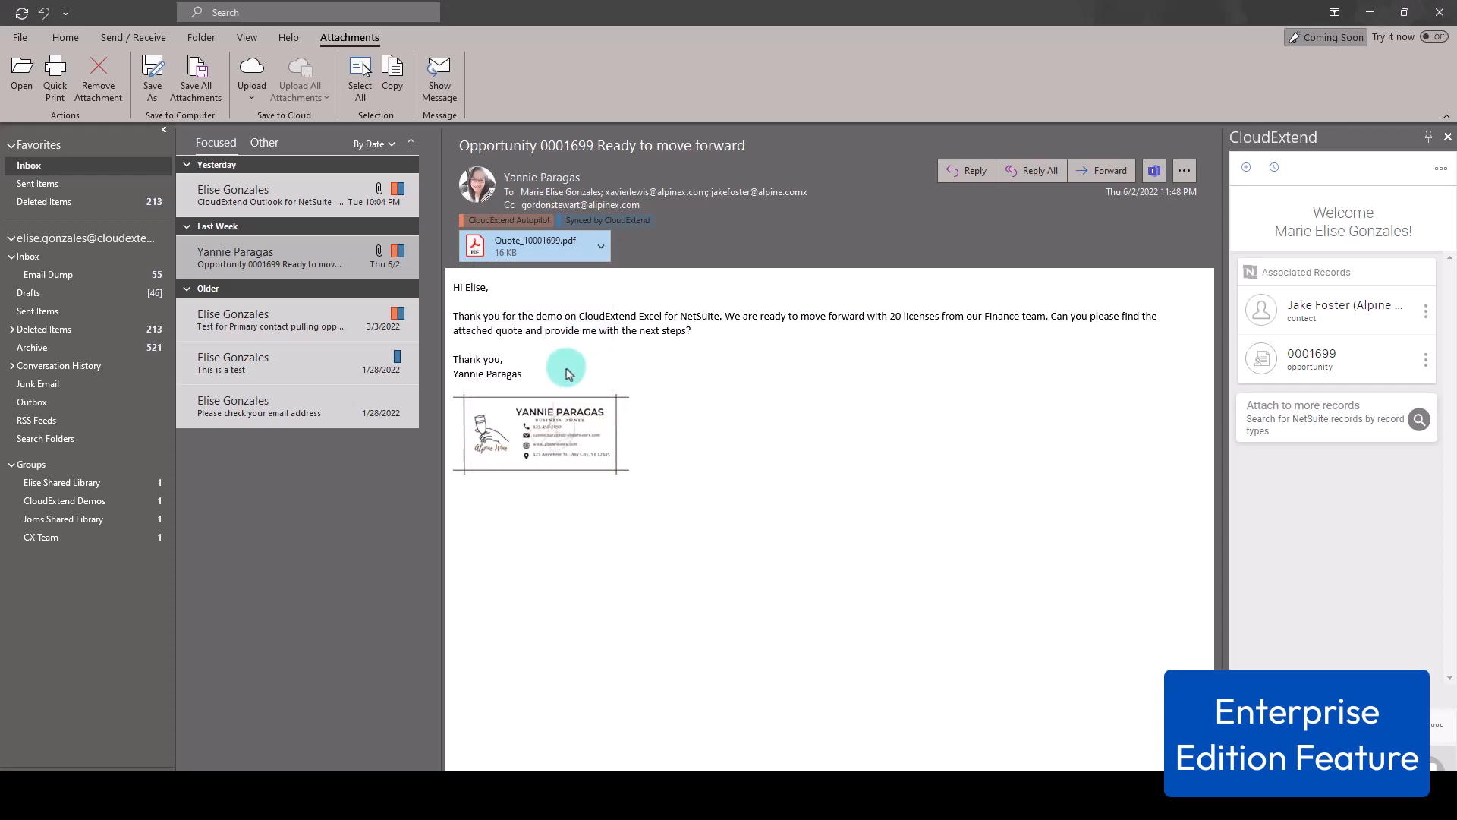
Step: Upload the Quote_10001699.pdf email attachment to OneDrive
{"action": "left_click", "coordinate": [152, 77]}
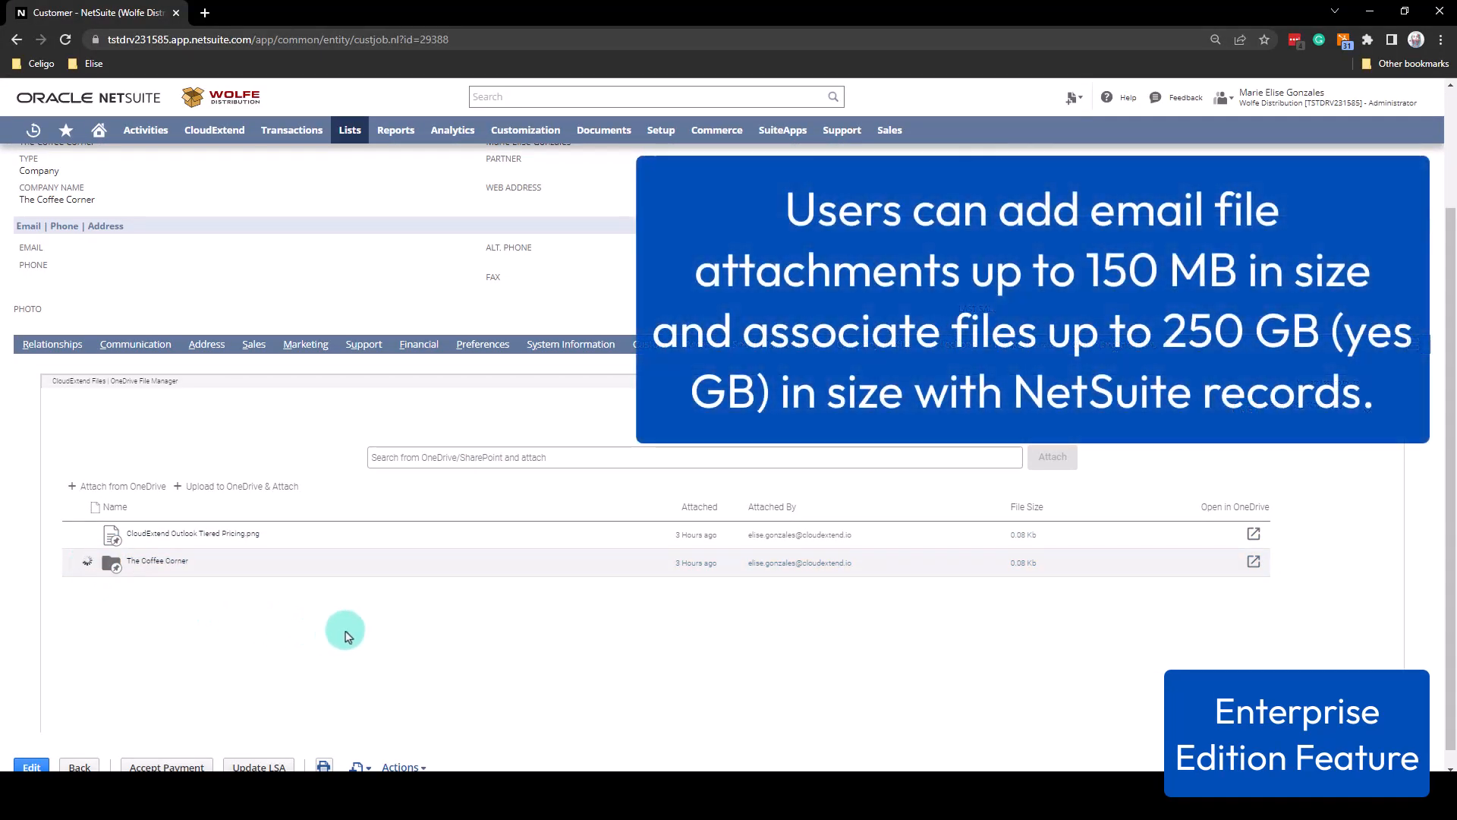
Step: Expand The Coffee Corner folder so Quote_10001699.pdf appears among the attached files
{"action": "left_click", "coordinate": [86, 560]}
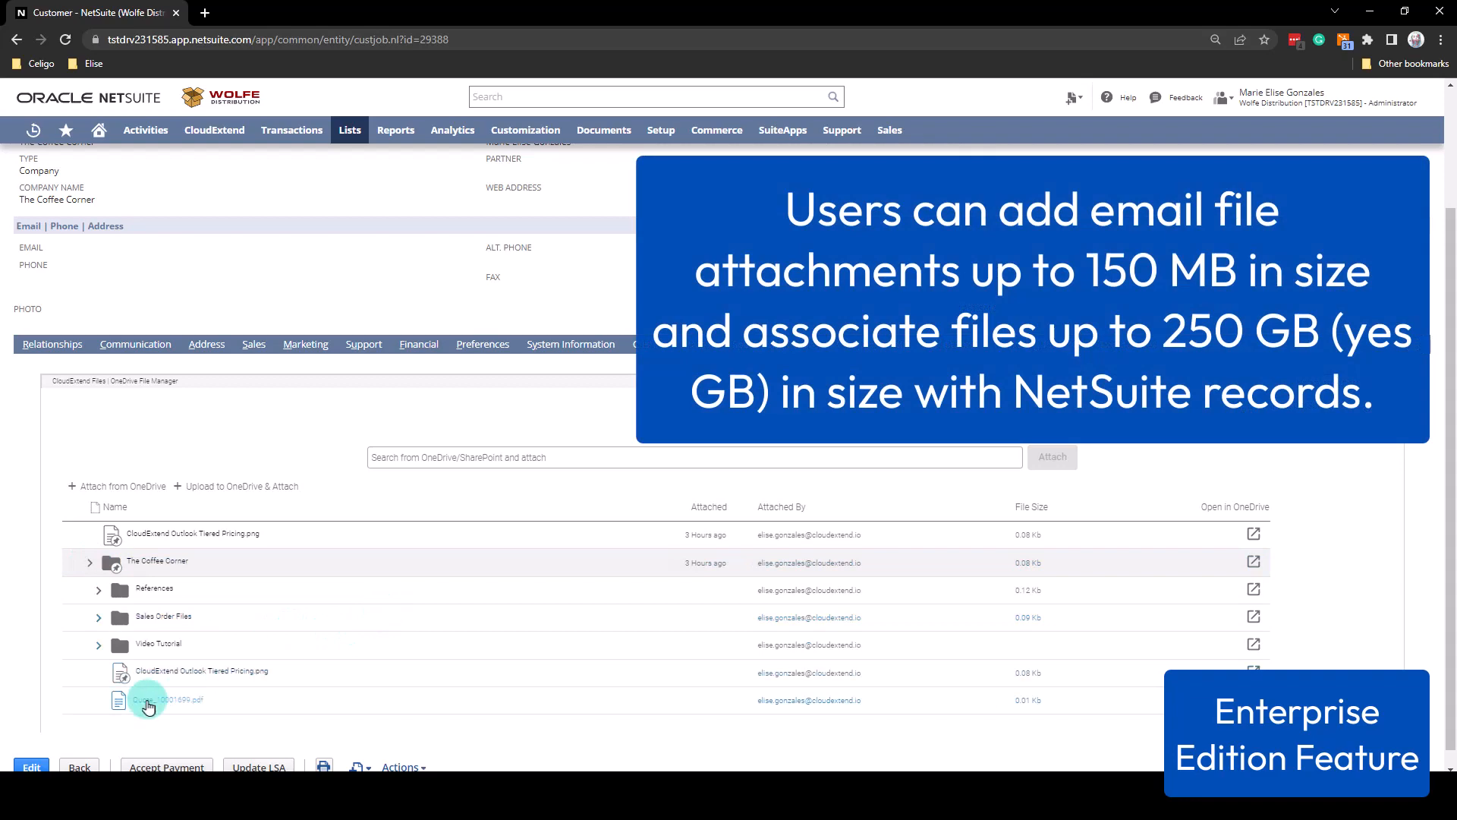
{"action": "mouse_move", "coordinate": [239, 708]}
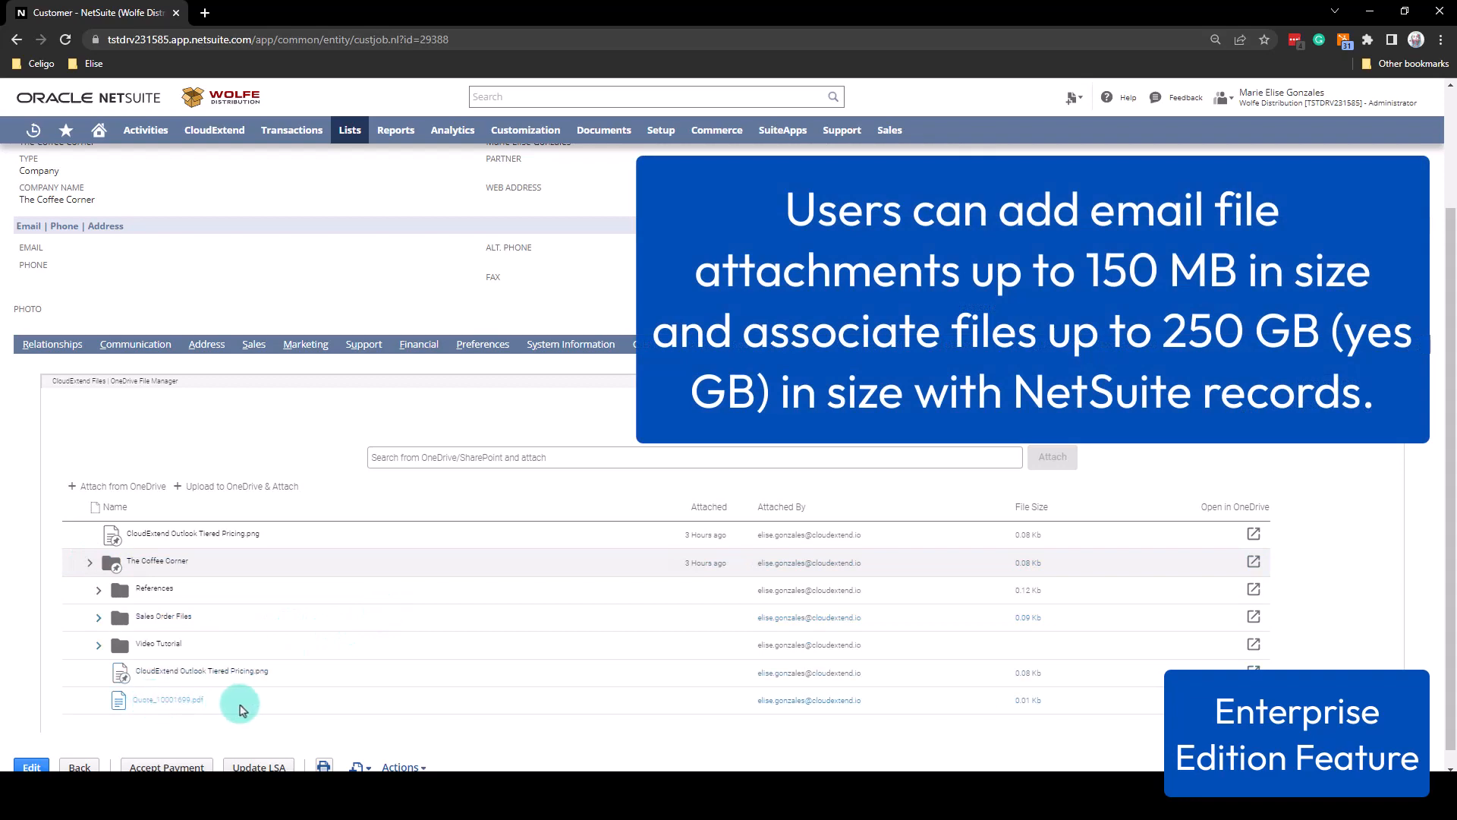